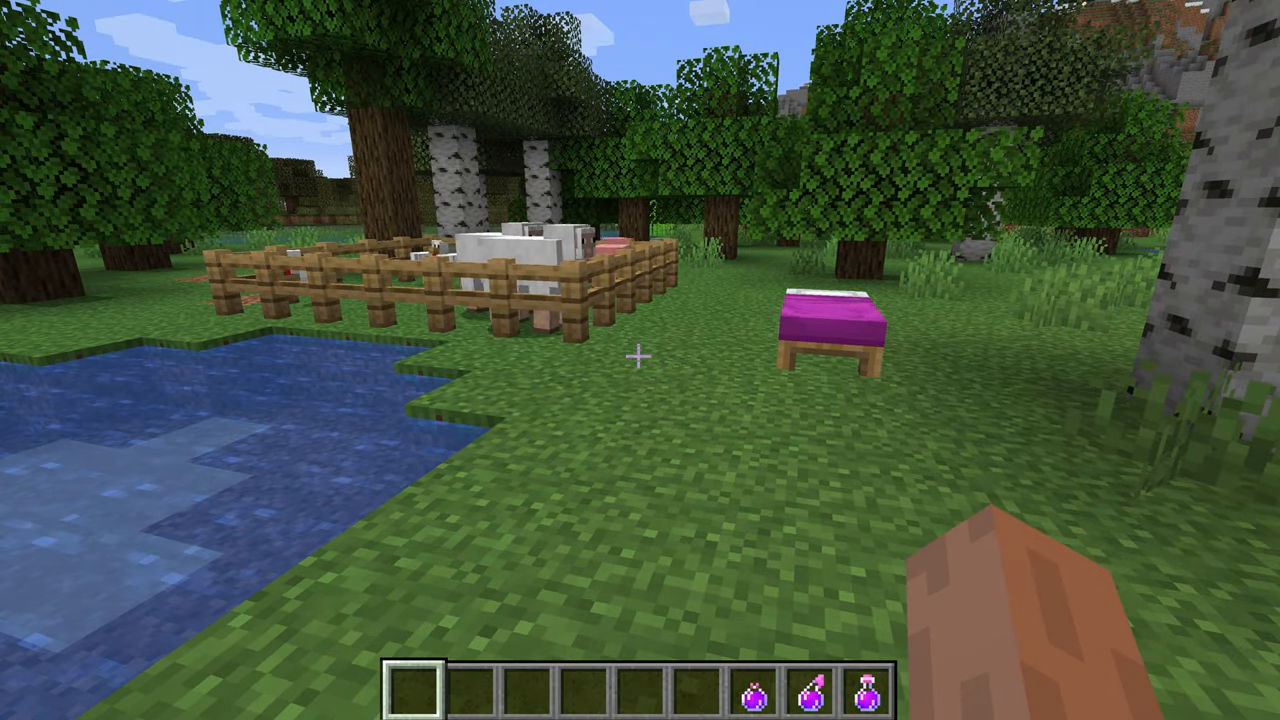
mouse_move(640, 360)
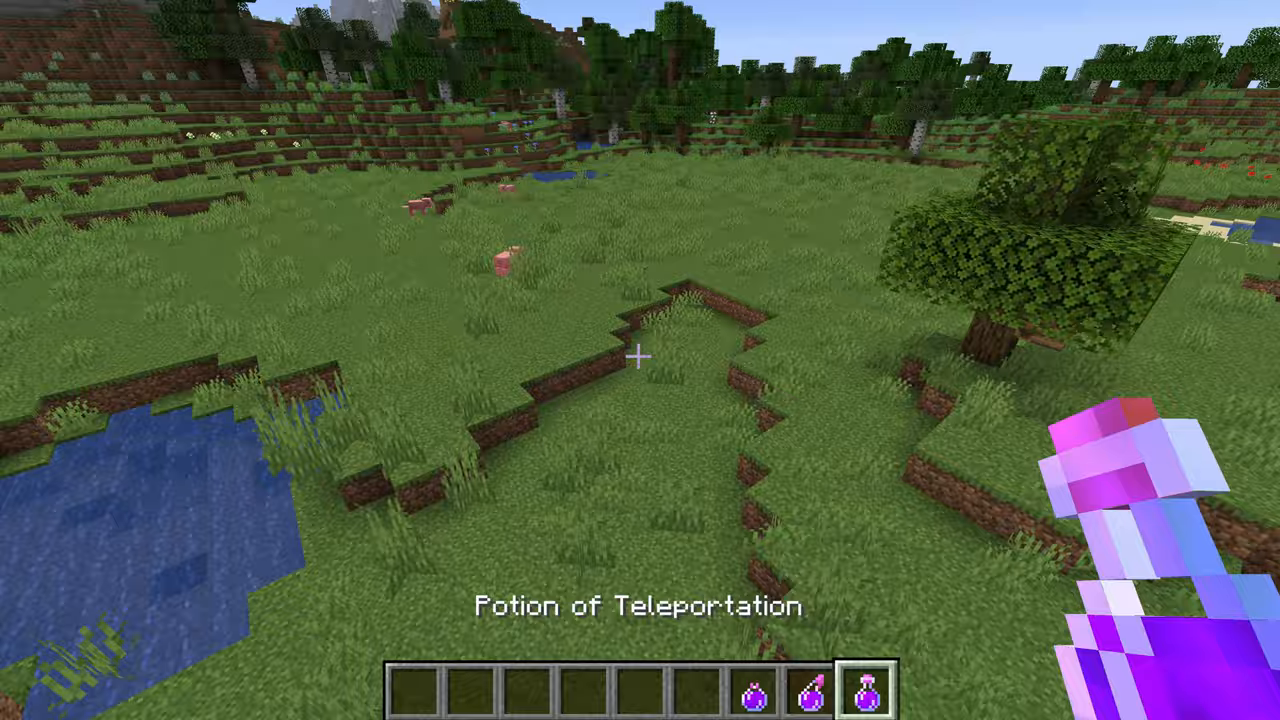
- Take a lead from the creative inventory and return to the pen holding it
key(e)
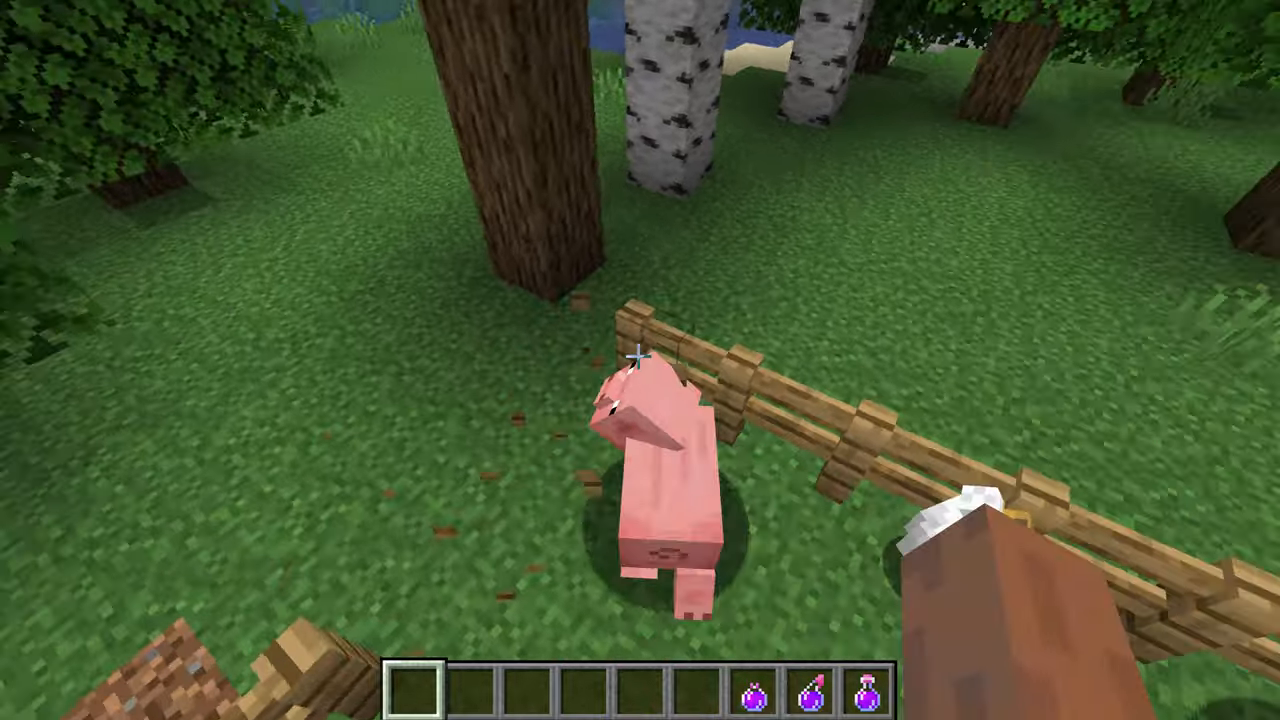
mouse_move(640, 360)
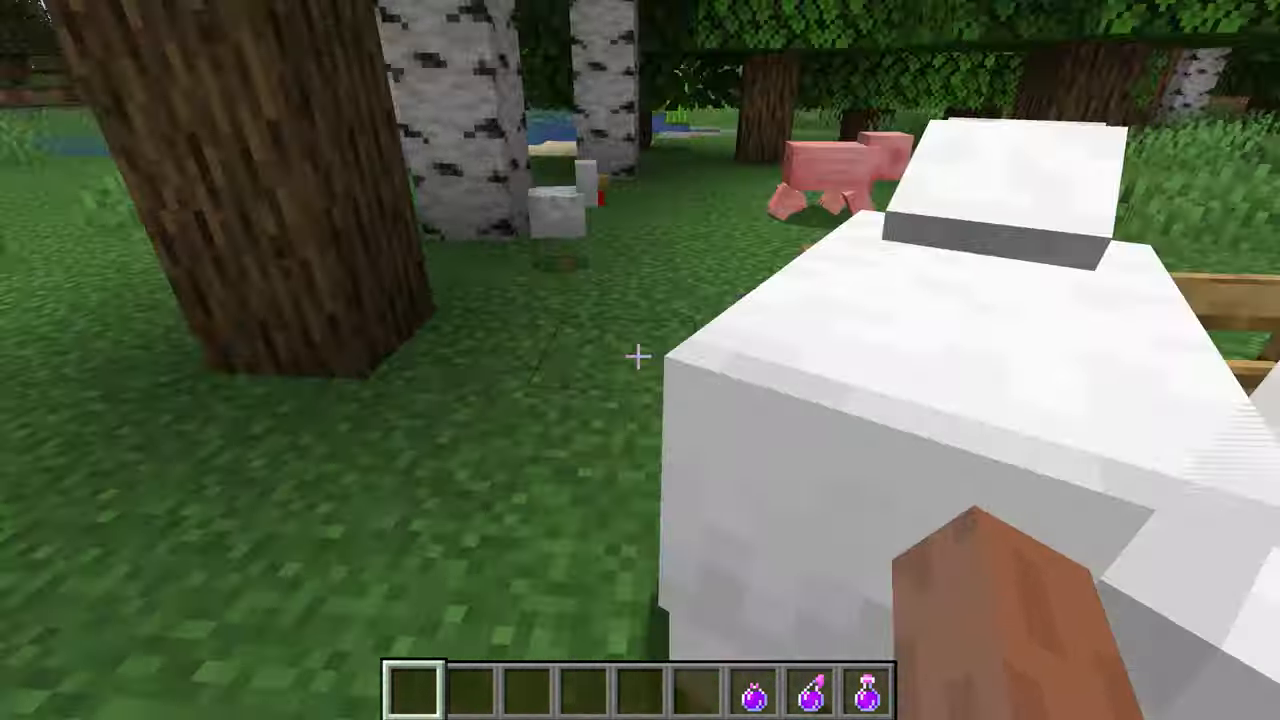
key(e)
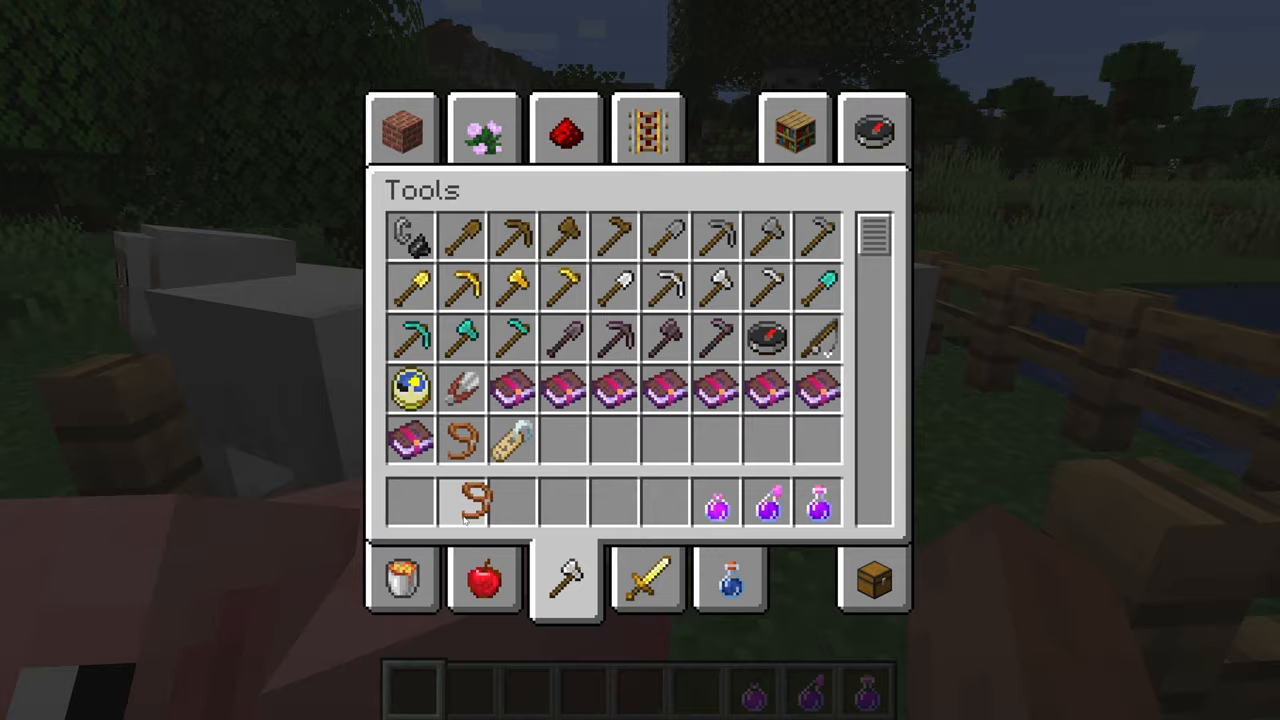
key(e)
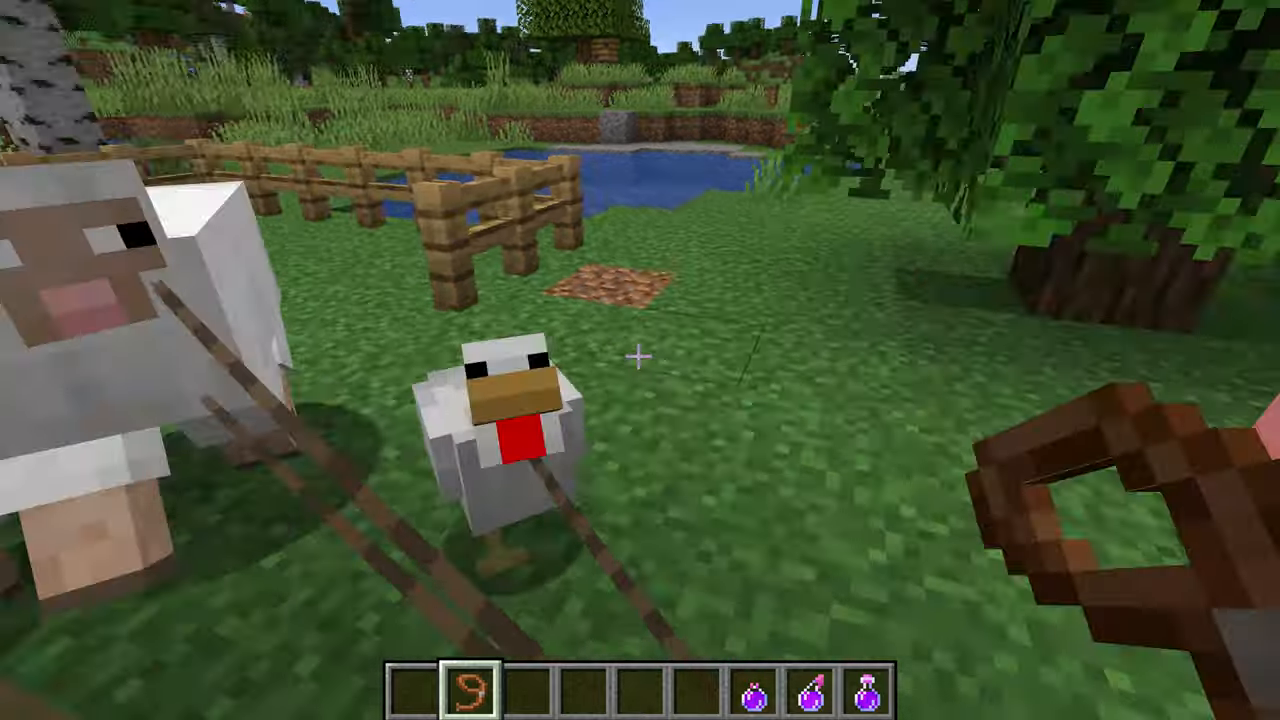
mouse_move(640, 360)
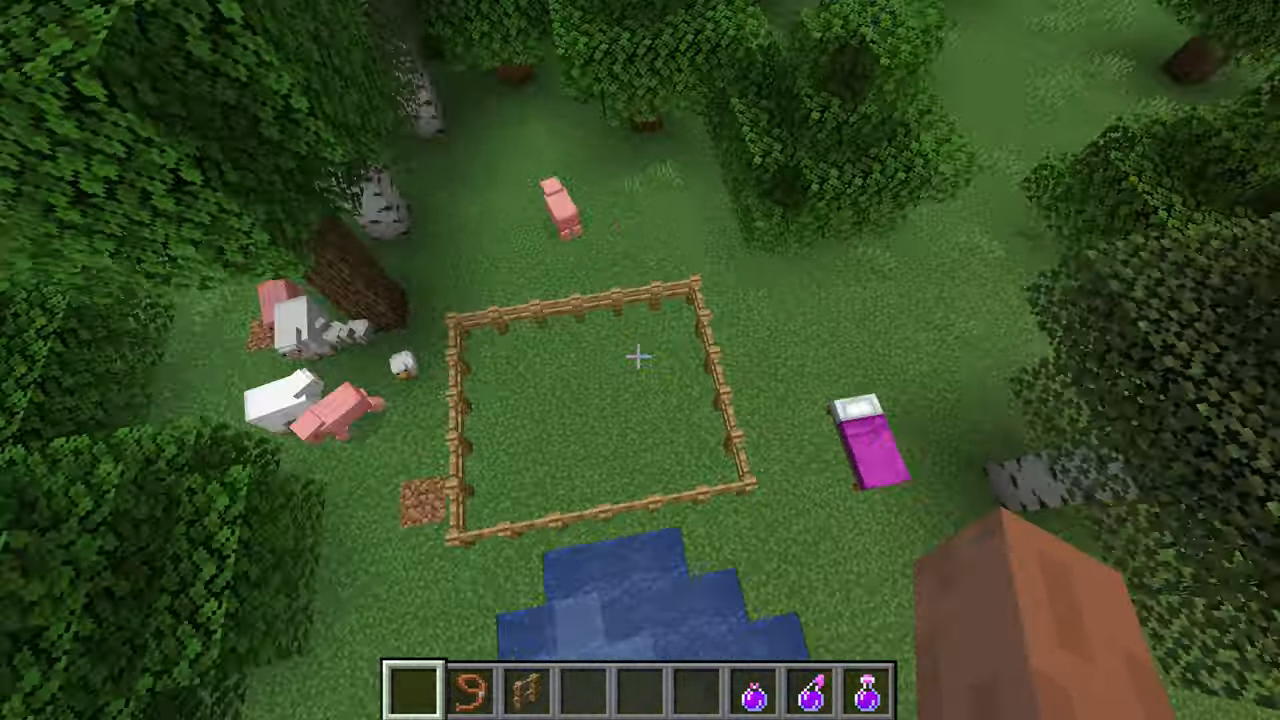
mouse_move(640, 360)
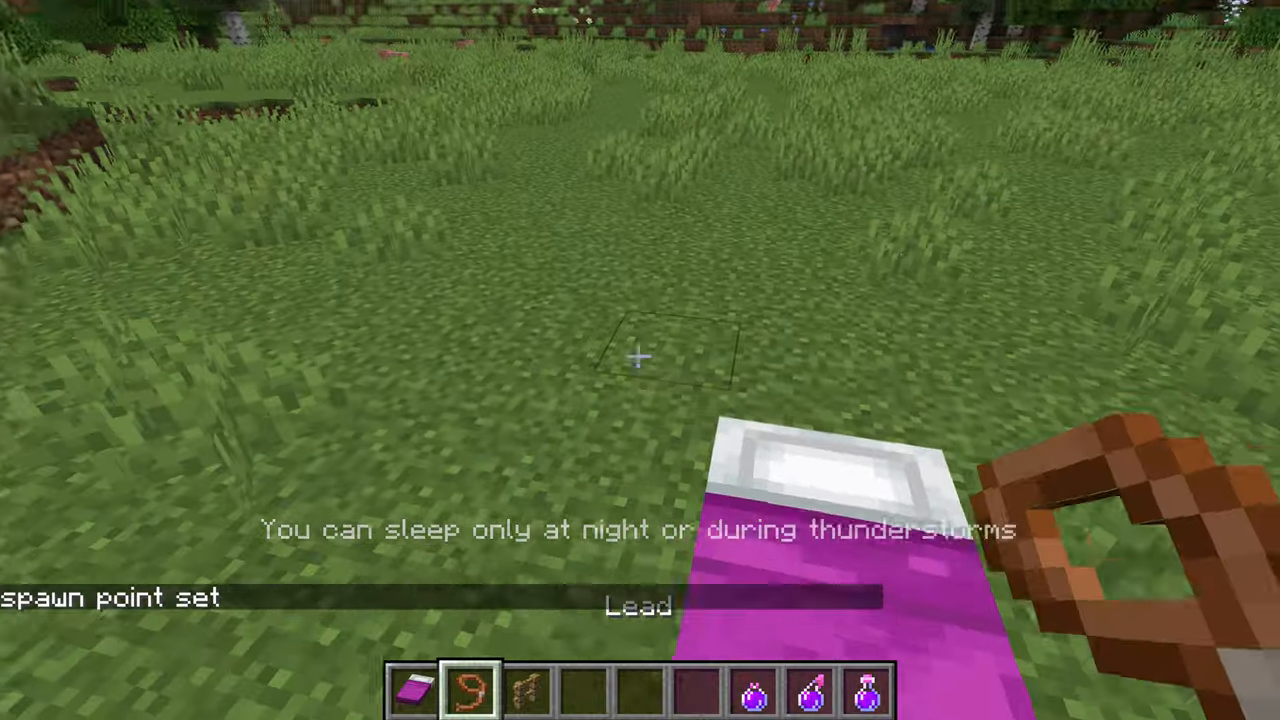
- Switch to the bed in hotbar slot 9 to set the spawn point
key(9)
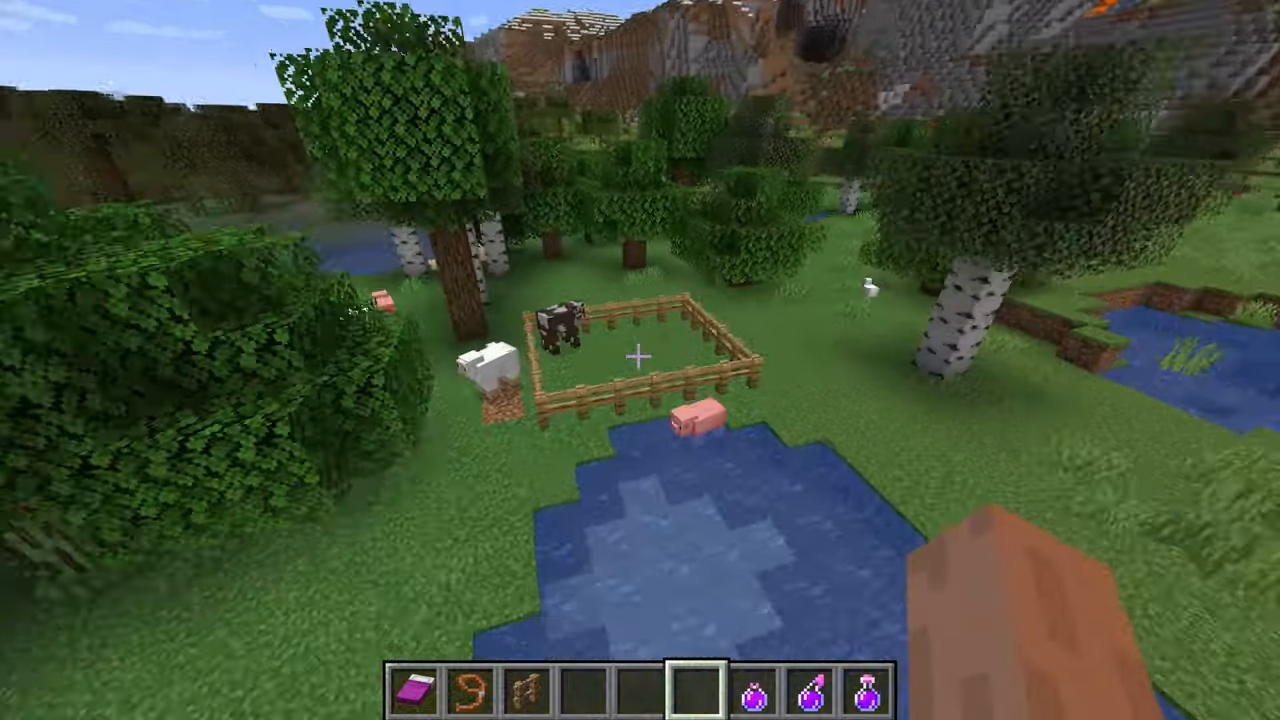
mouse_move(640, 360)
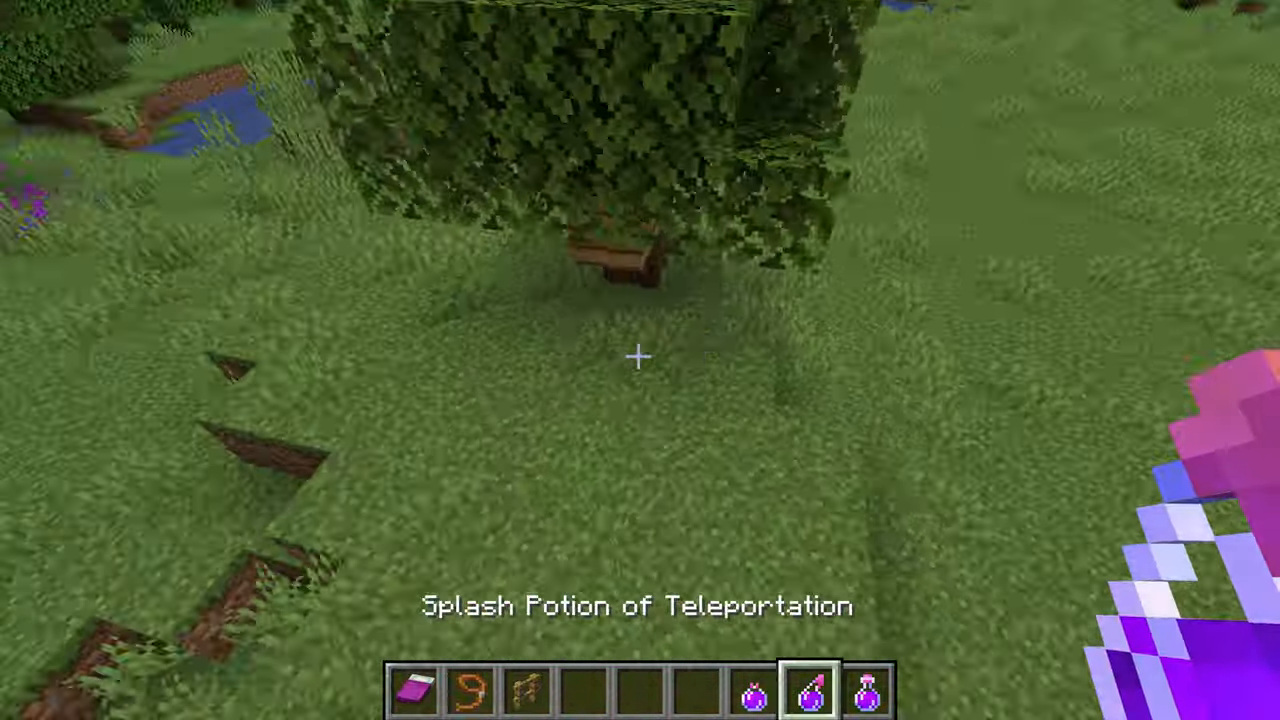
- Open the inventory while travelling to the village with the teleport potion
key(e)
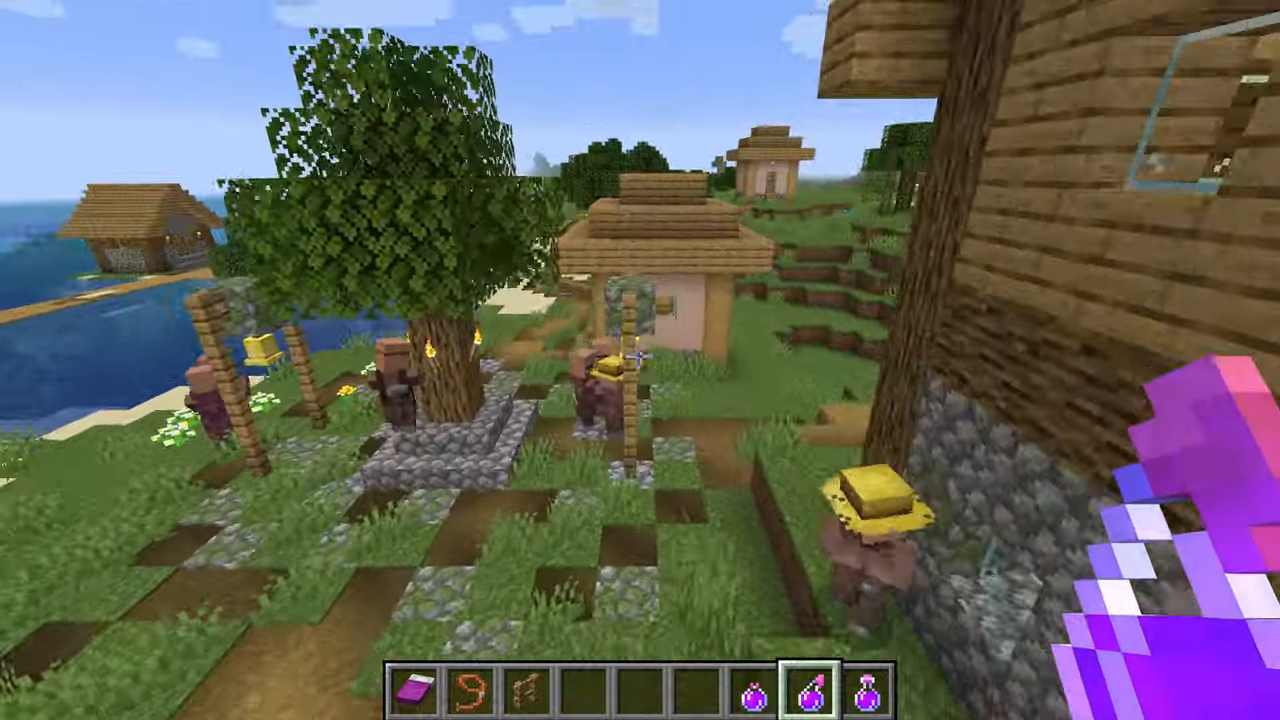
mouse_move(640, 360)
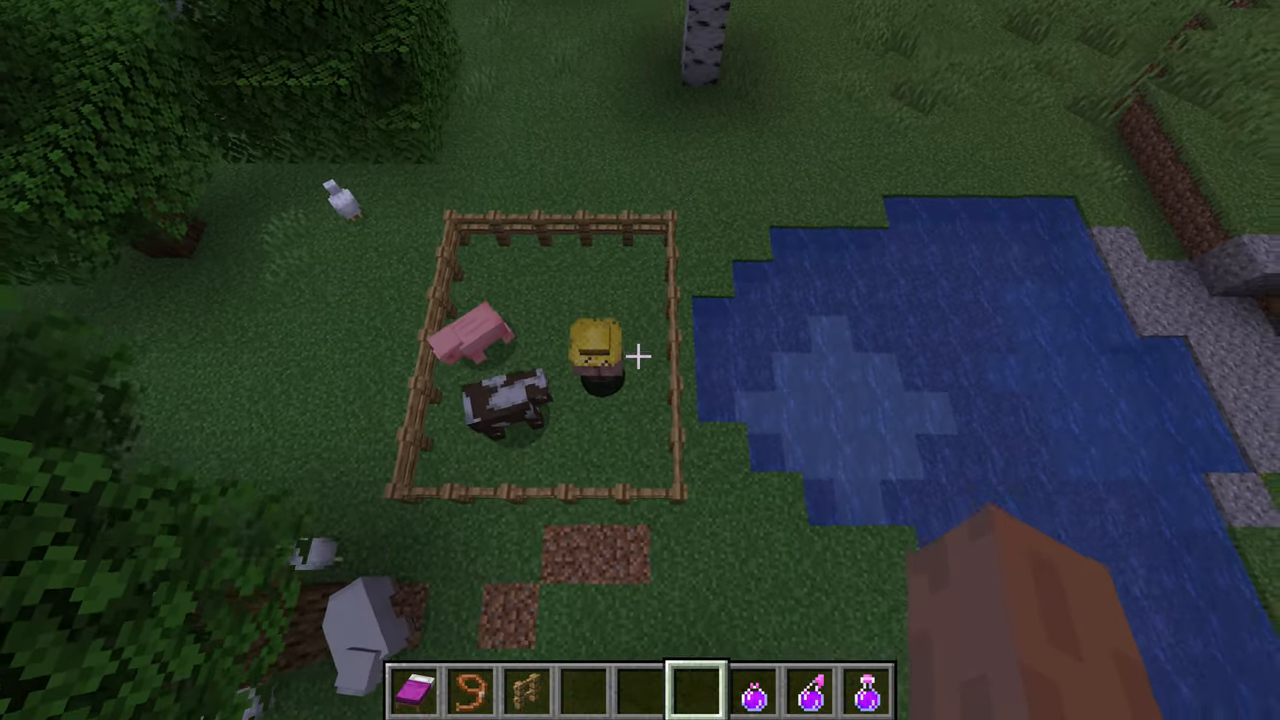
mouse_move(640, 360)
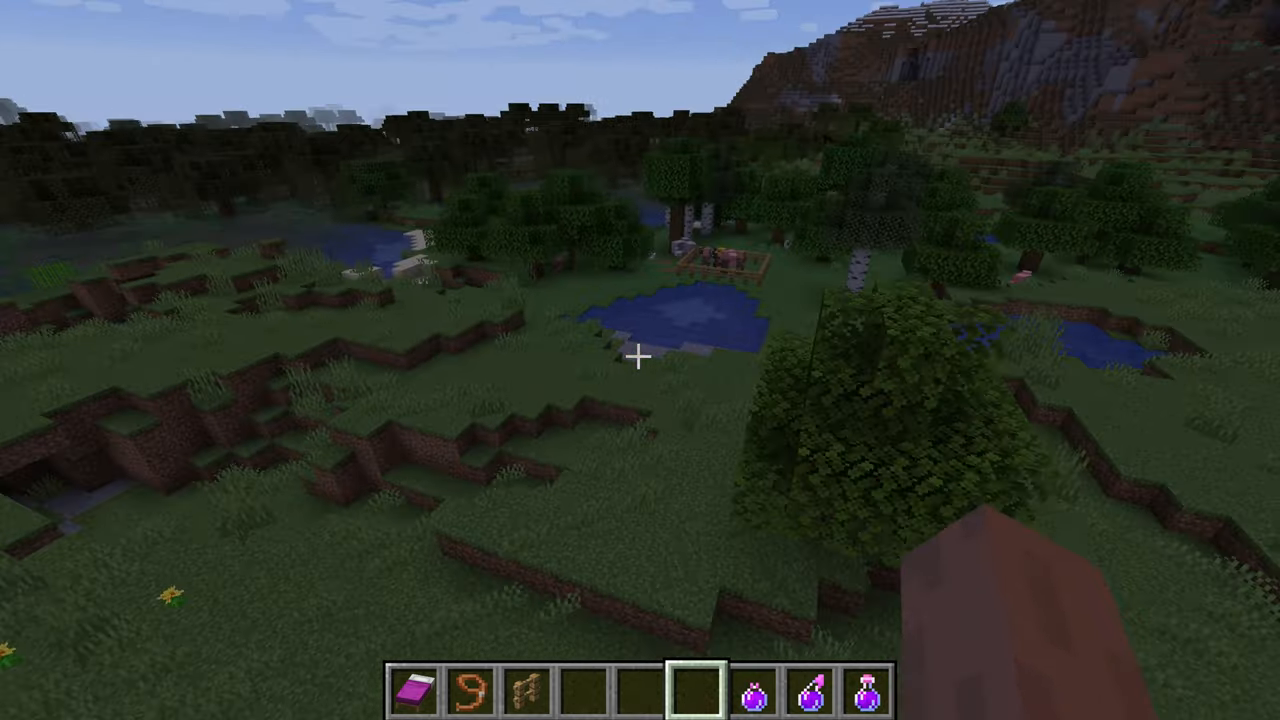
- Pause Minecraft, switch to MCreator and select the BedRightClicked procedure
key(Escape)
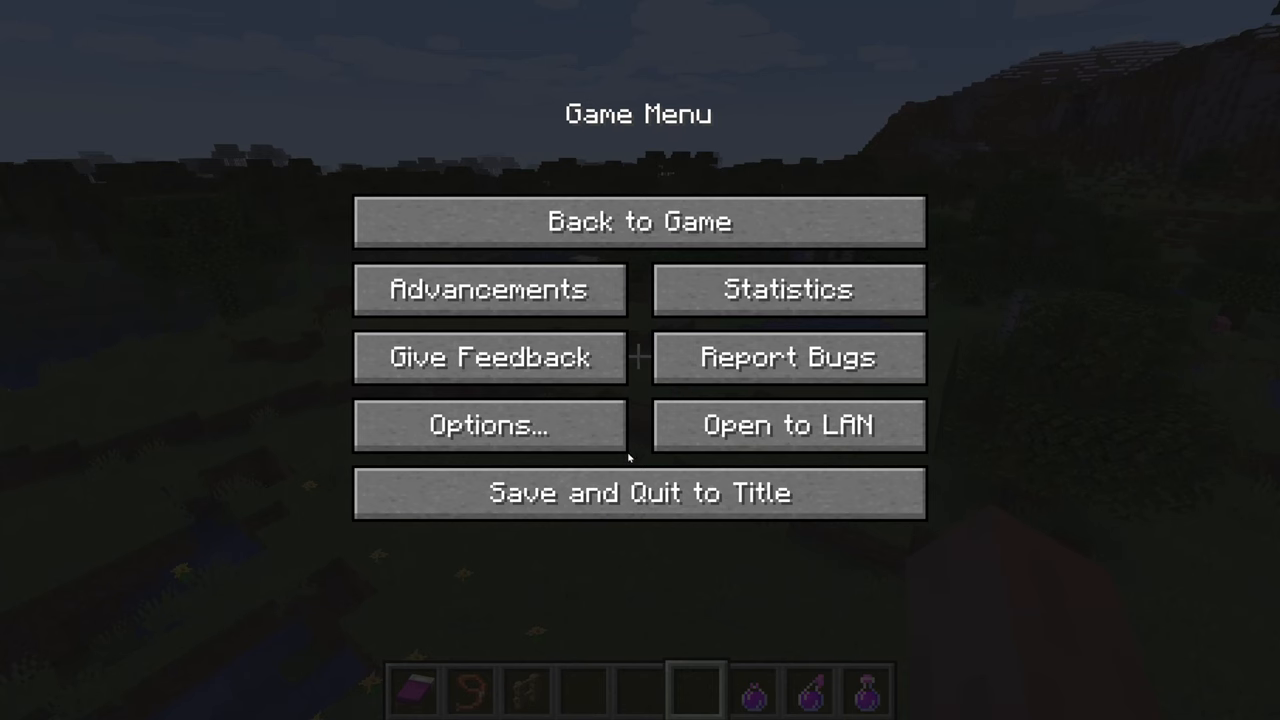
click(638, 493)
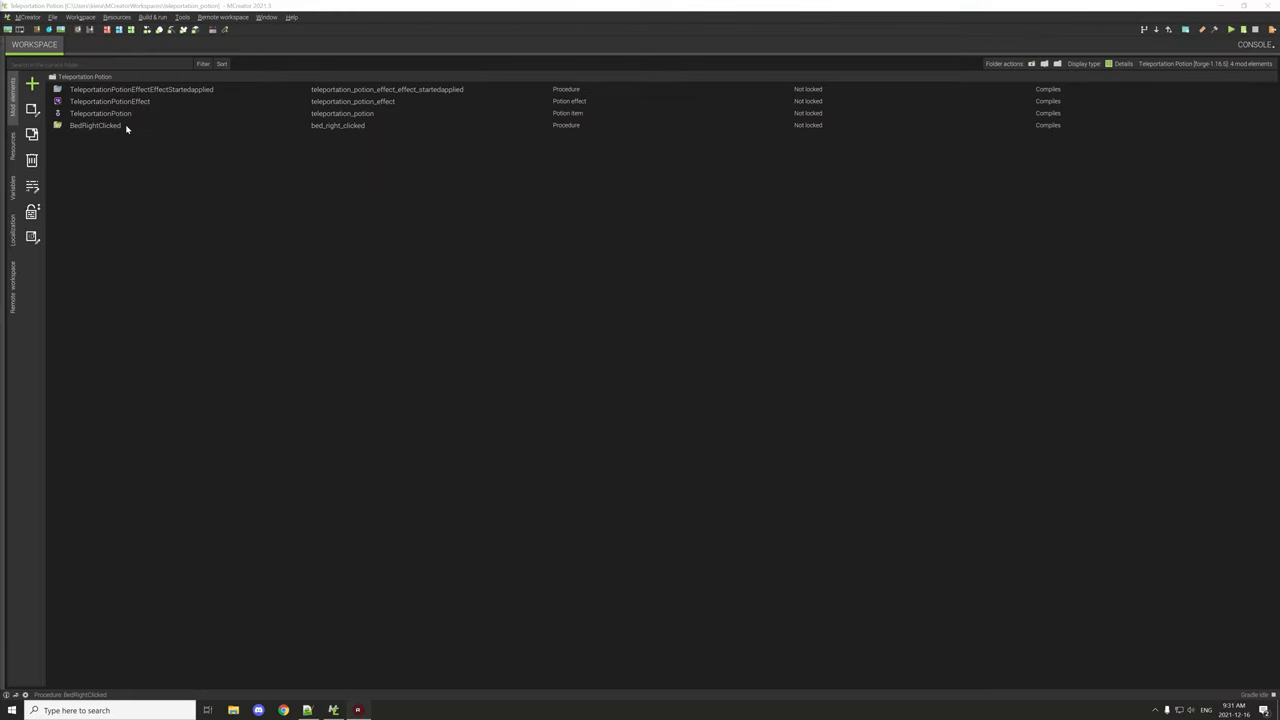
click(95, 125)
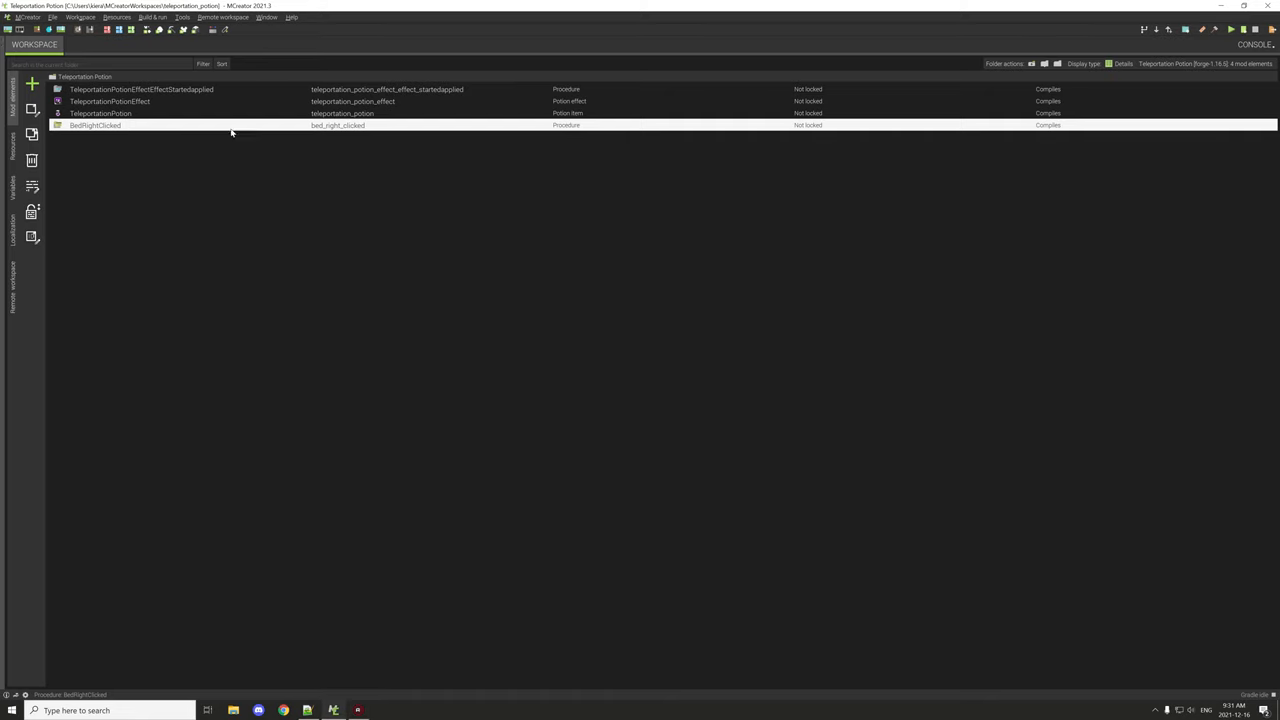
- Open BedRightClicked in the procedure editor
double_click(95, 125)
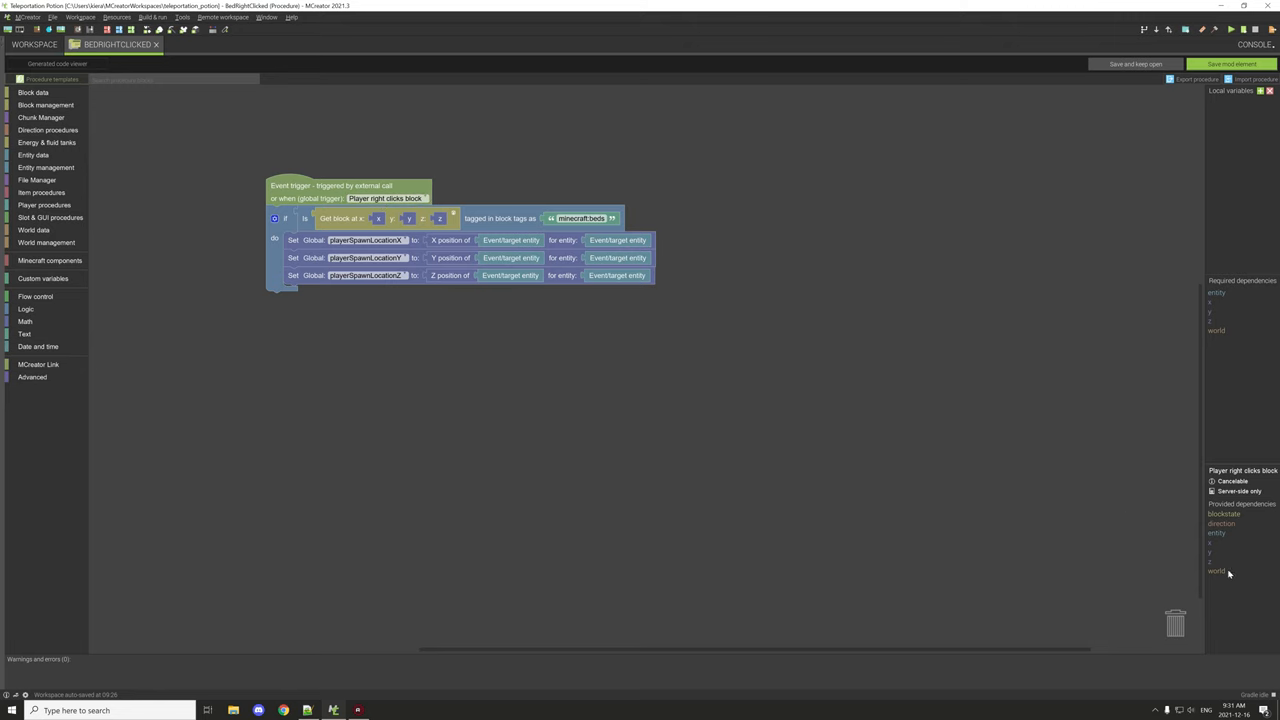
mouse_move(1232, 532)
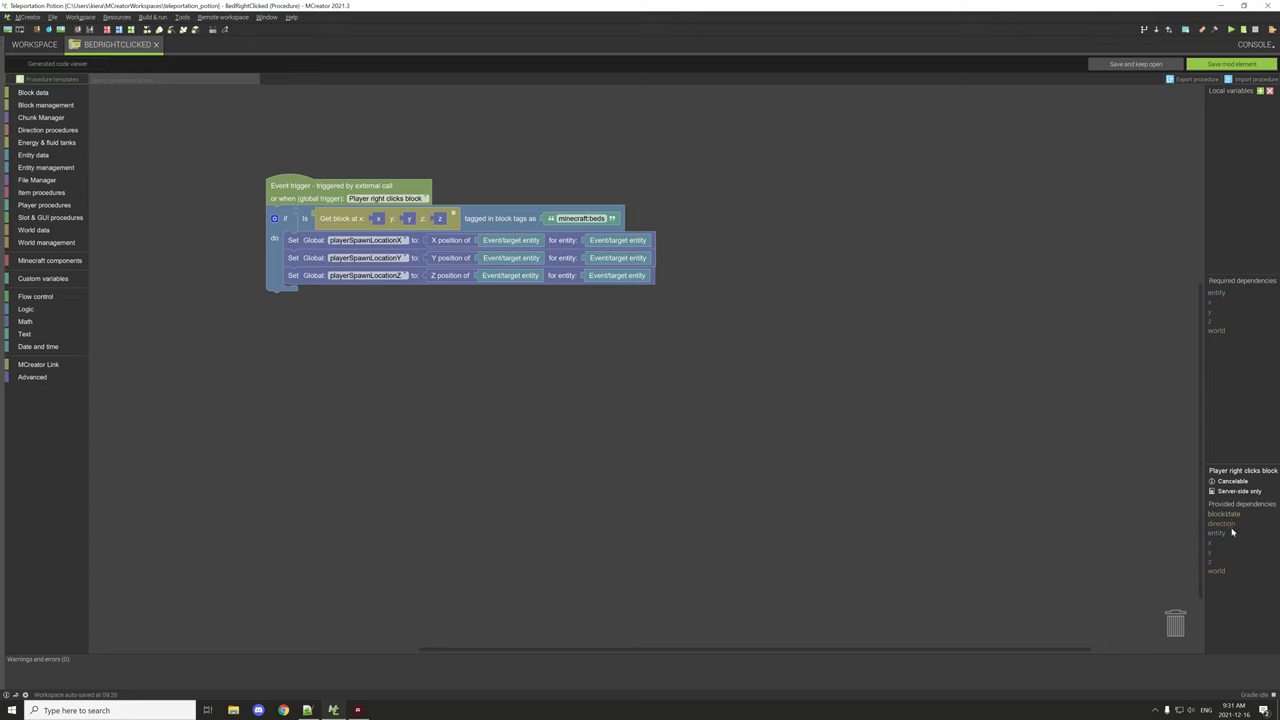
mouse_move(1231, 538)
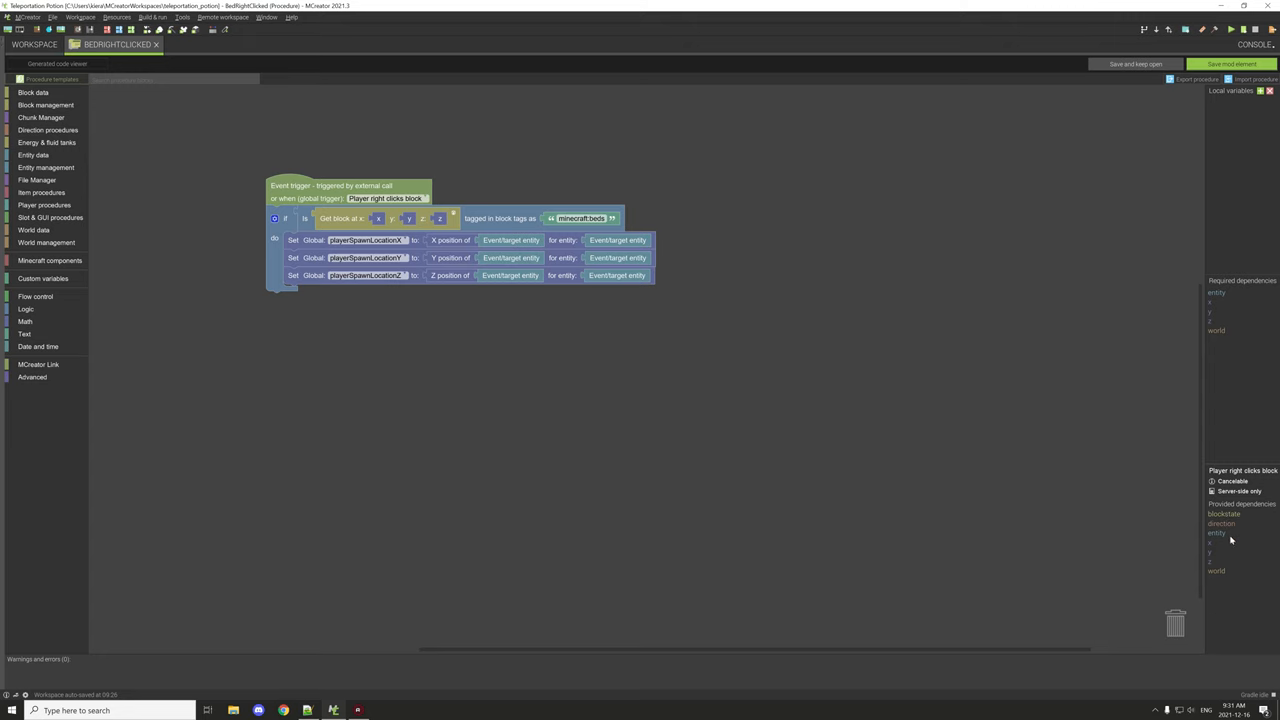
mouse_move(1217, 577)
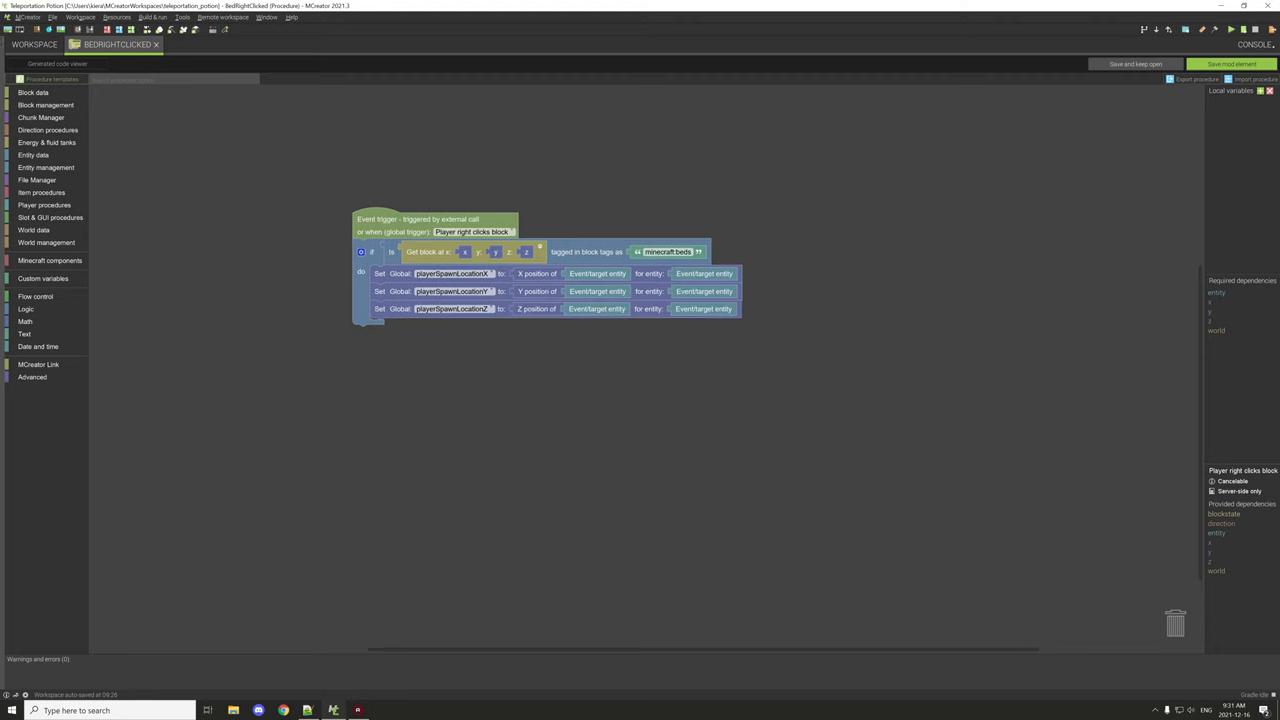
mouse_move(1229, 343)
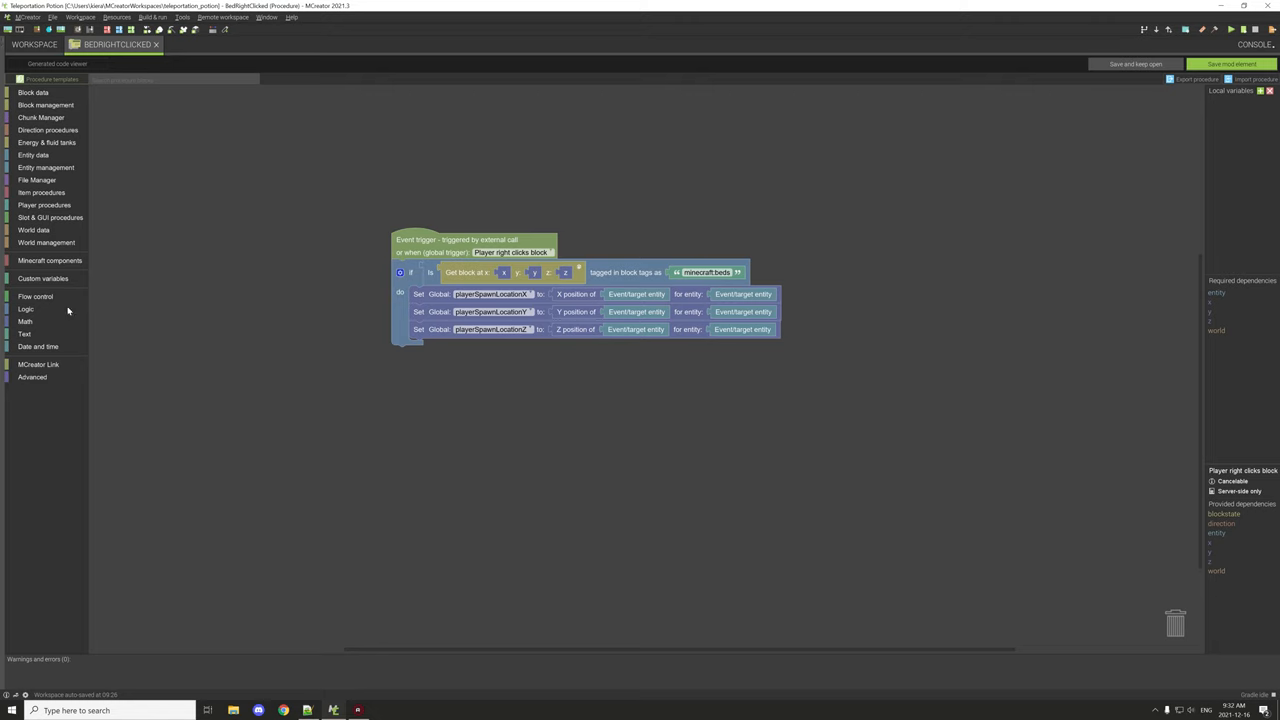
- Browse the Logic and Block data palettes for the minecraft:beds tag check, then recentre the canvas
click(26, 309)
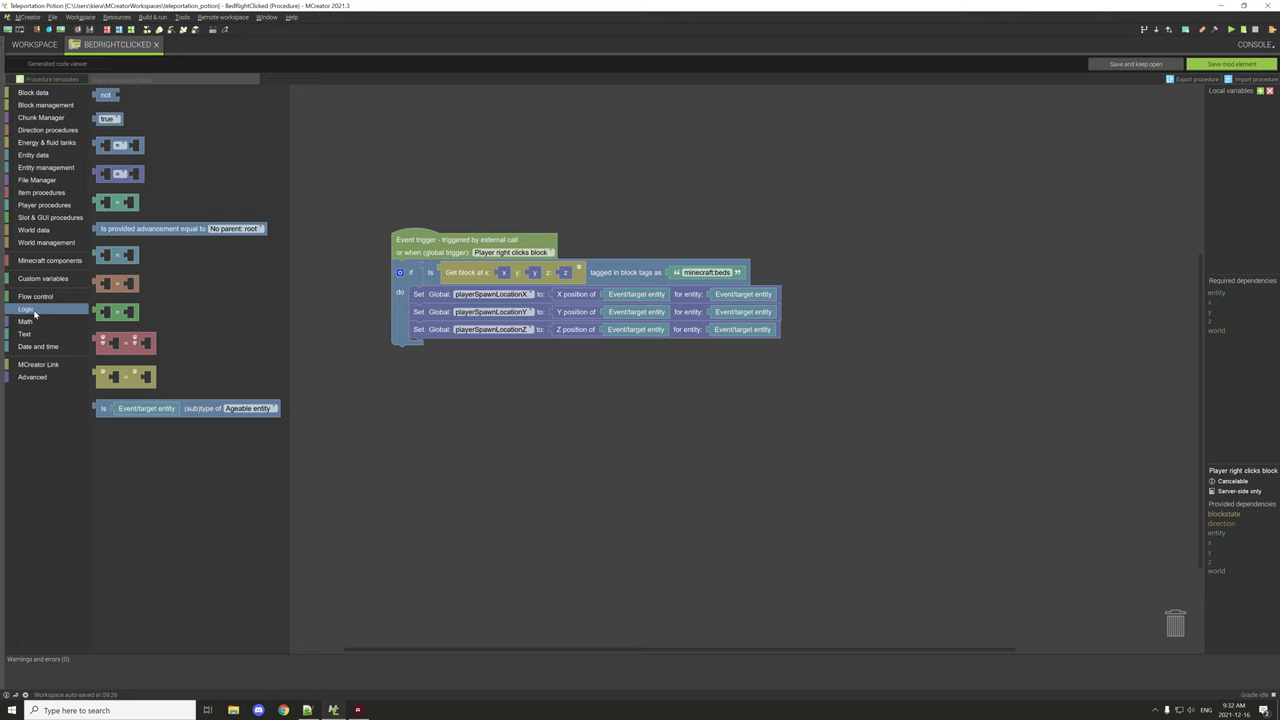
click(35, 296)
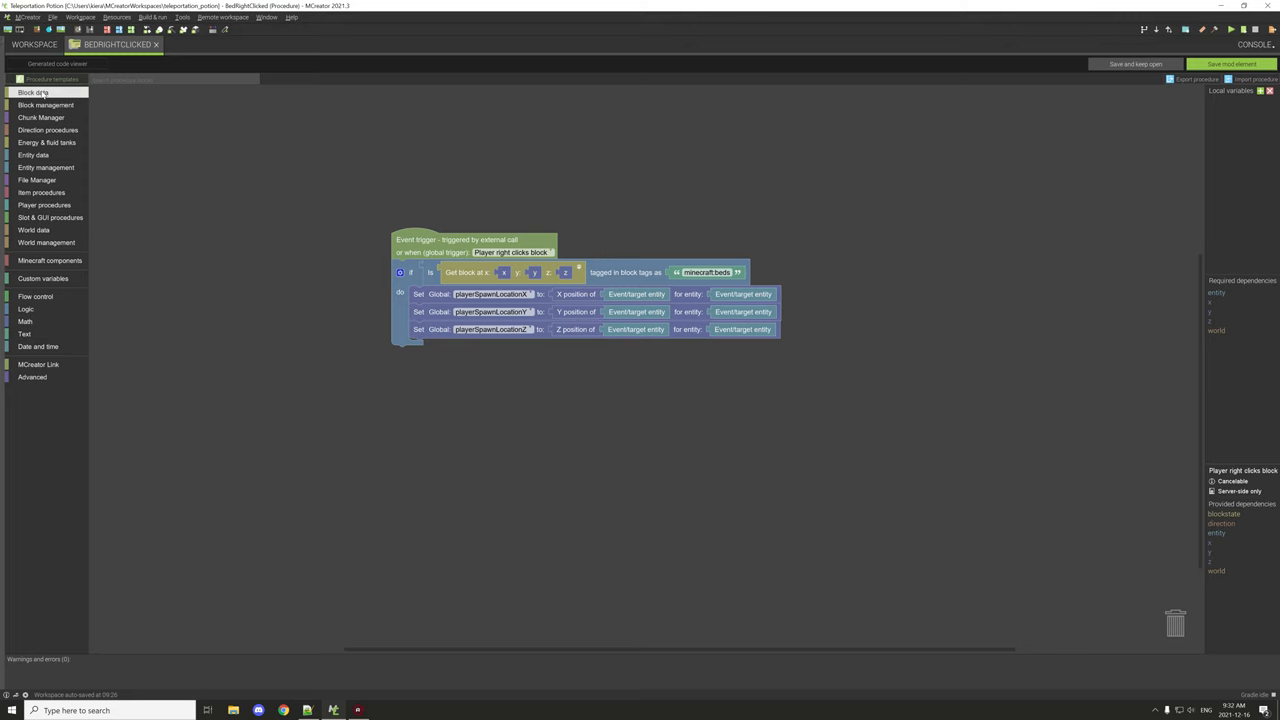
mouse_move(40, 93)
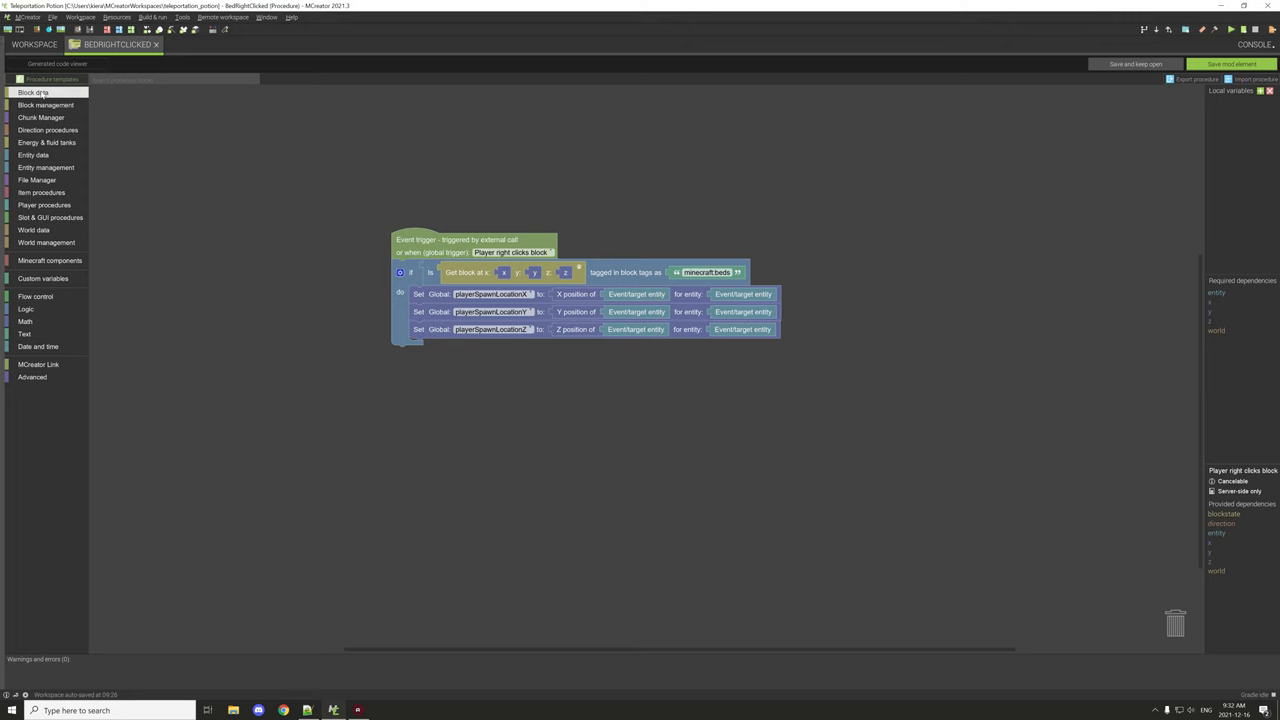
click(33, 92)
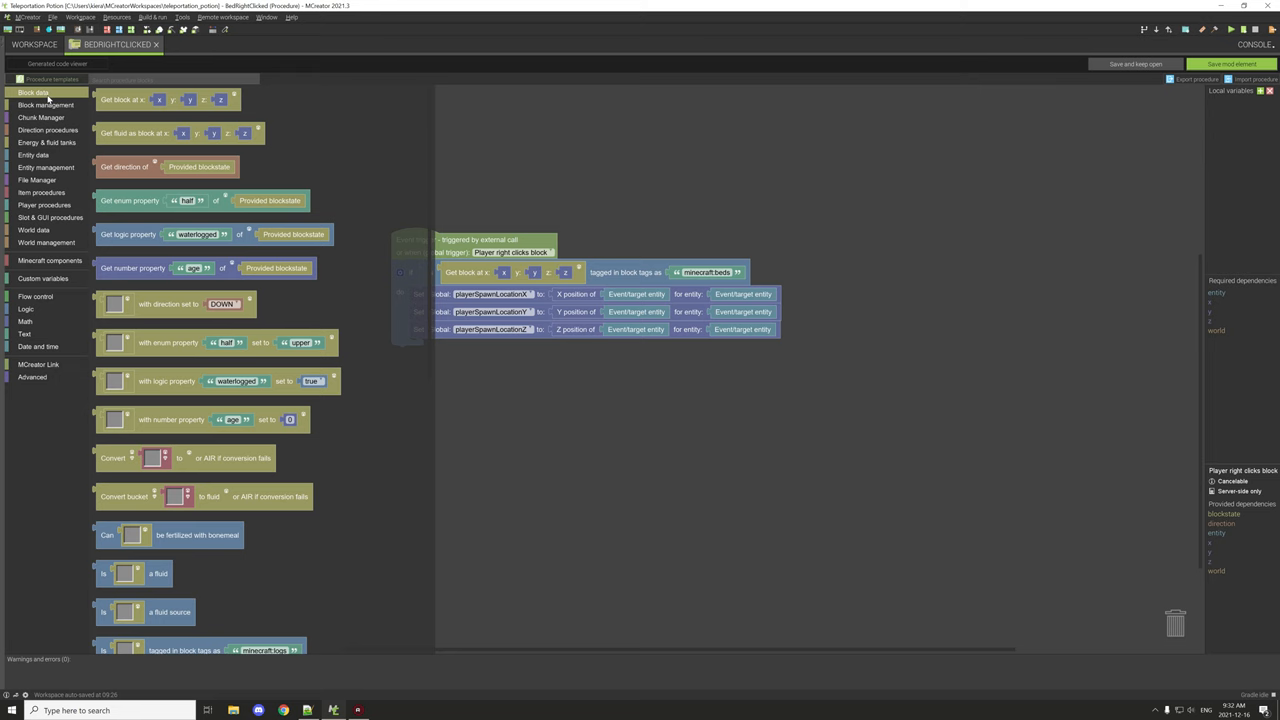
scroll(down, 3)
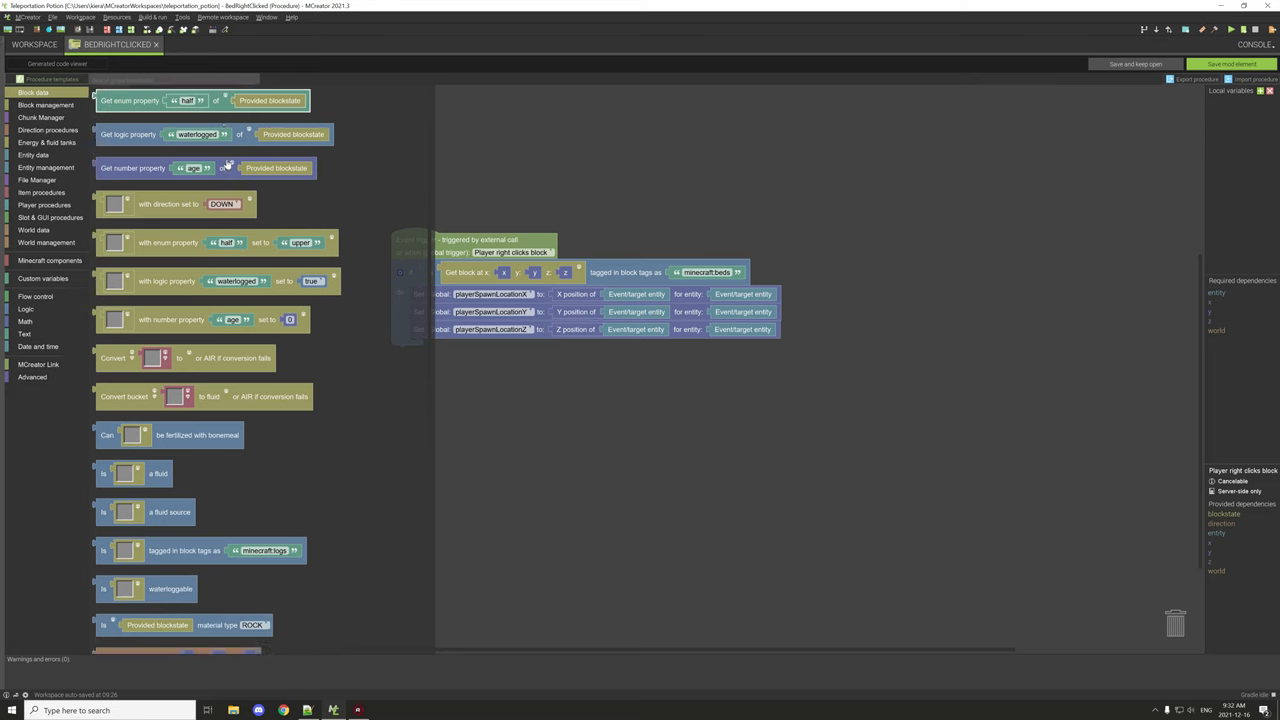
scroll(down, 3)
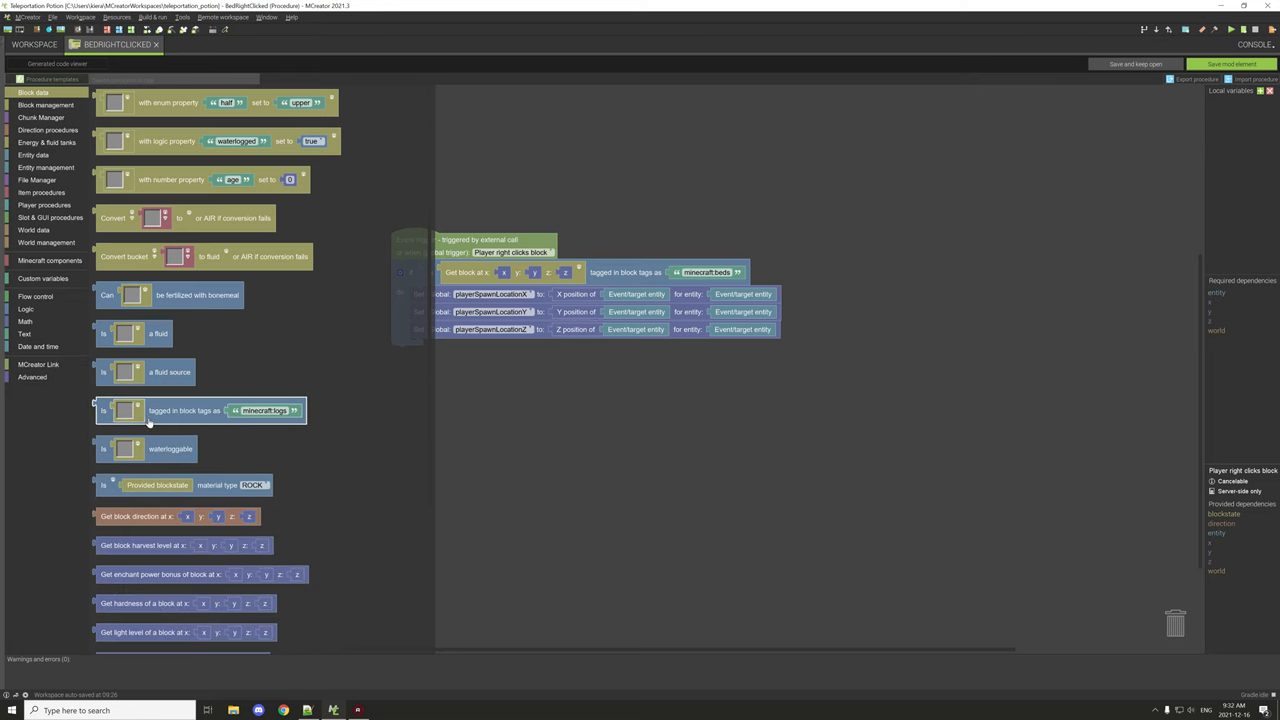
mouse_move(172, 417)
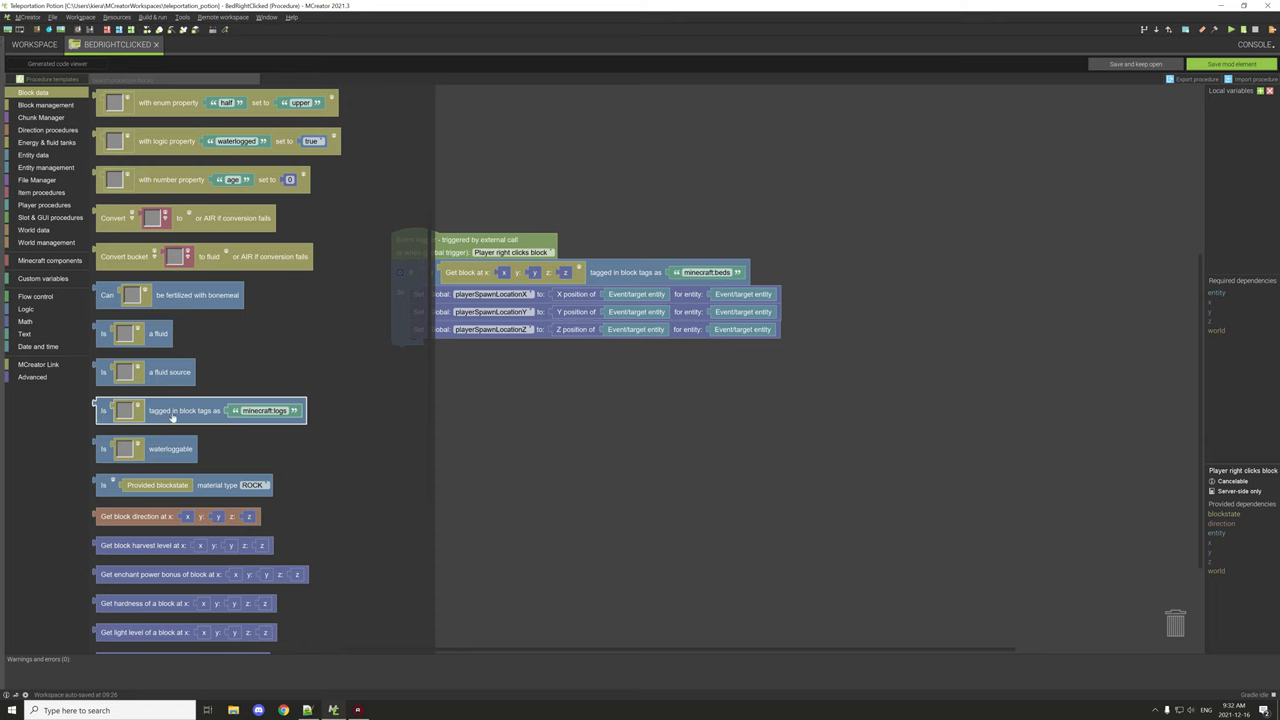
mouse_move(195, 420)
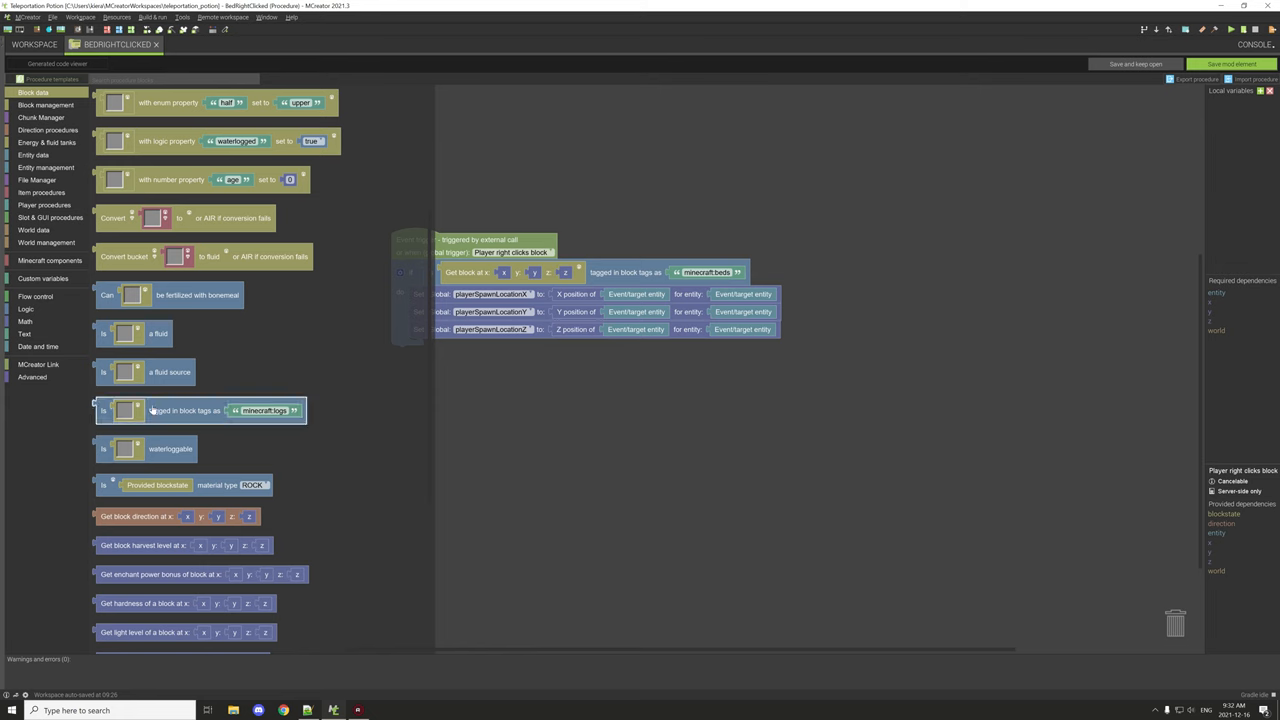
mouse_move(183, 422)
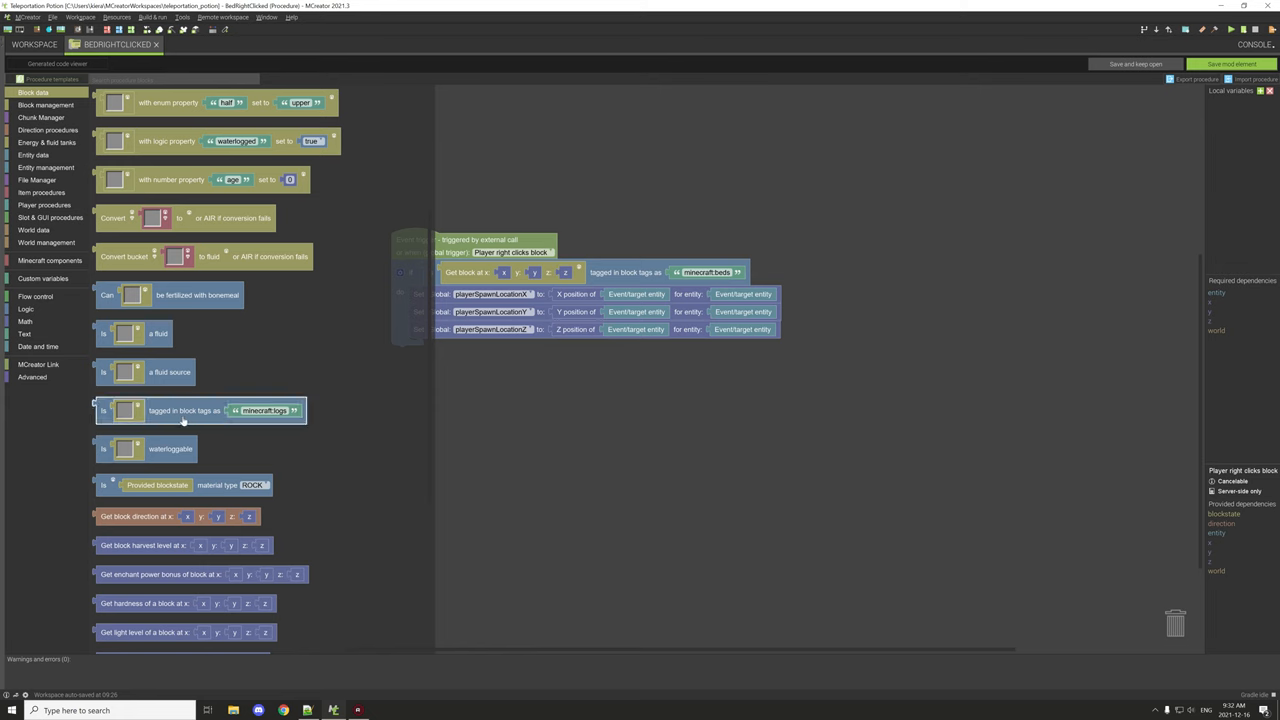
mouse_move(255, 394)
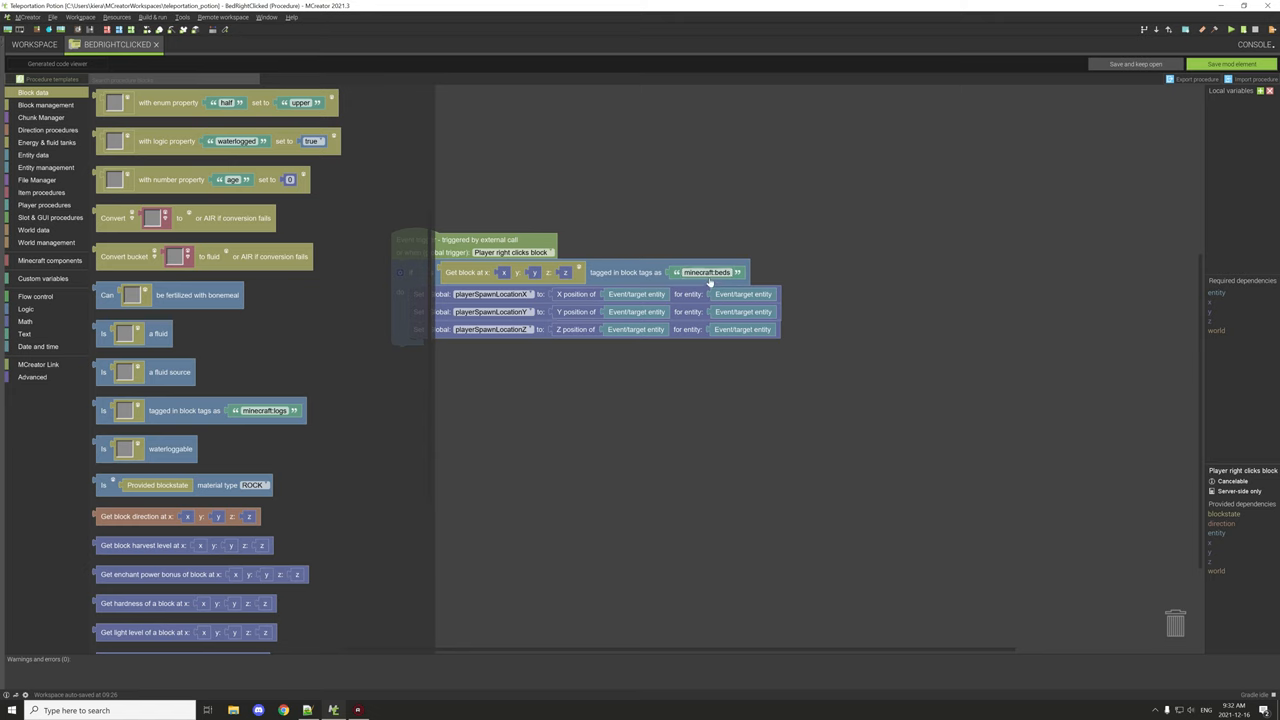
mouse_move(710, 283)
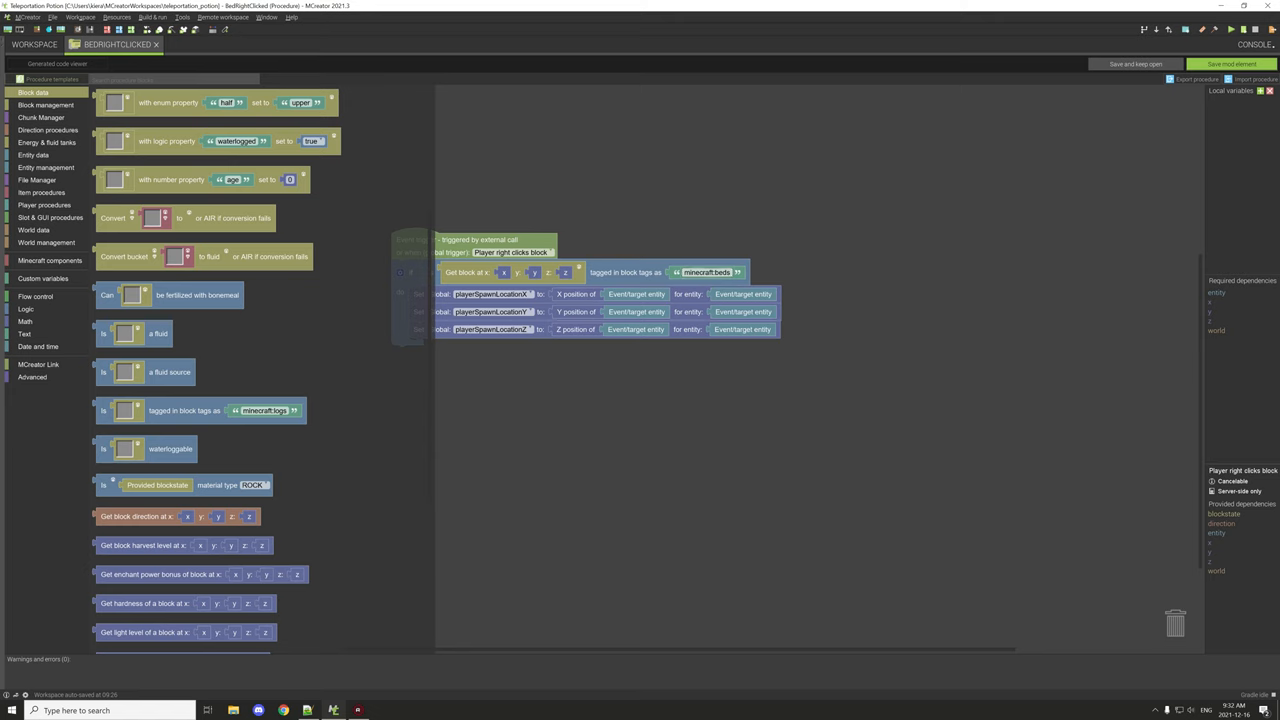
mouse_move(716, 268)
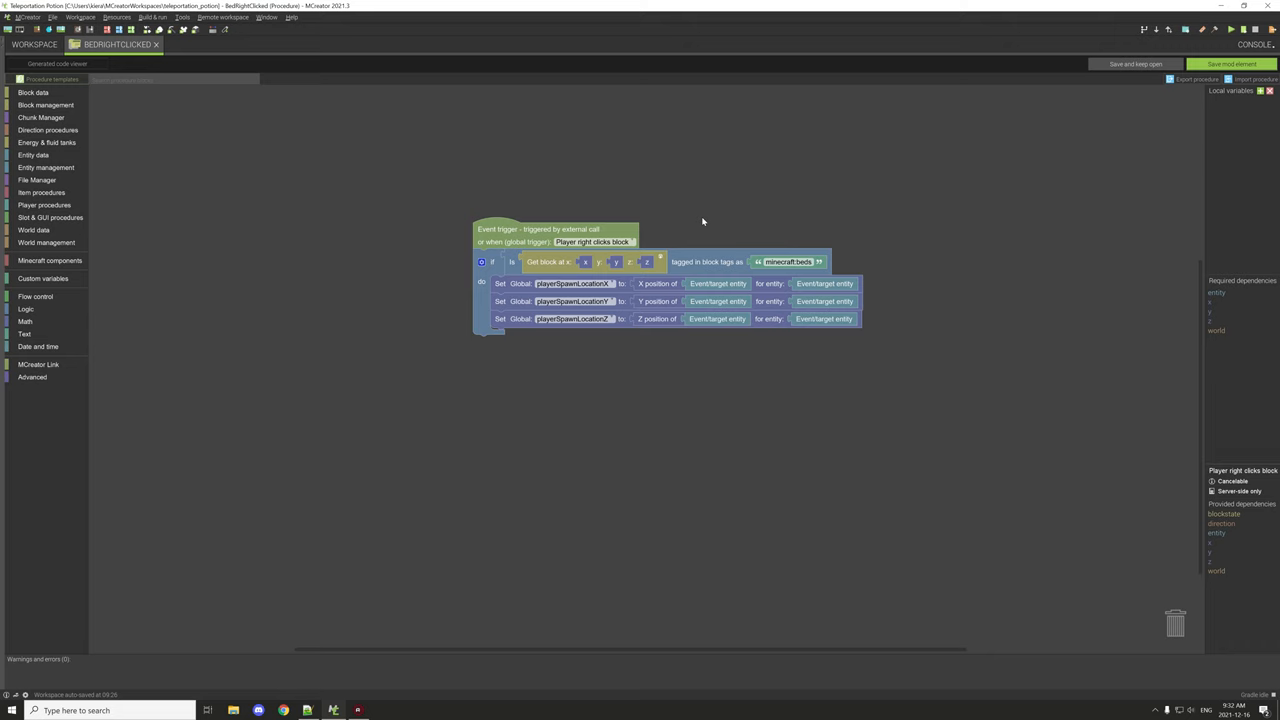
mouse_move(679, 244)
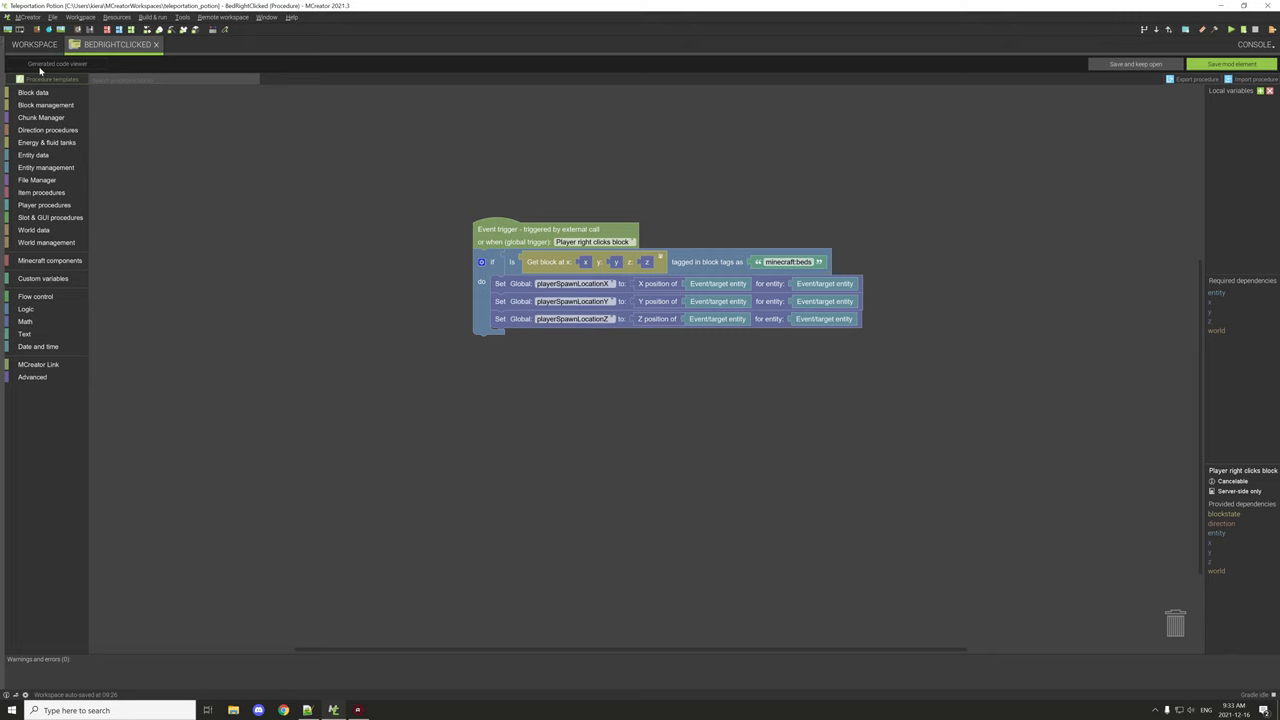
mouse_move(100, 91)
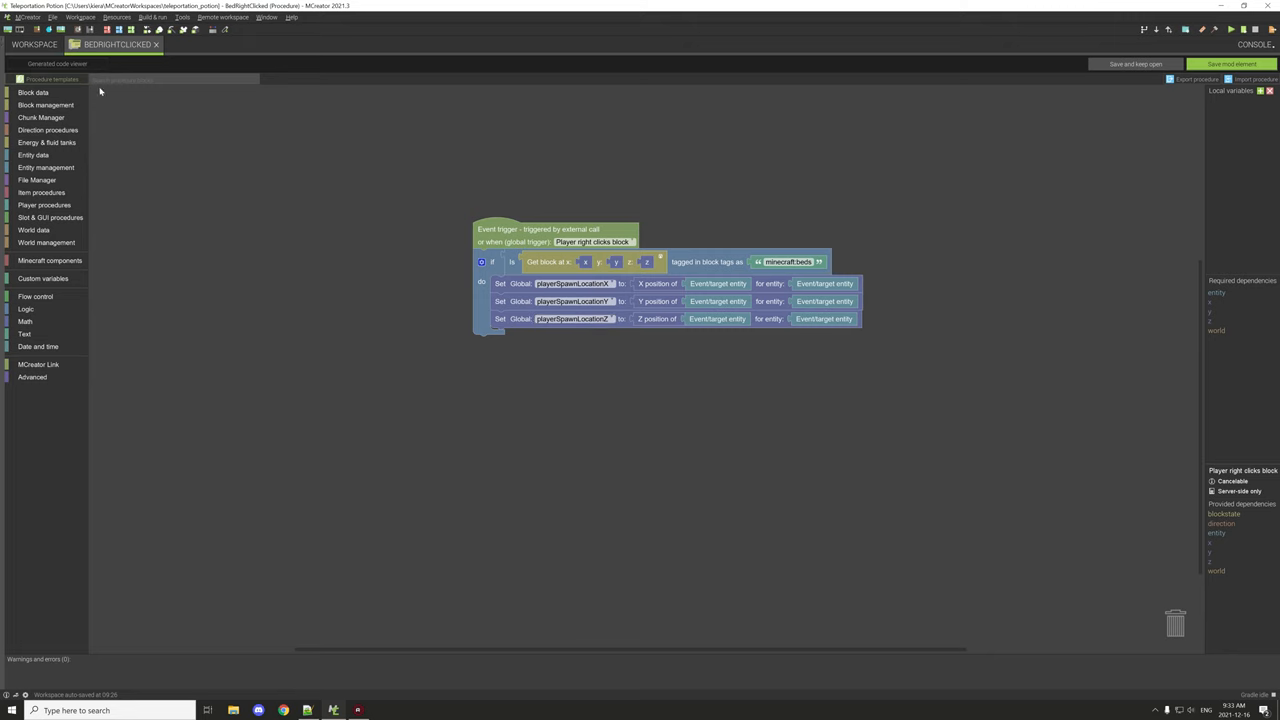
drag(557, 228, 665, 214)
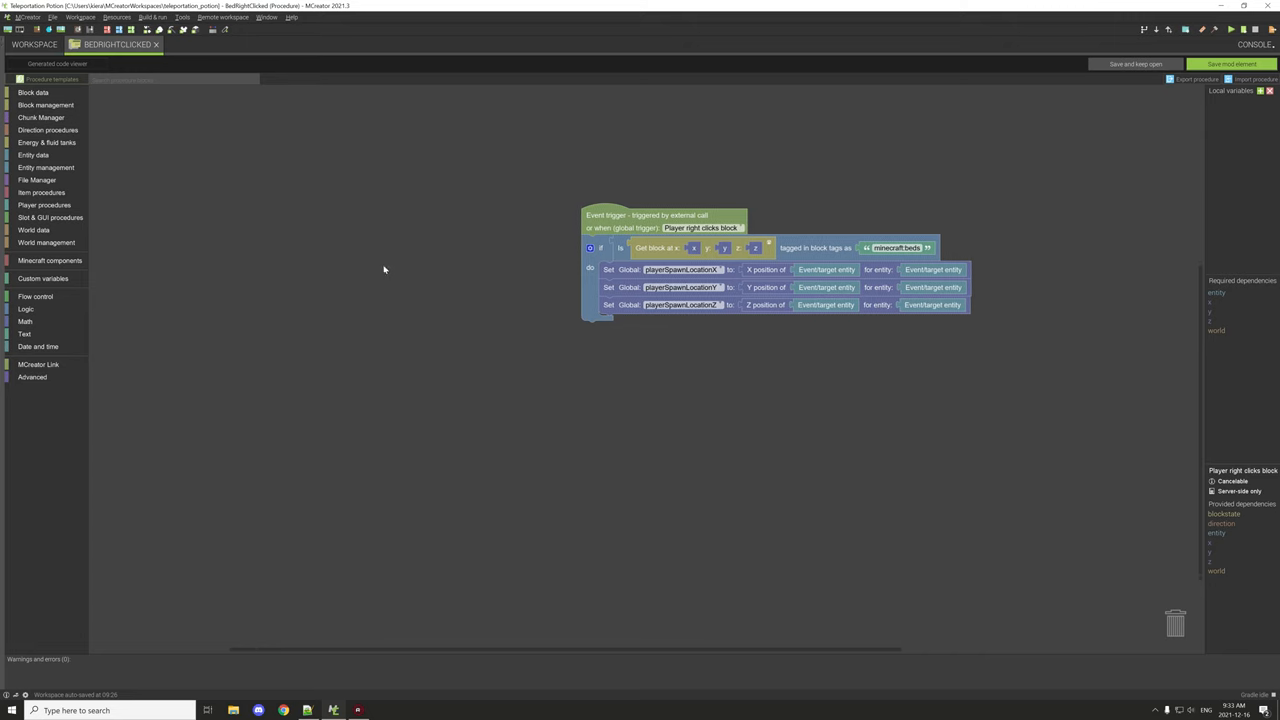
mouse_move(551, 252)
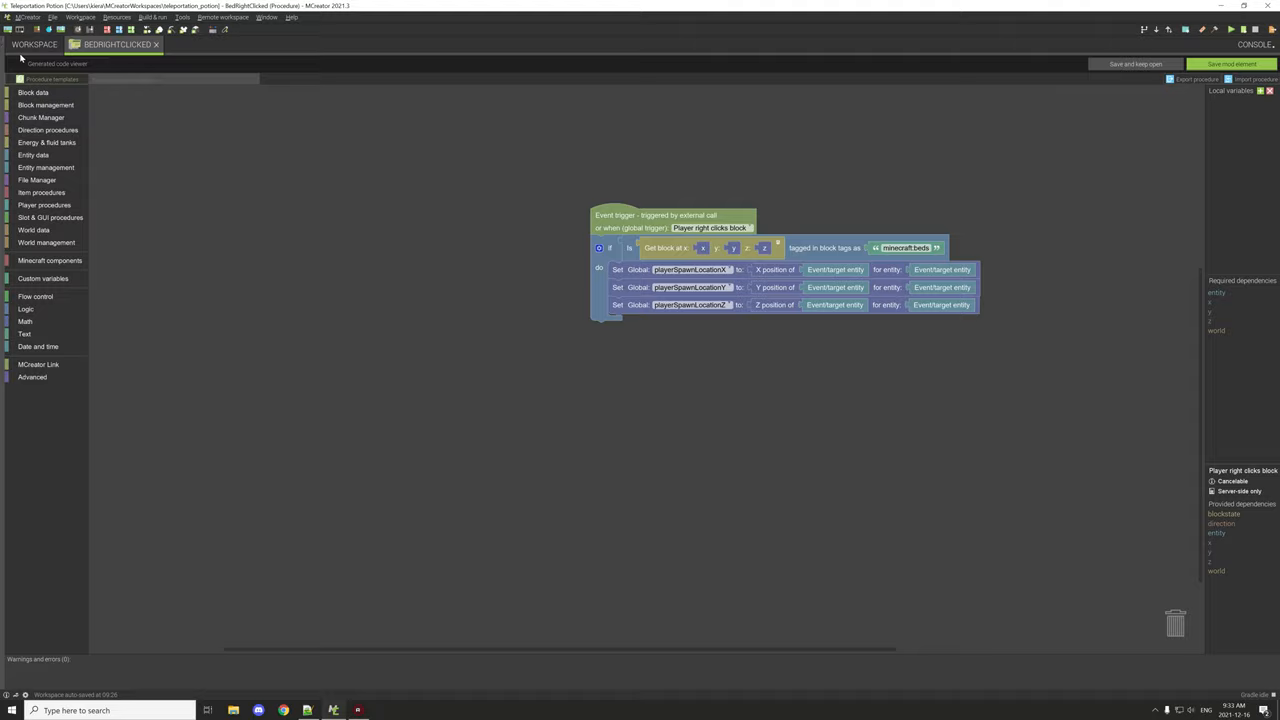
click(33, 44)
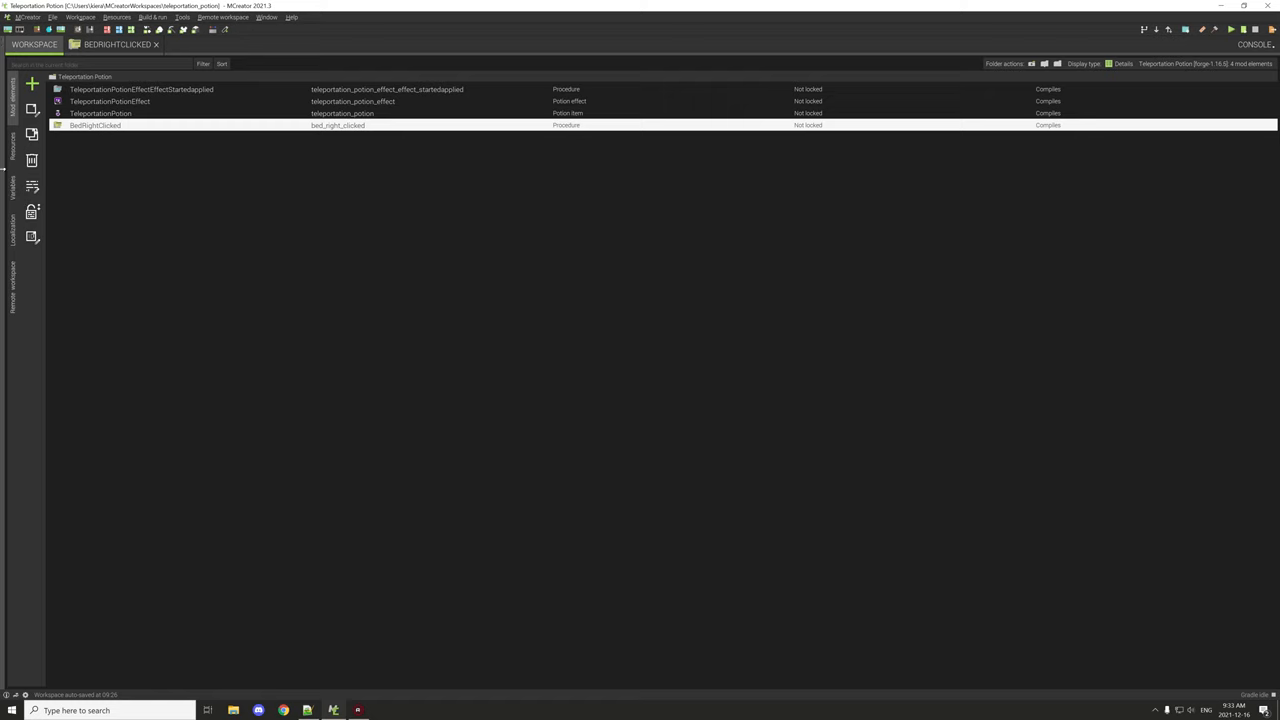
click(11, 185)
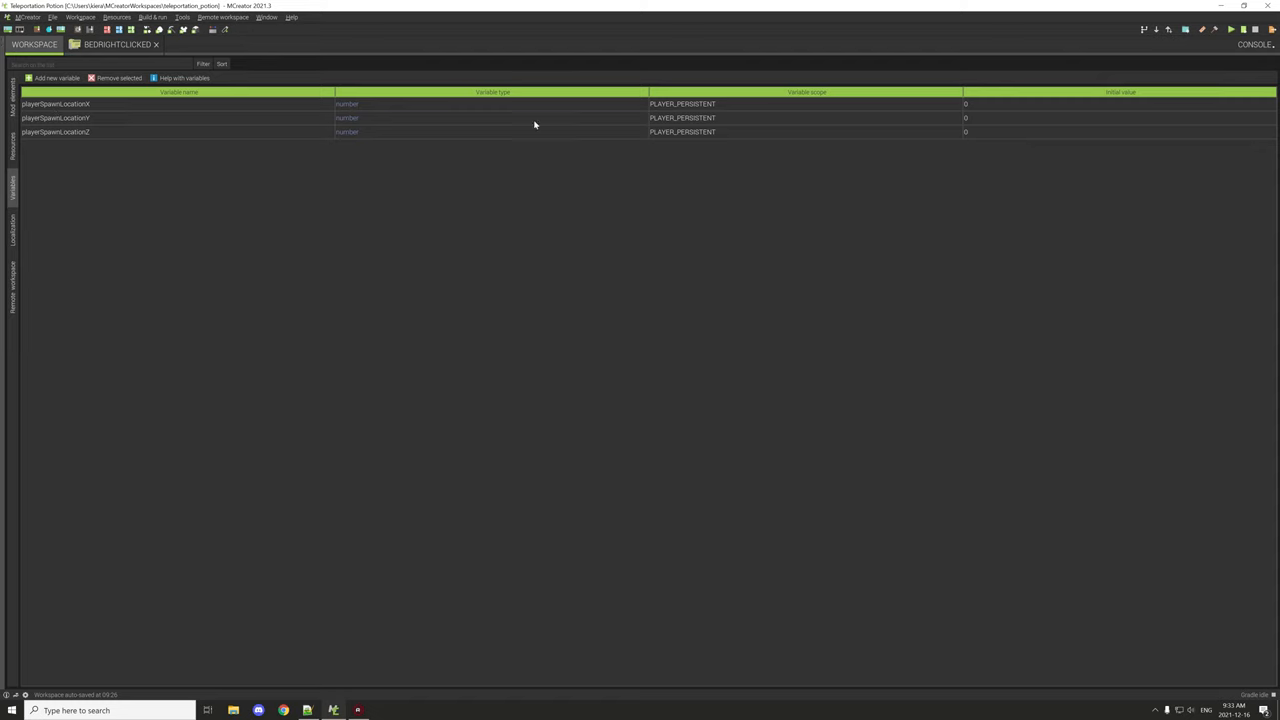
mouse_move(357, 143)
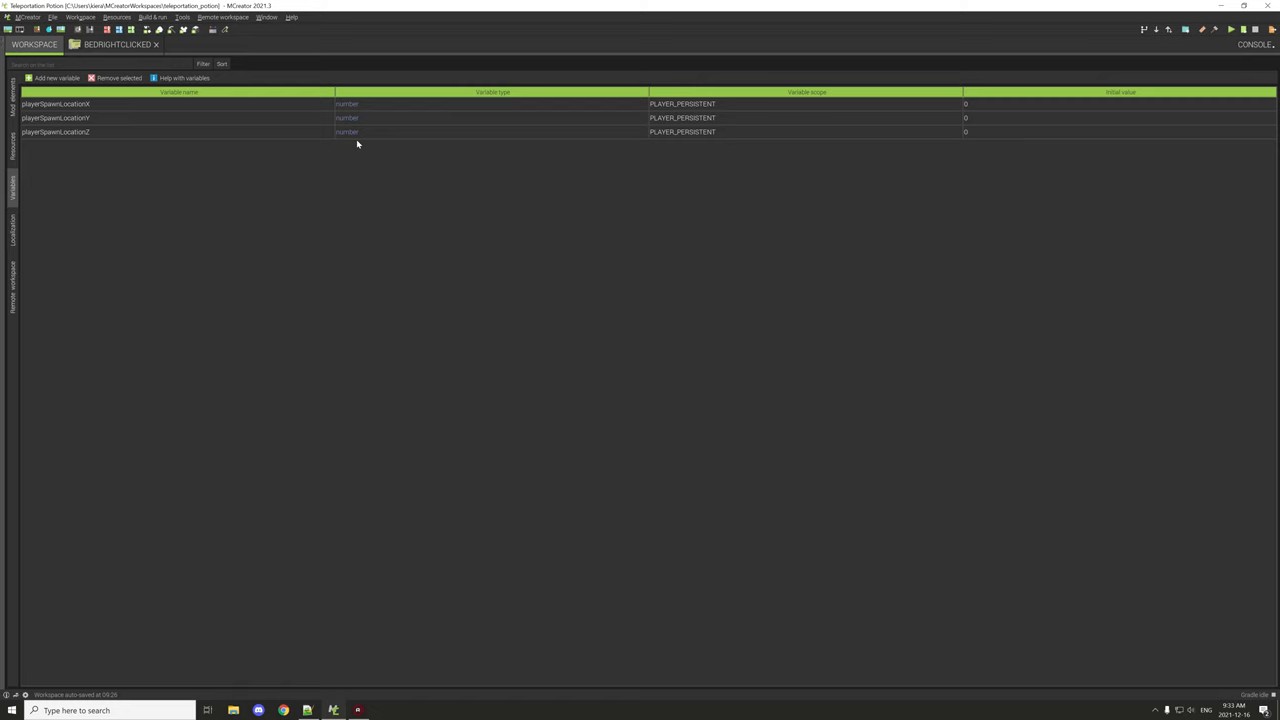
mouse_move(980, 118)
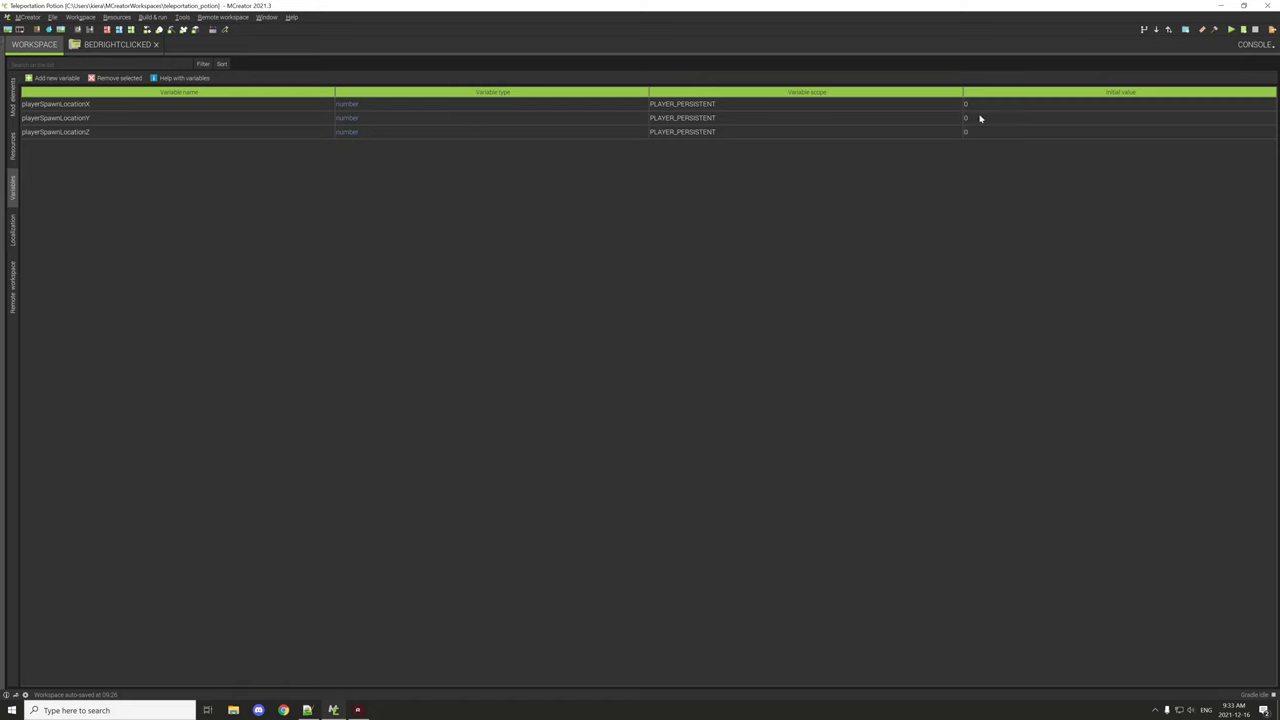
mouse_move(55, 142)
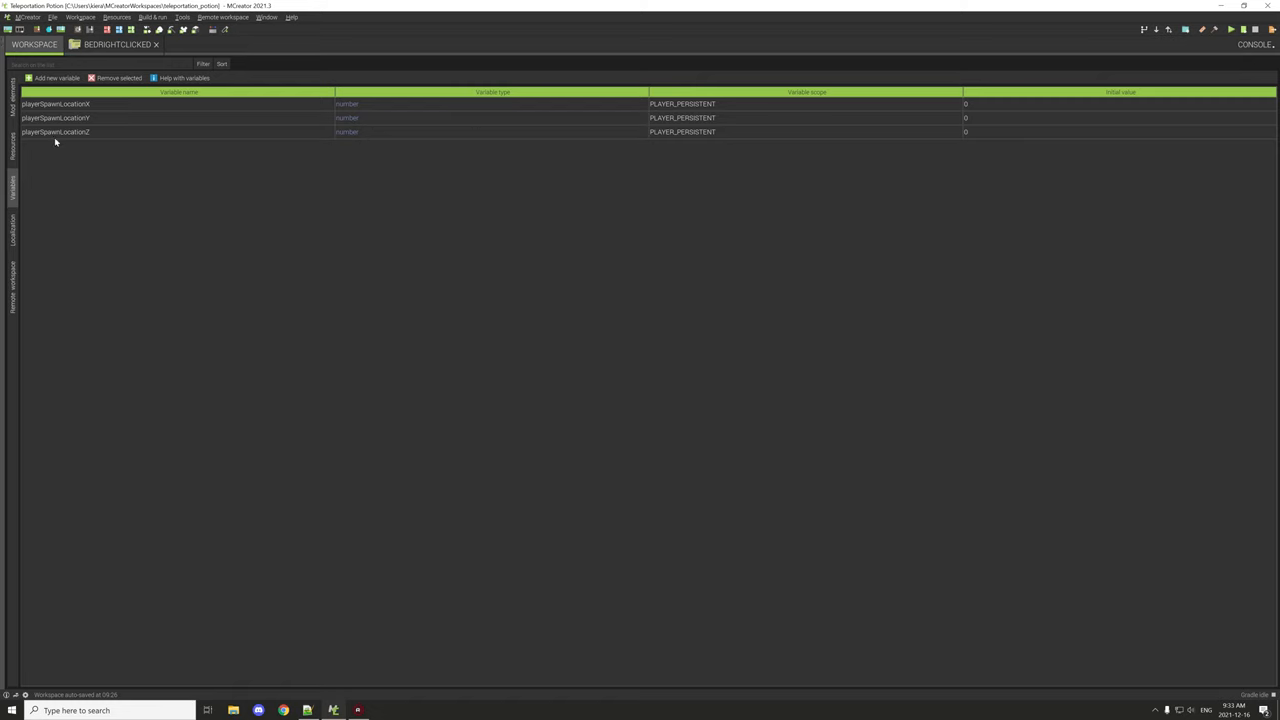
click(115, 44)
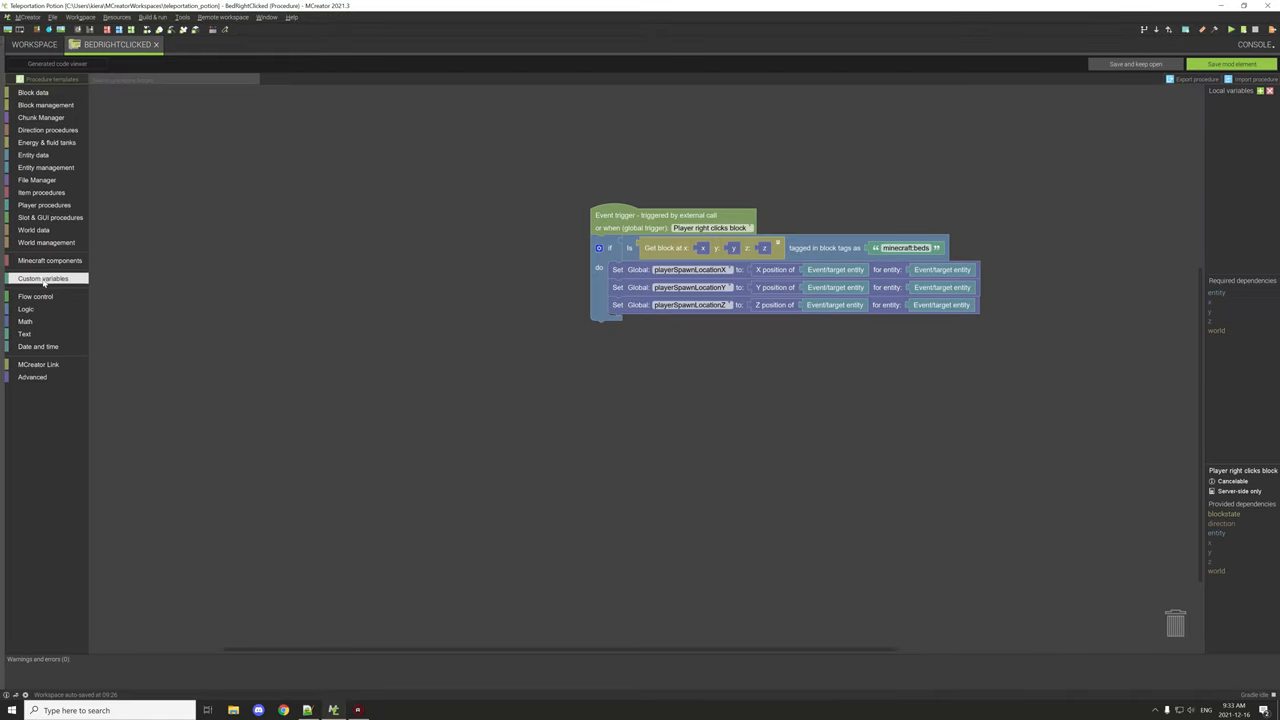
click(42, 278)
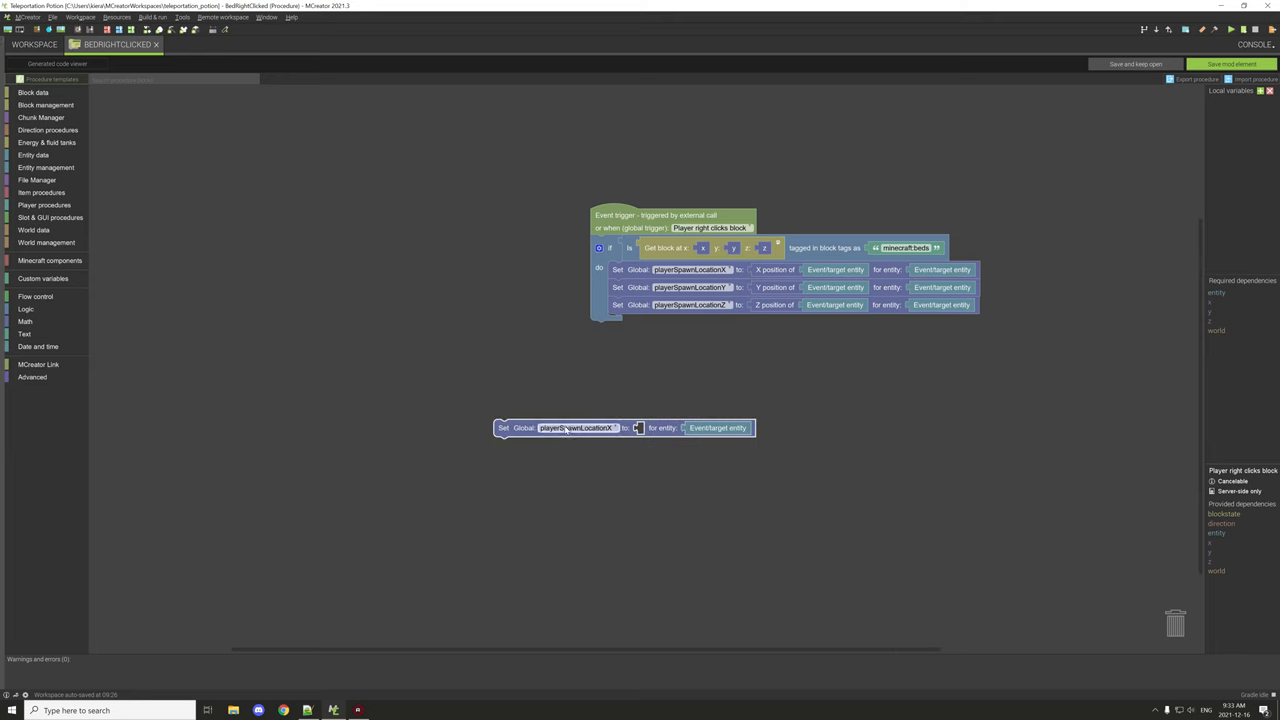
click(577, 427)
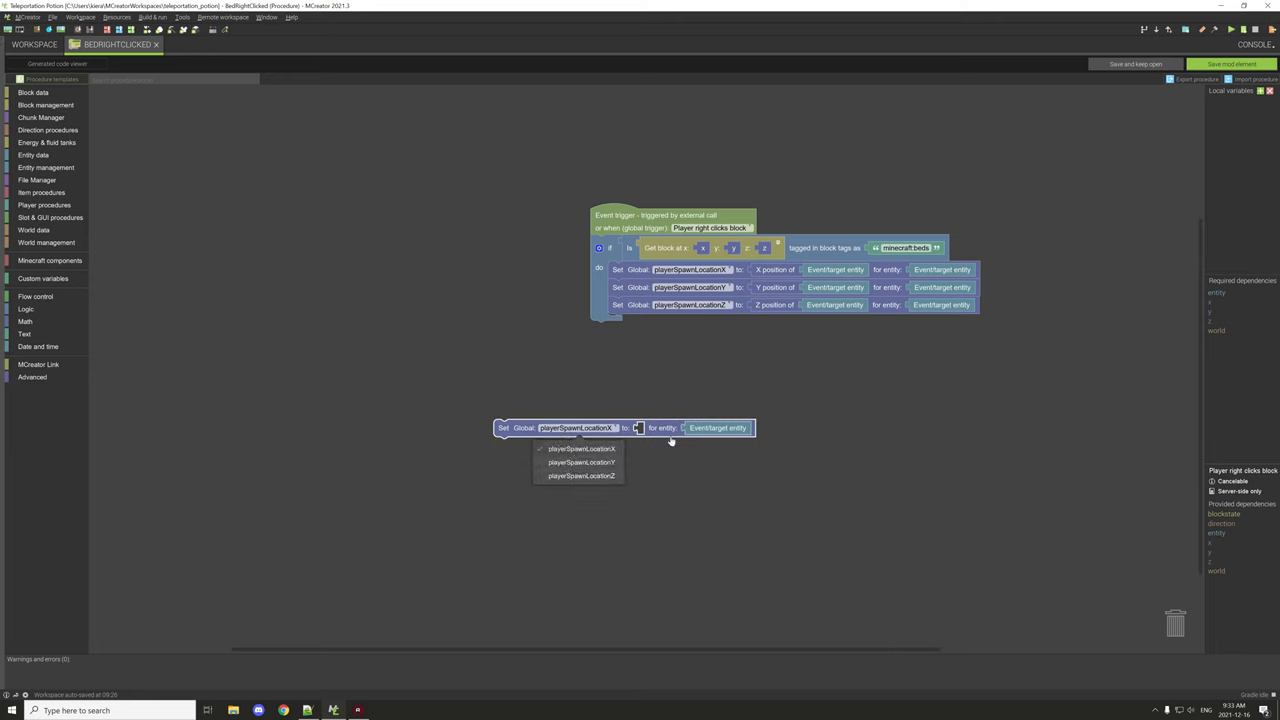
click(581, 448)
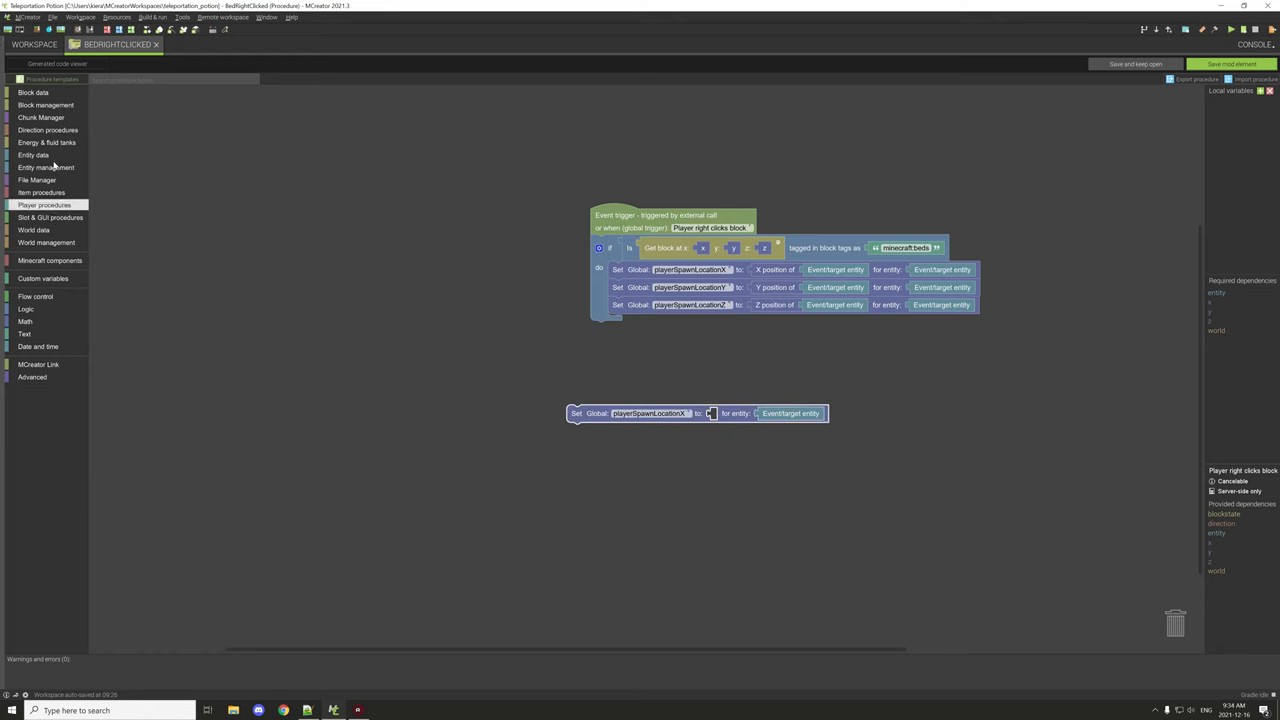
click(33, 155)
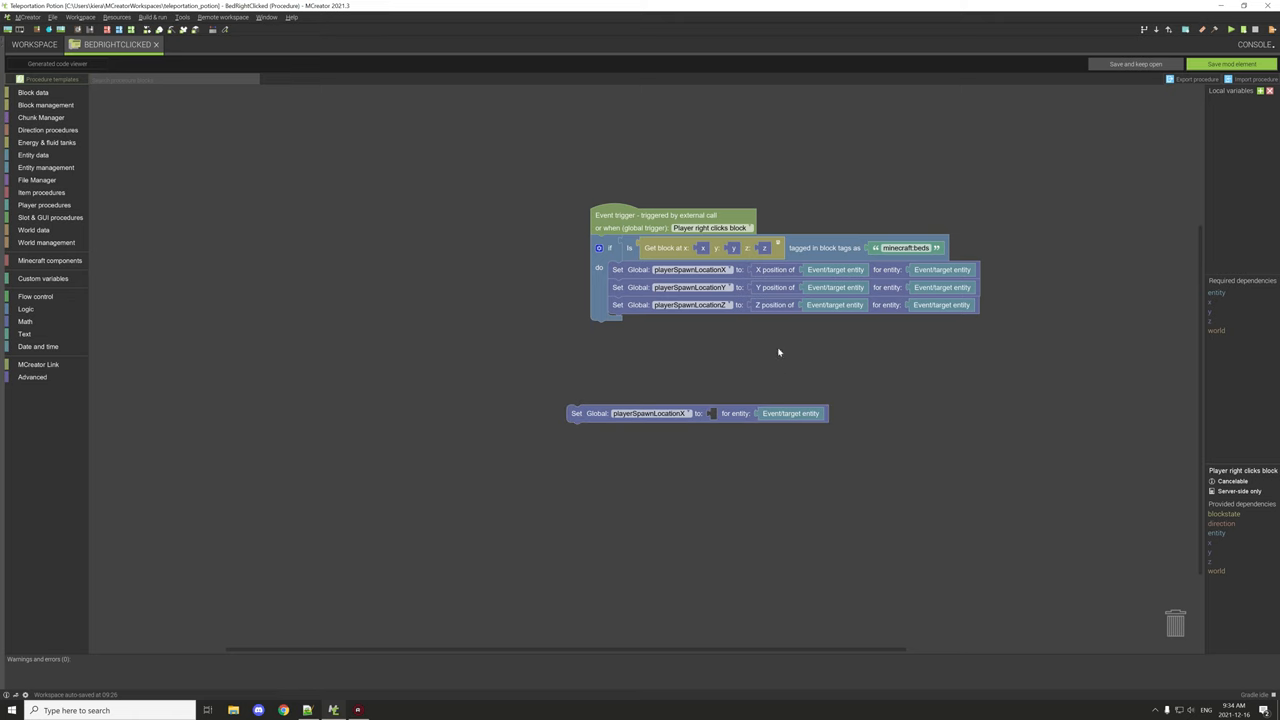
mouse_move(786, 344)
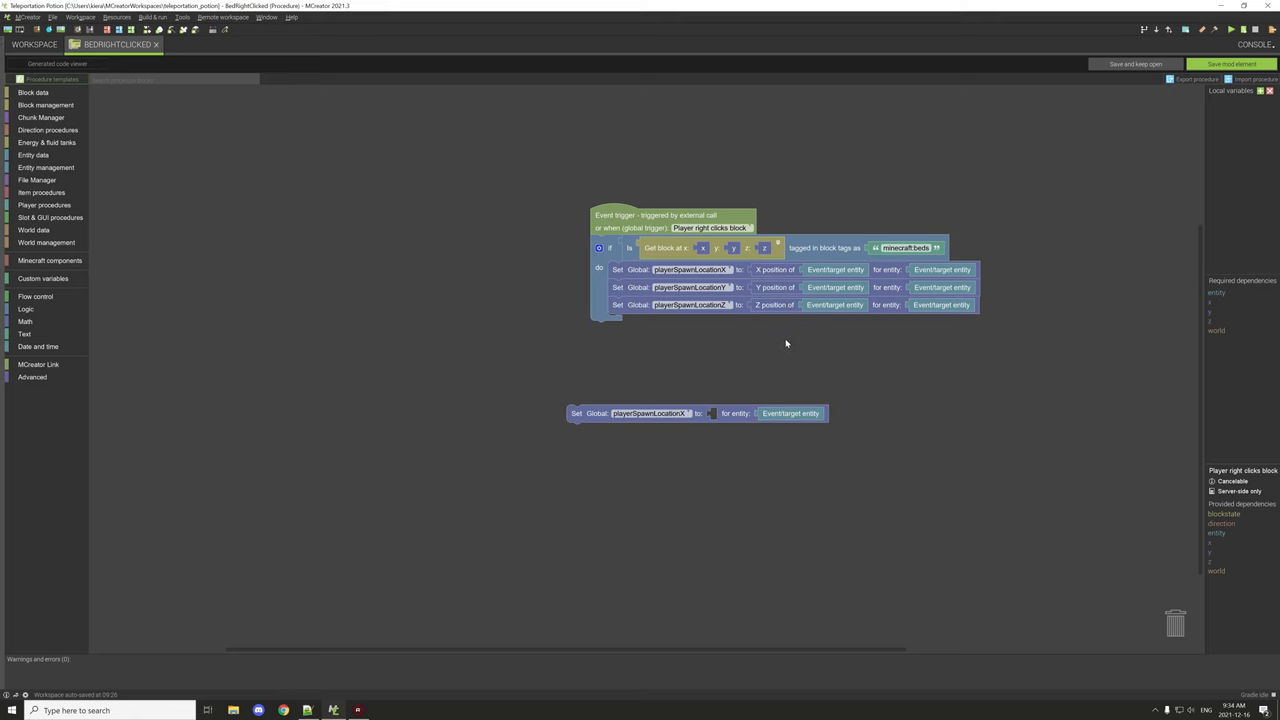
right_click(650, 413)
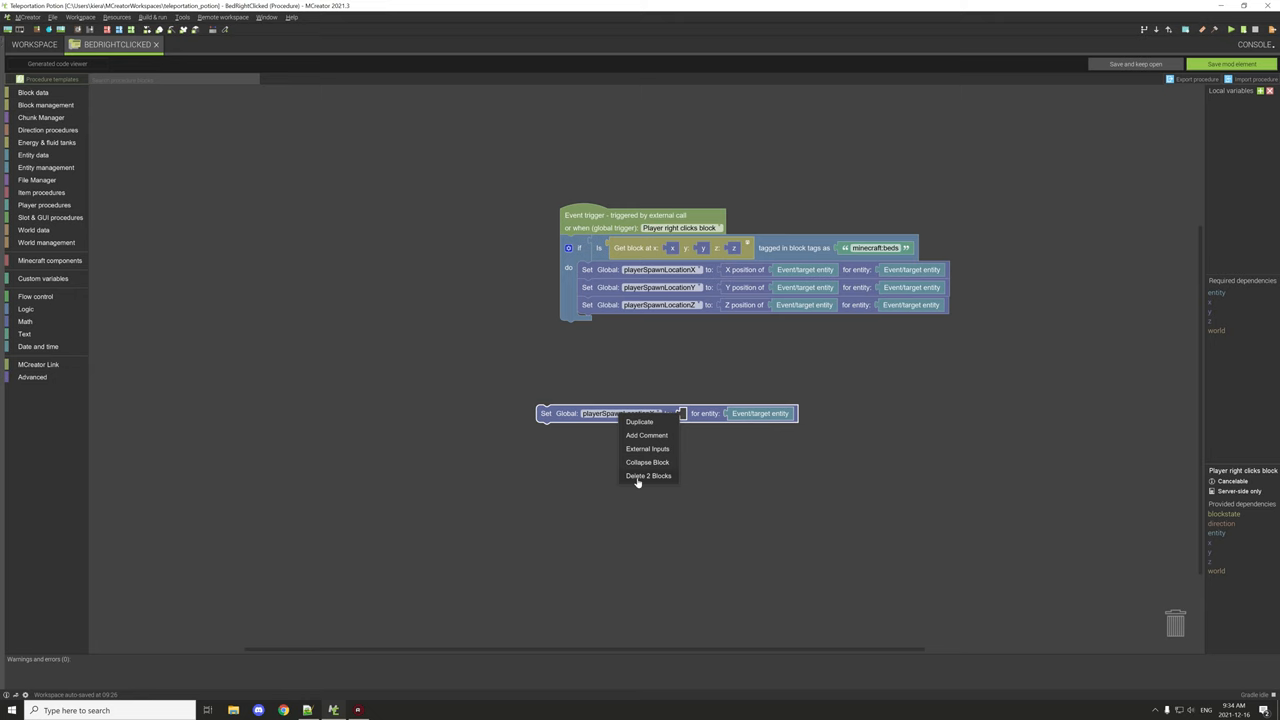
click(648, 475)
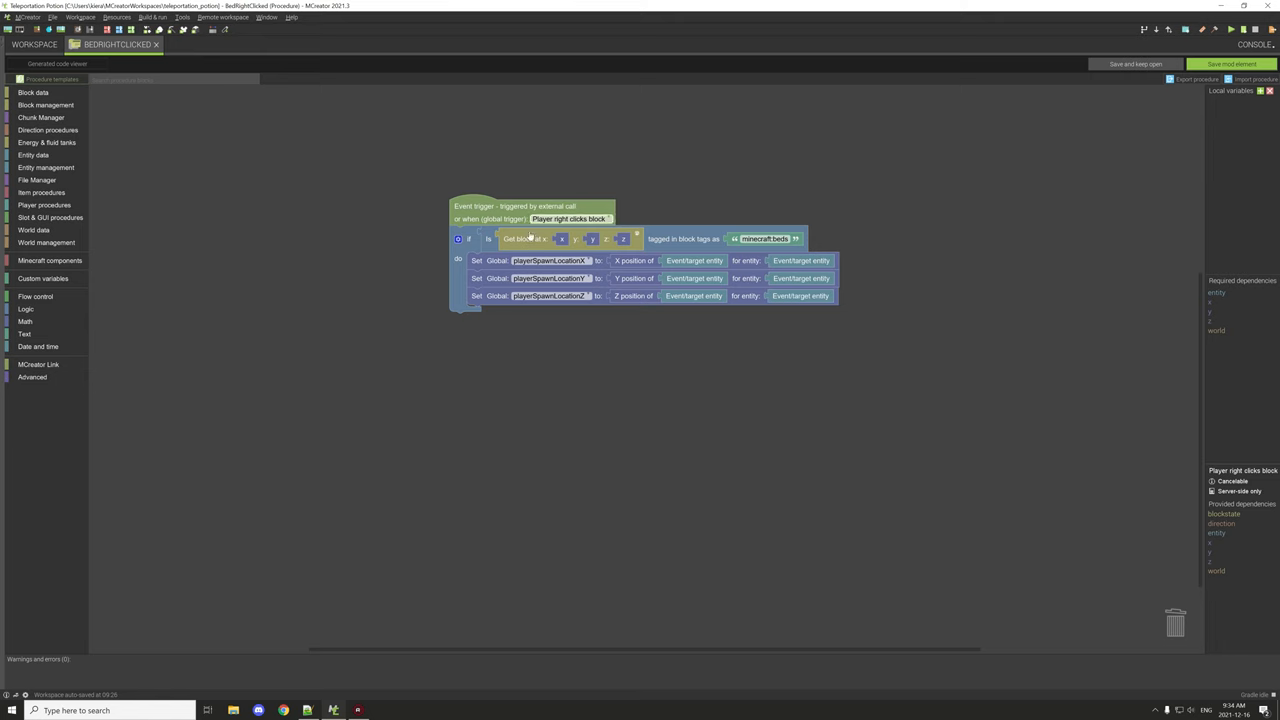
click(33, 92)
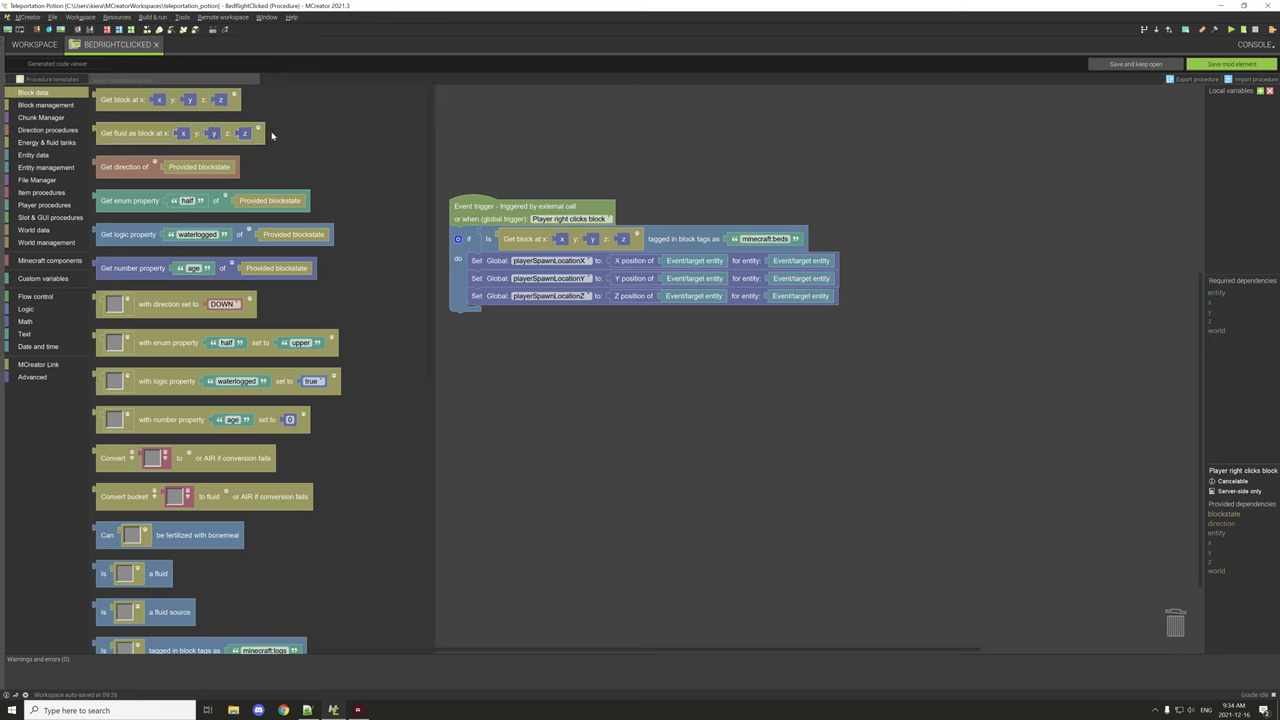
mouse_move(809, 245)
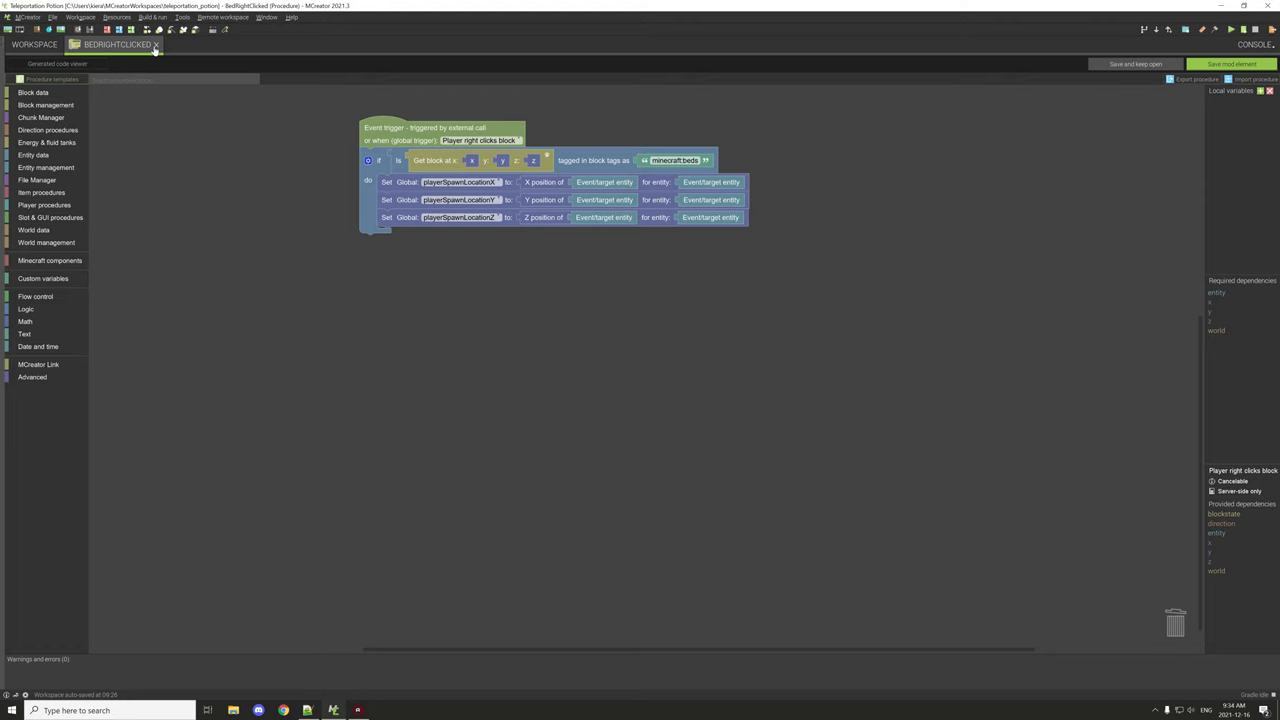
mouse_move(558, 193)
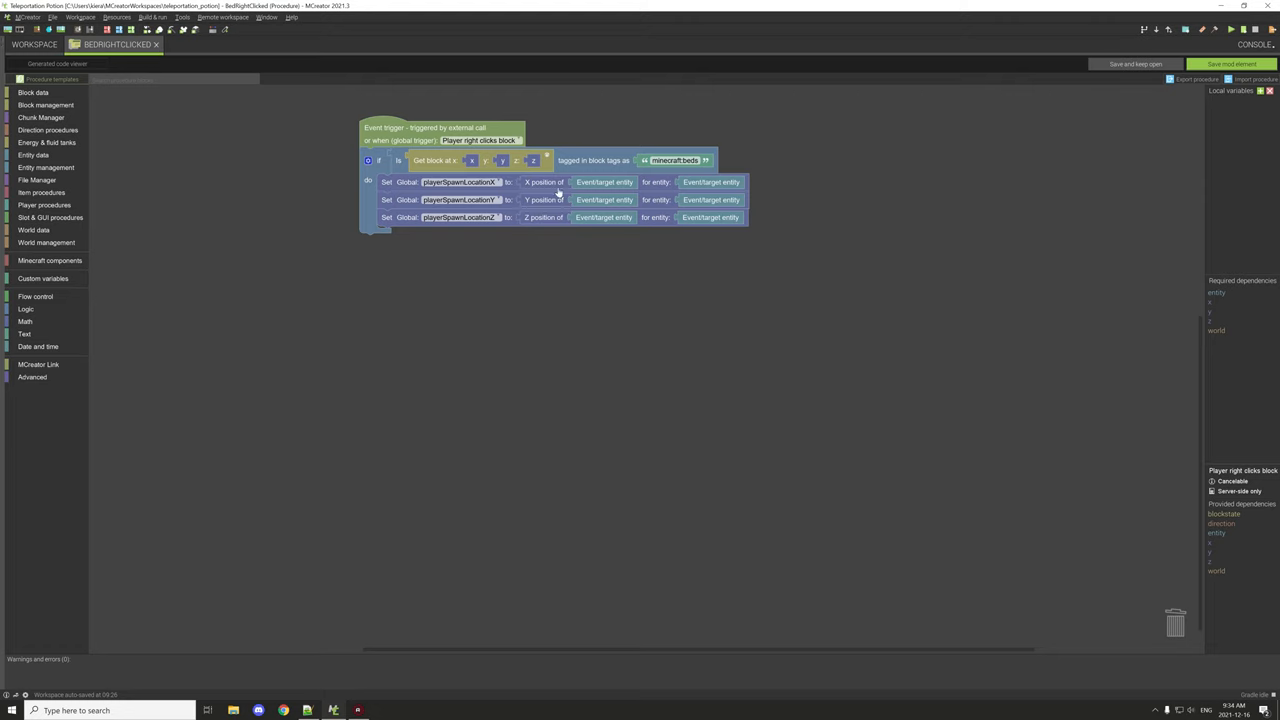
- Check the Variables view, close the BEDRIGHTCLICKED tab and return to Mod elements
click(11, 185)
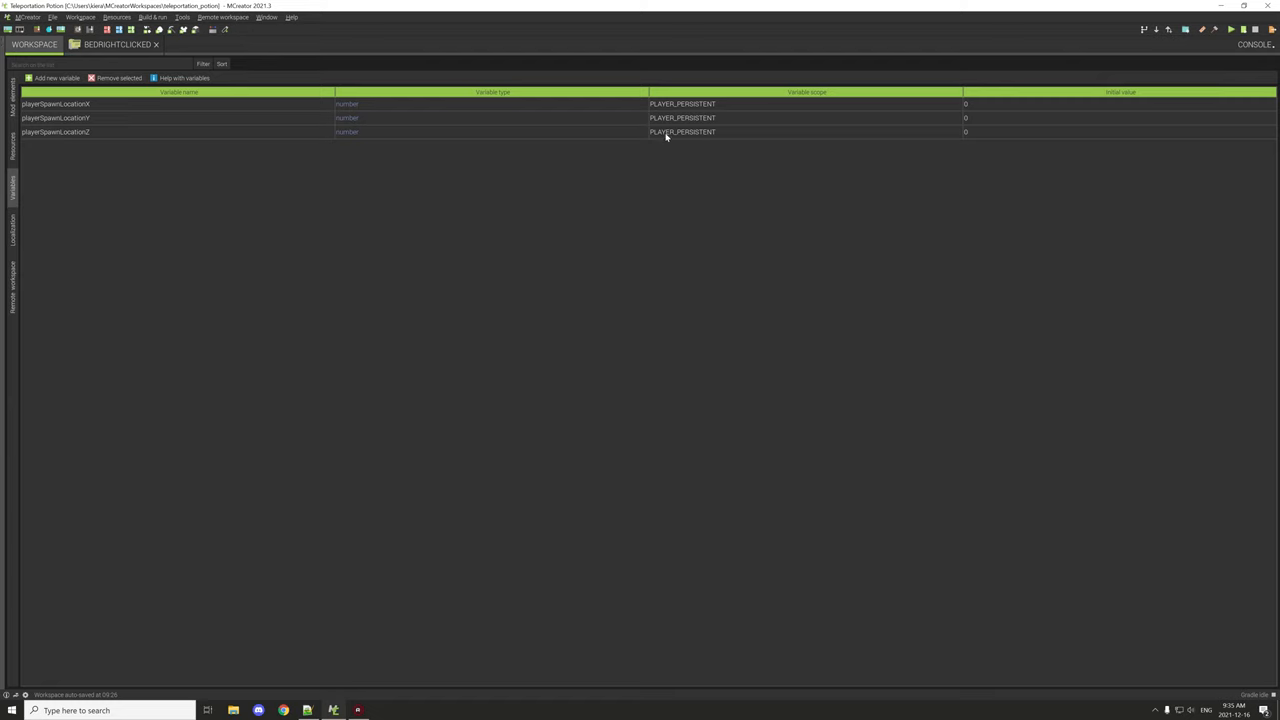
mouse_move(652, 131)
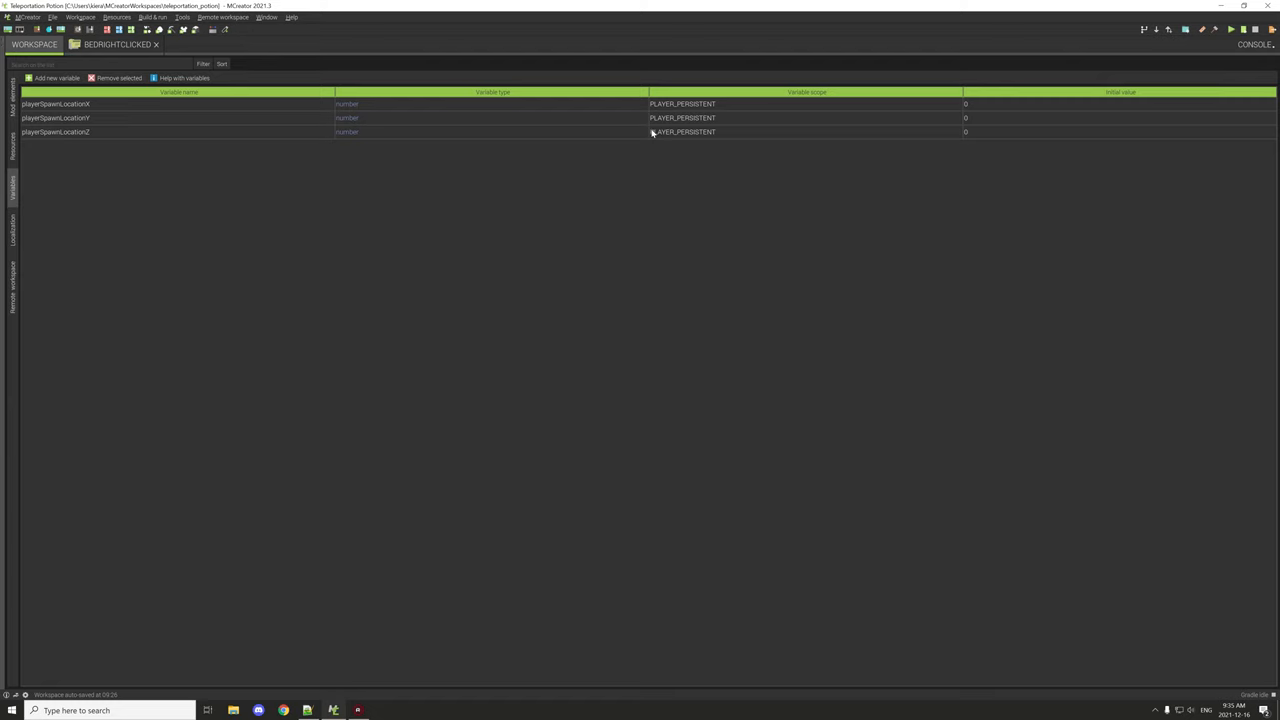
mouse_move(305, 116)
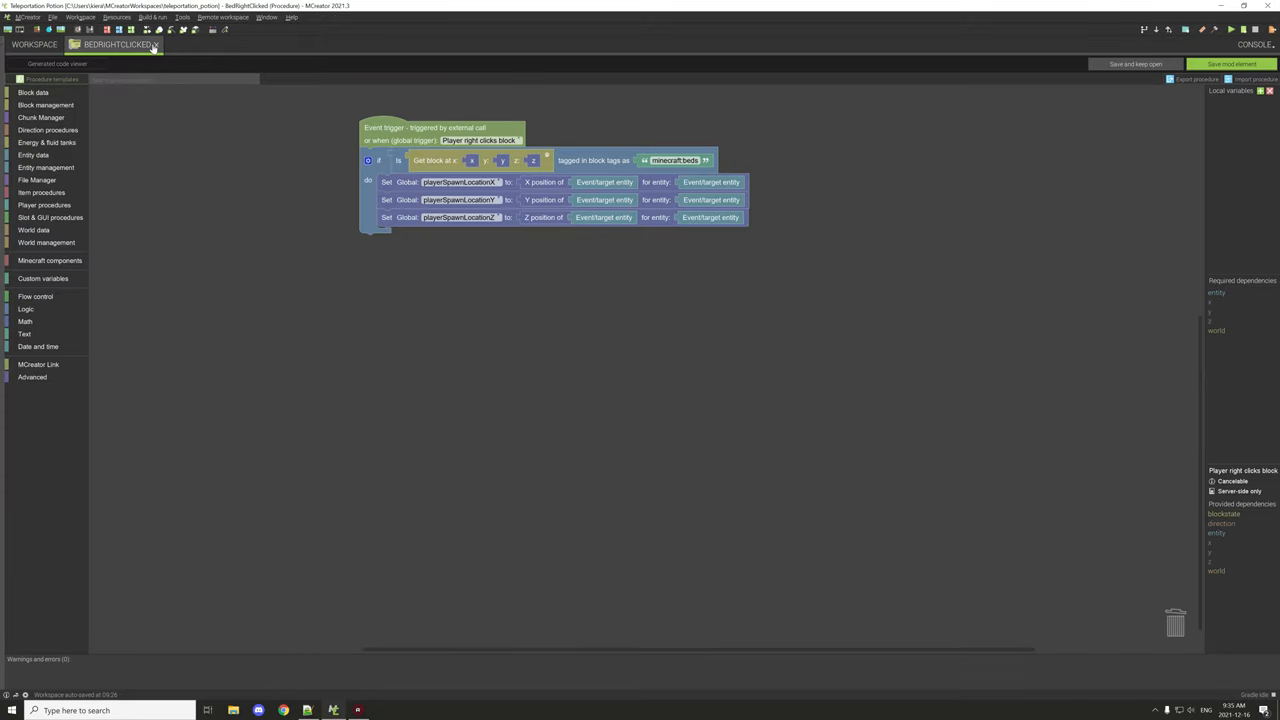
click(156, 44)
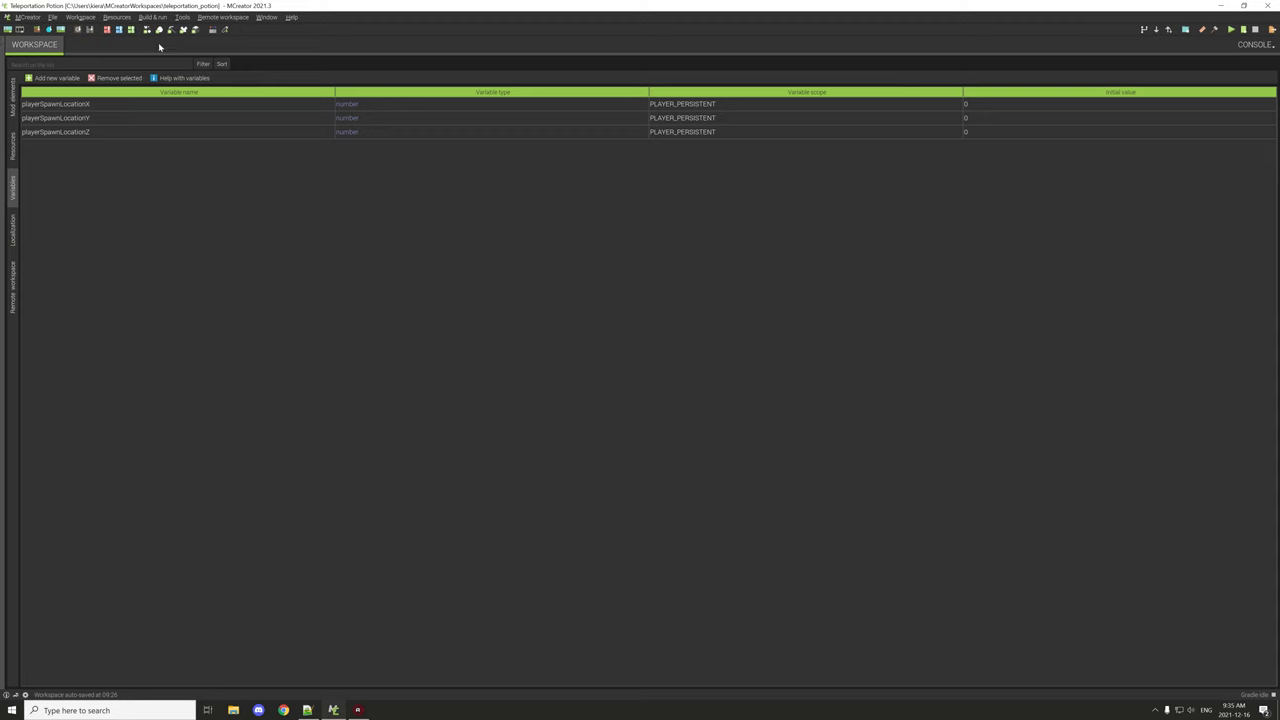
click(11, 95)
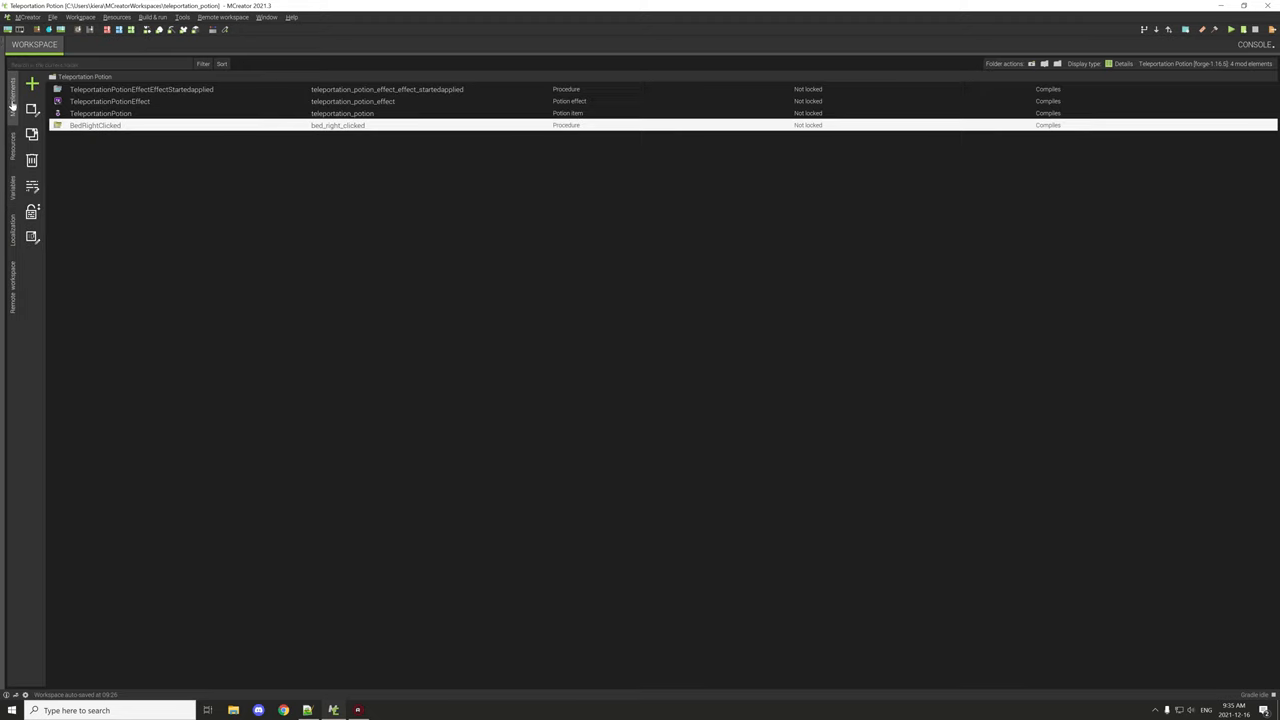
click(140, 89)
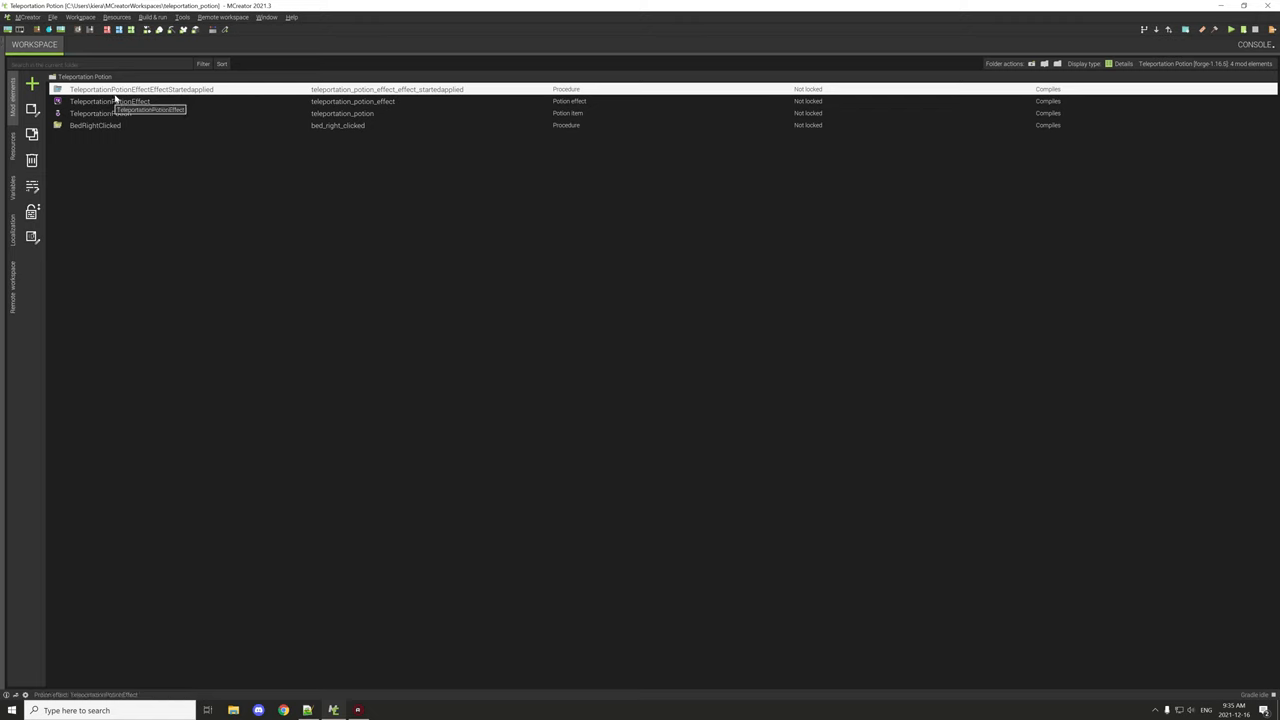
mouse_move(157, 100)
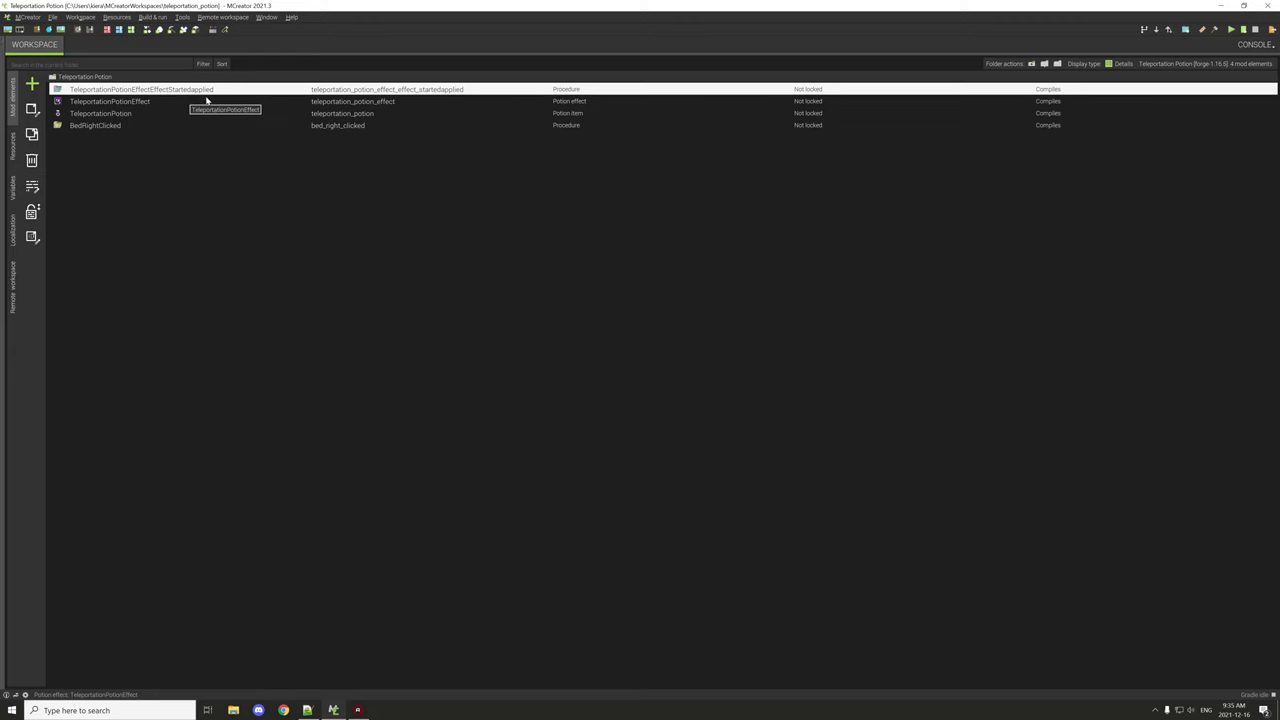
double_click(140, 89)
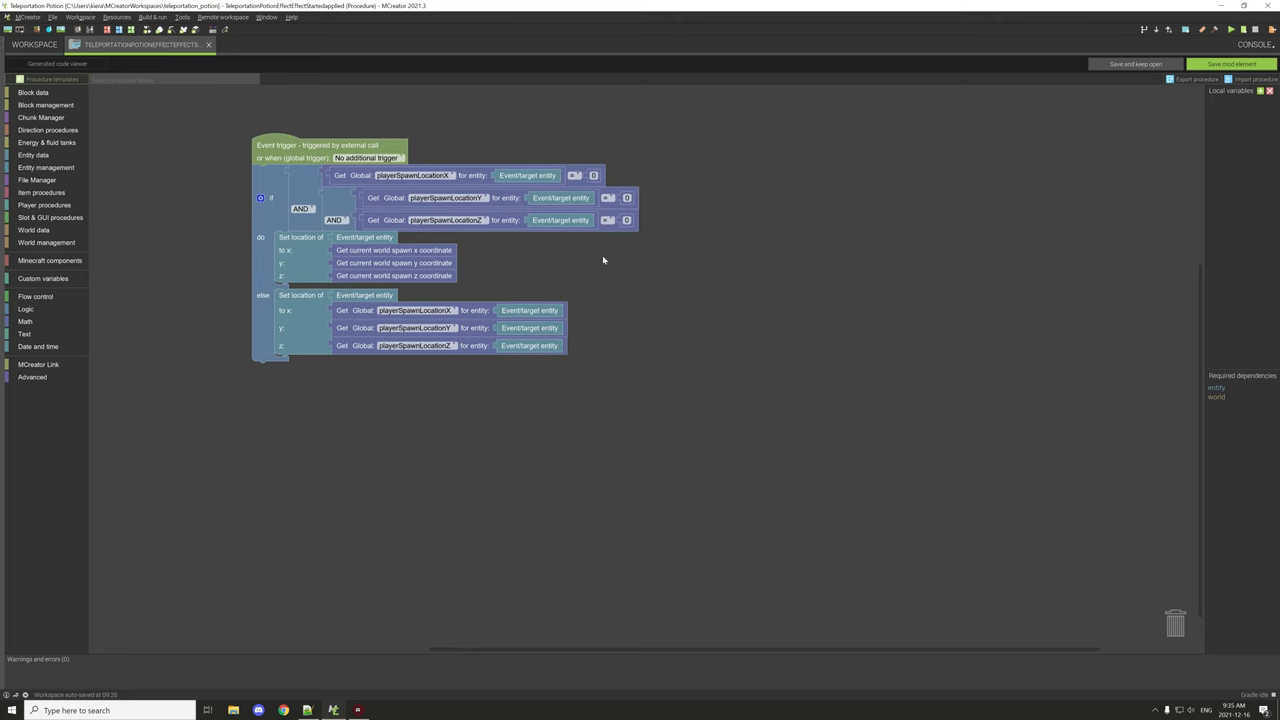
mouse_move(606, 252)
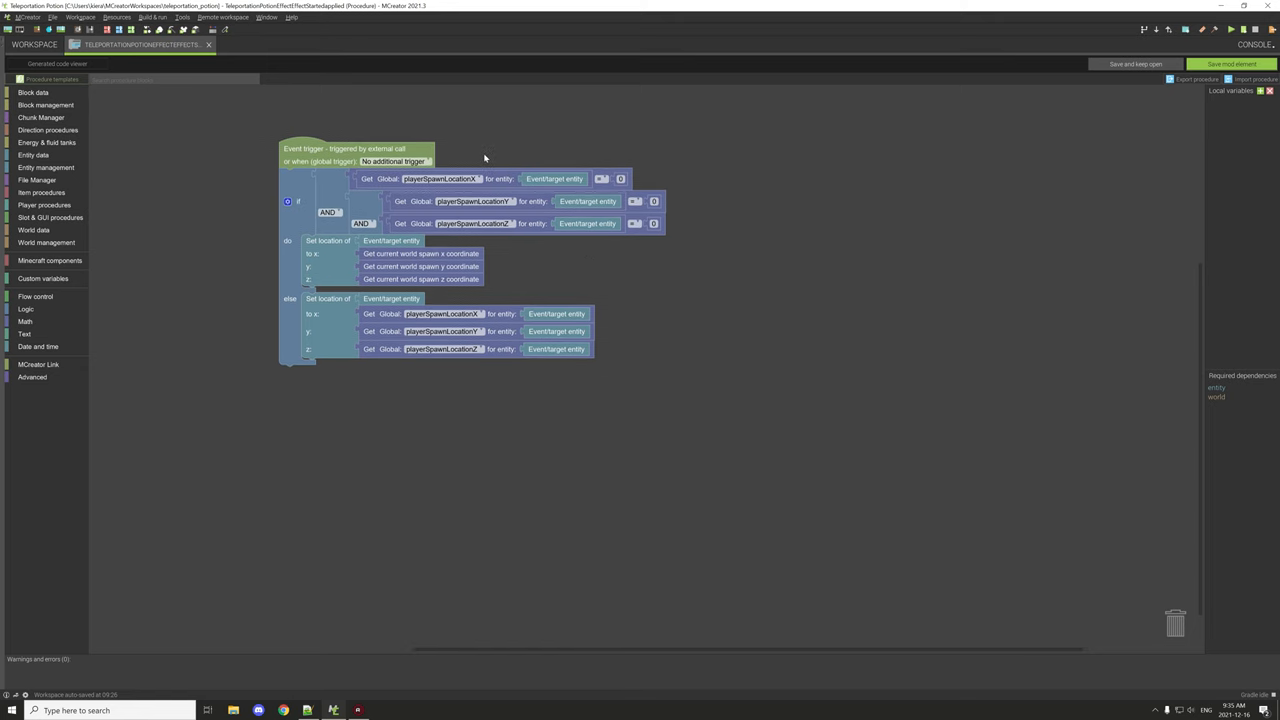
mouse_move(494, 180)
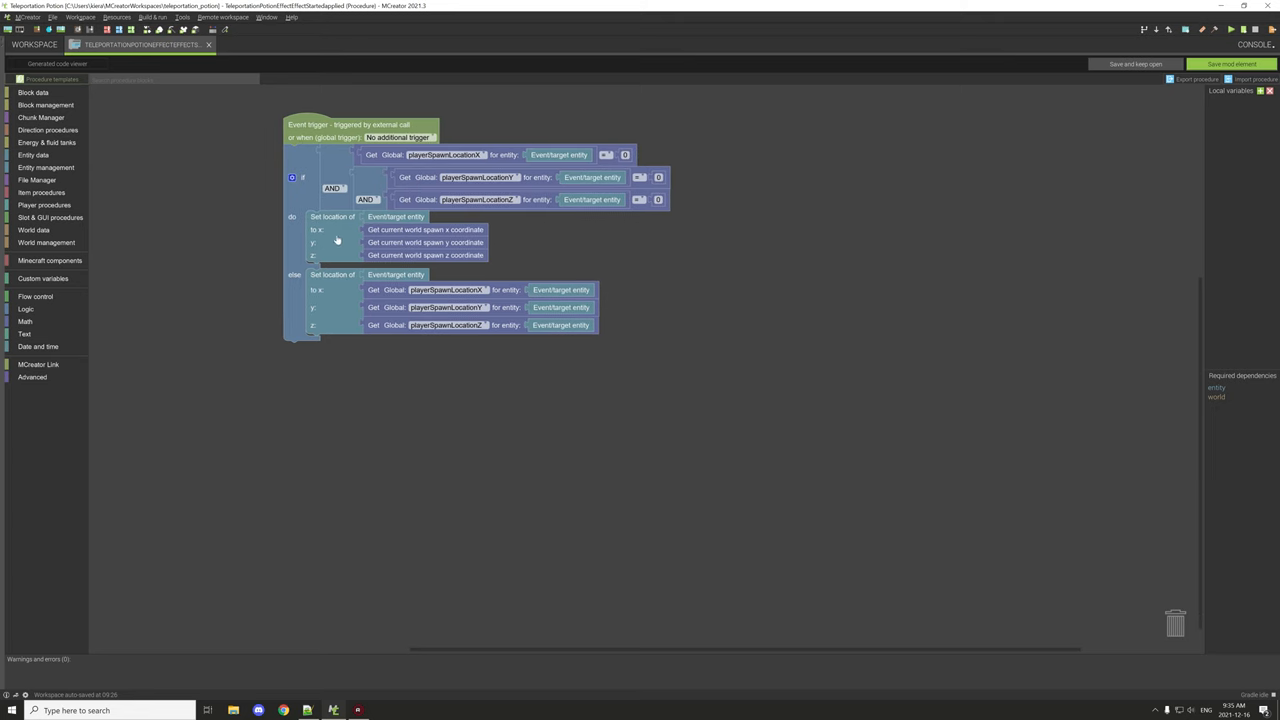
mouse_move(440, 242)
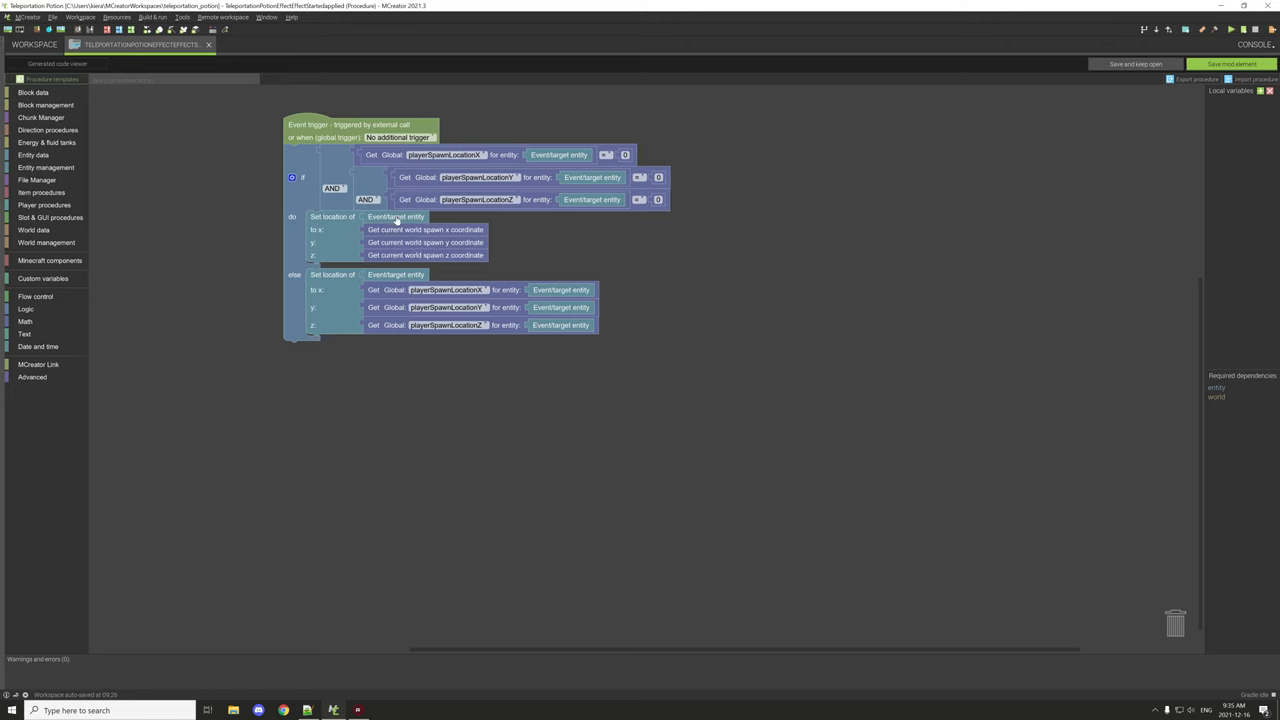
mouse_move(317, 229)
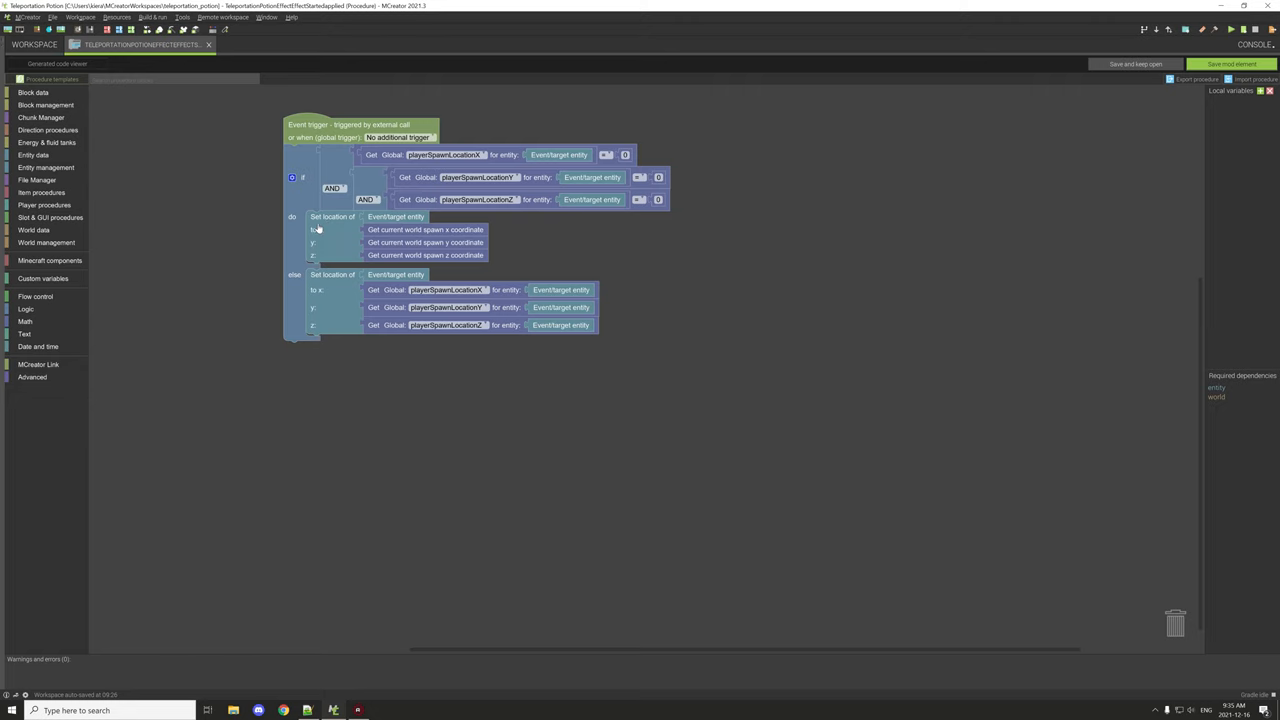
mouse_move(343, 278)
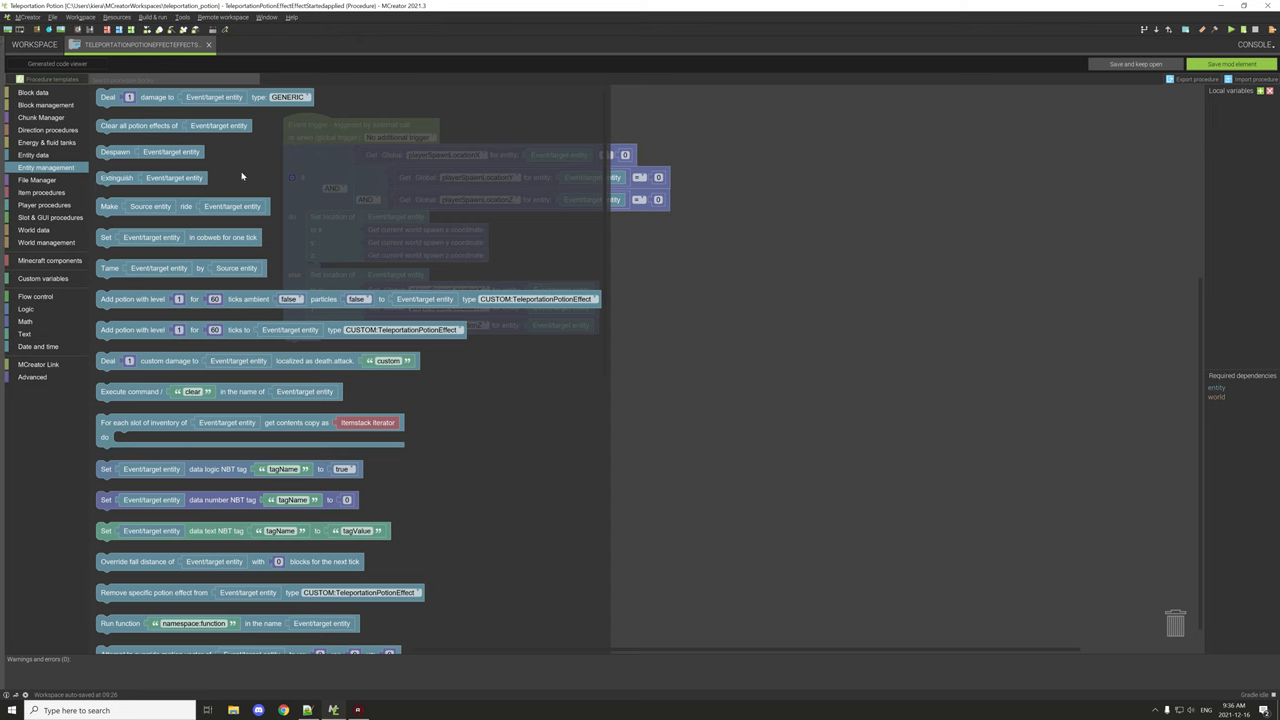
scroll(down, 3)
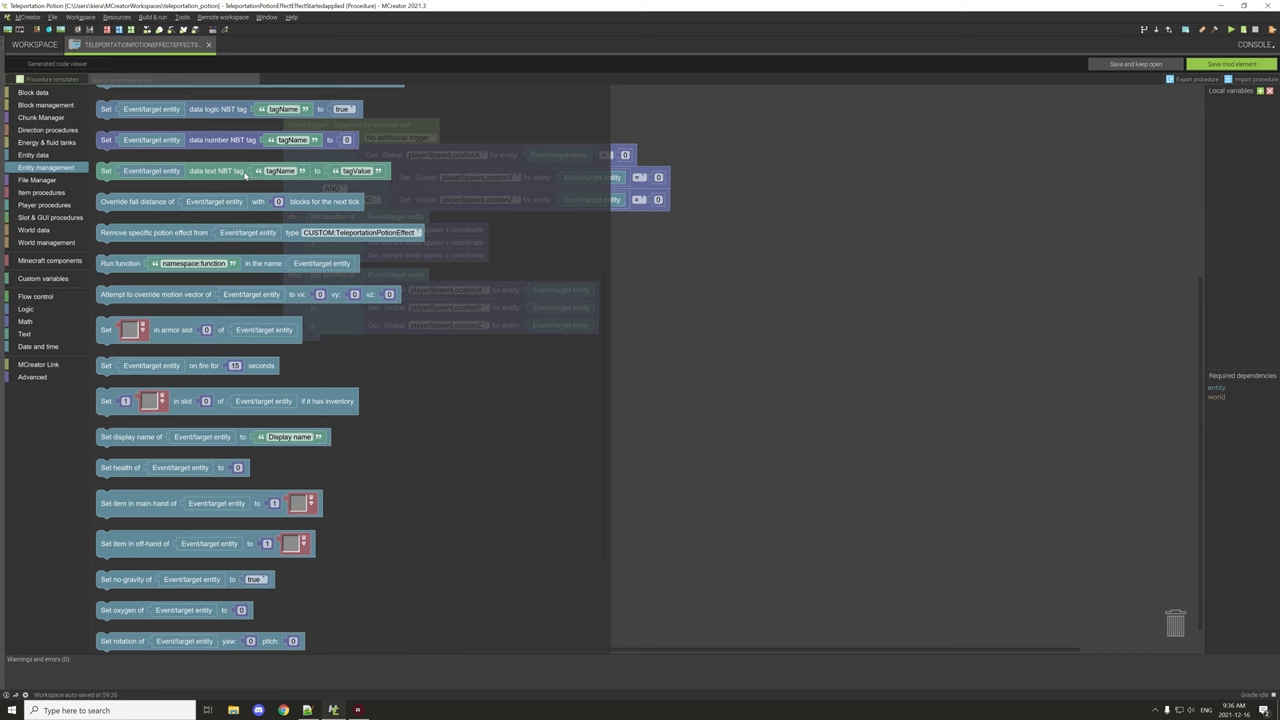
scroll(down, 3)
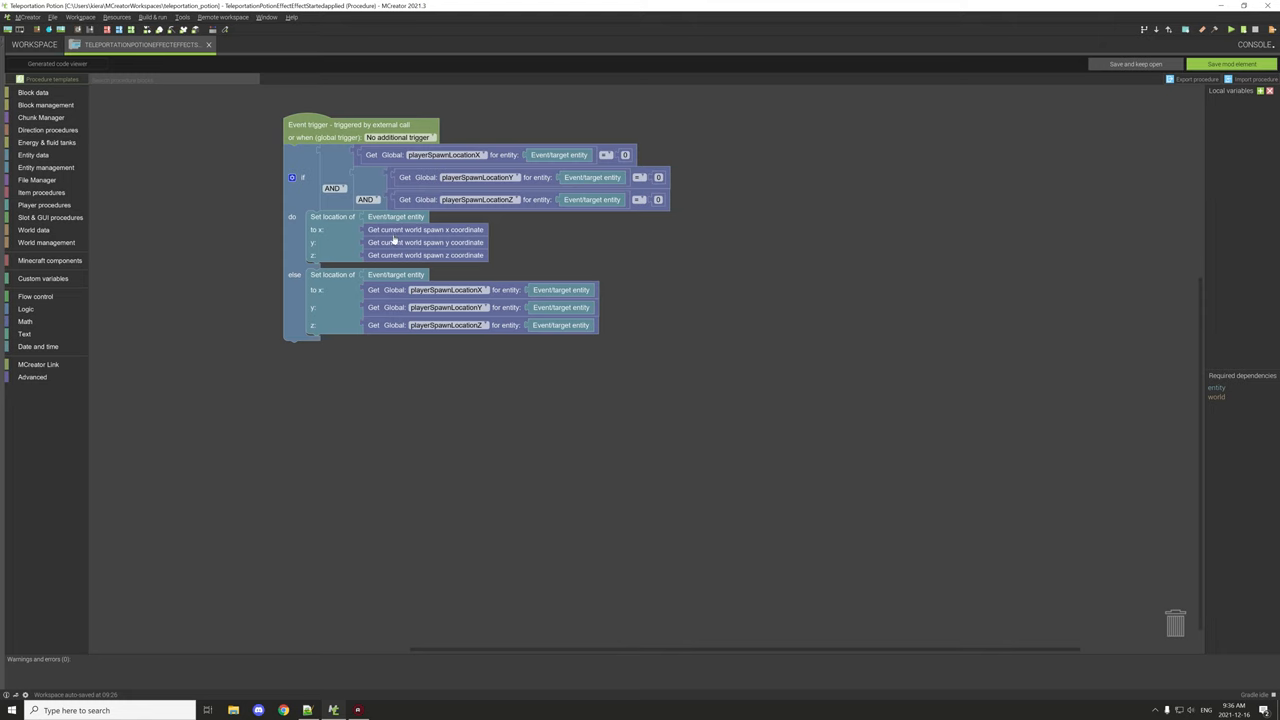
mouse_move(434, 241)
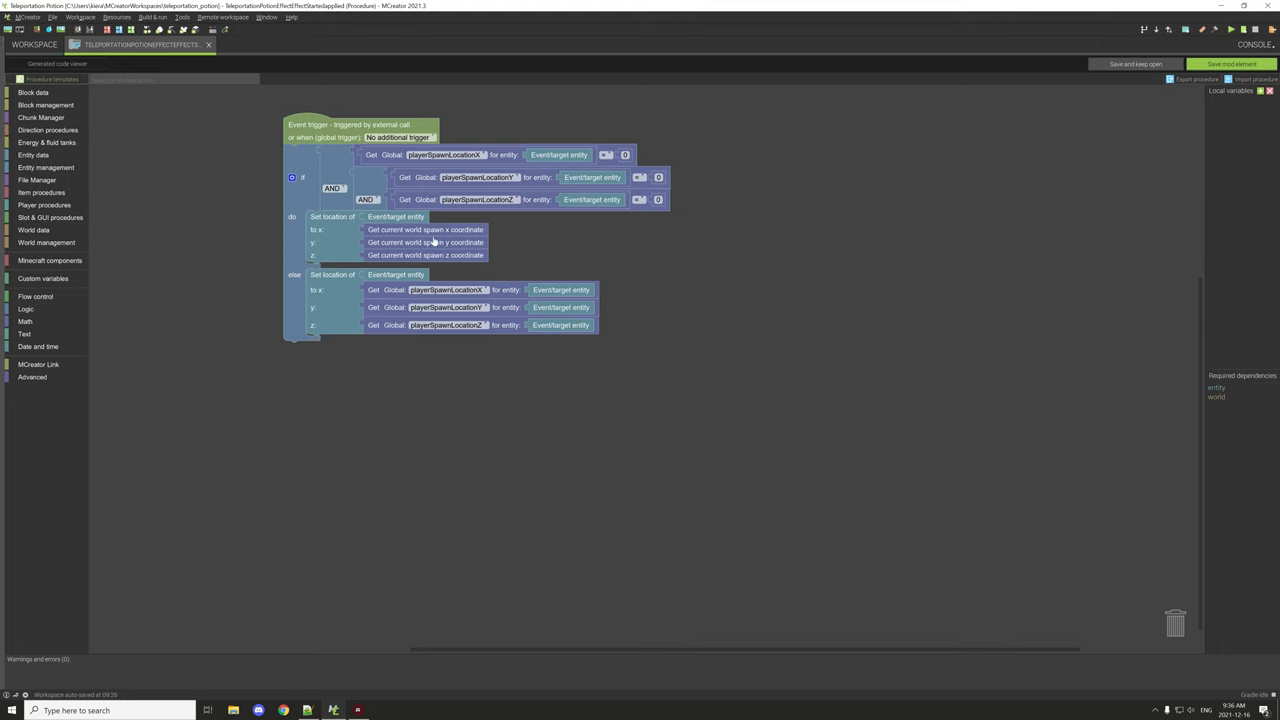
mouse_move(507, 238)
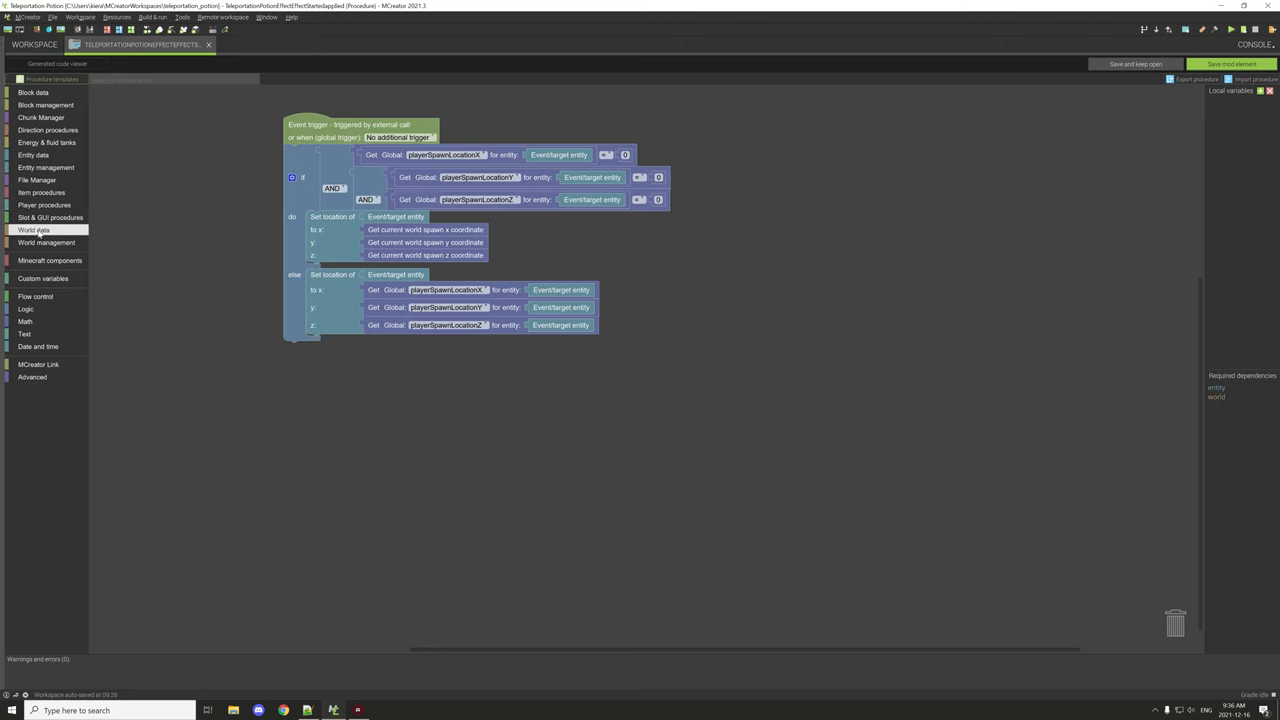
- Browse the World data blocks for spawn coordinates and inspect the else branch
click(33, 230)
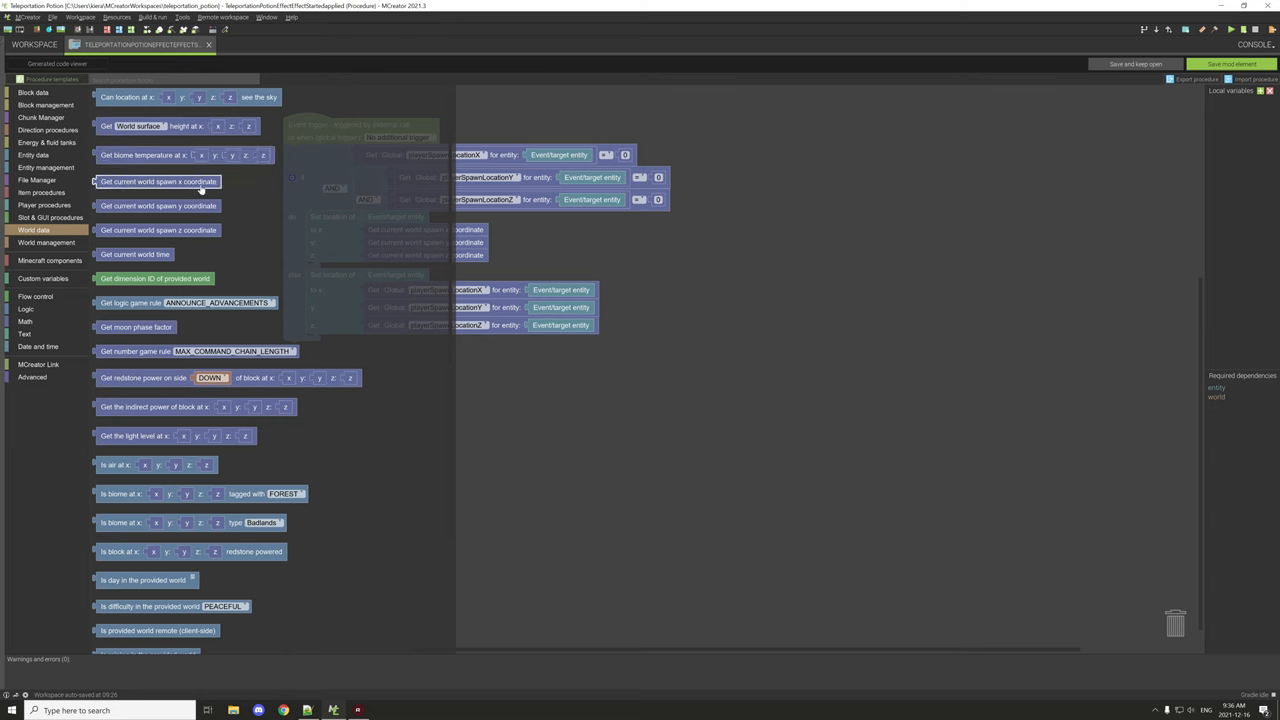
mouse_move(200, 186)
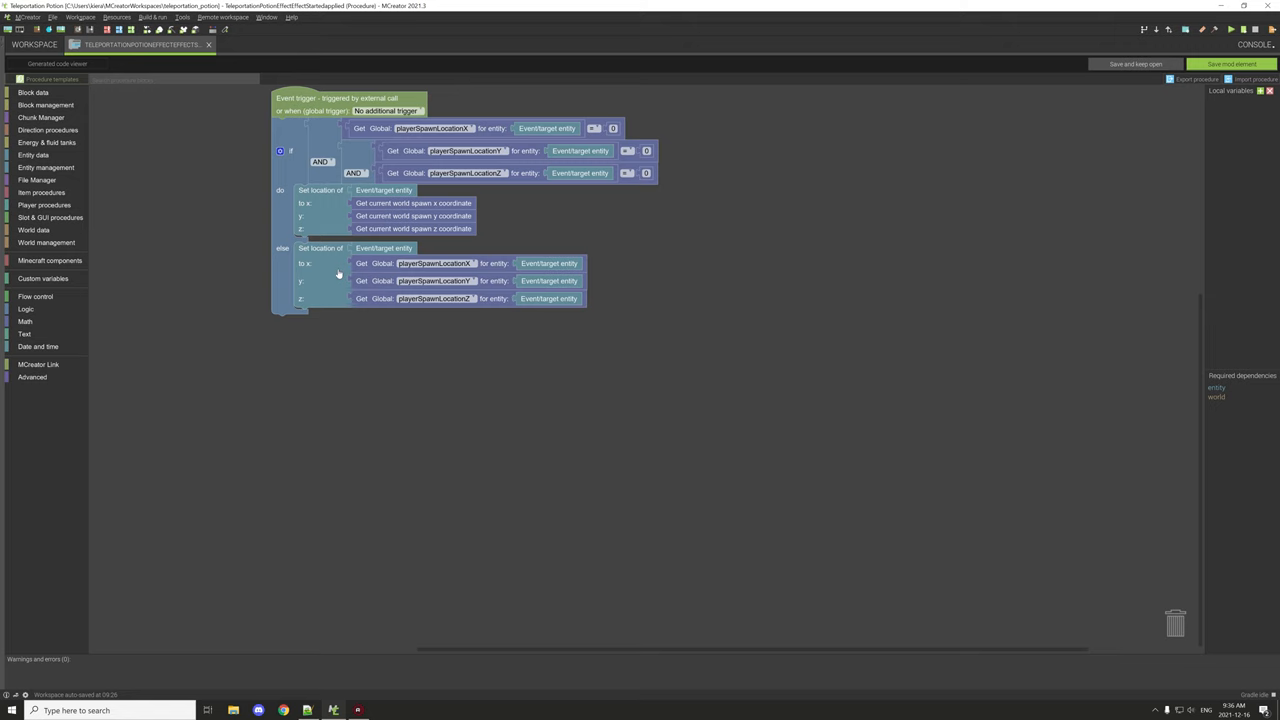
mouse_move(357, 258)
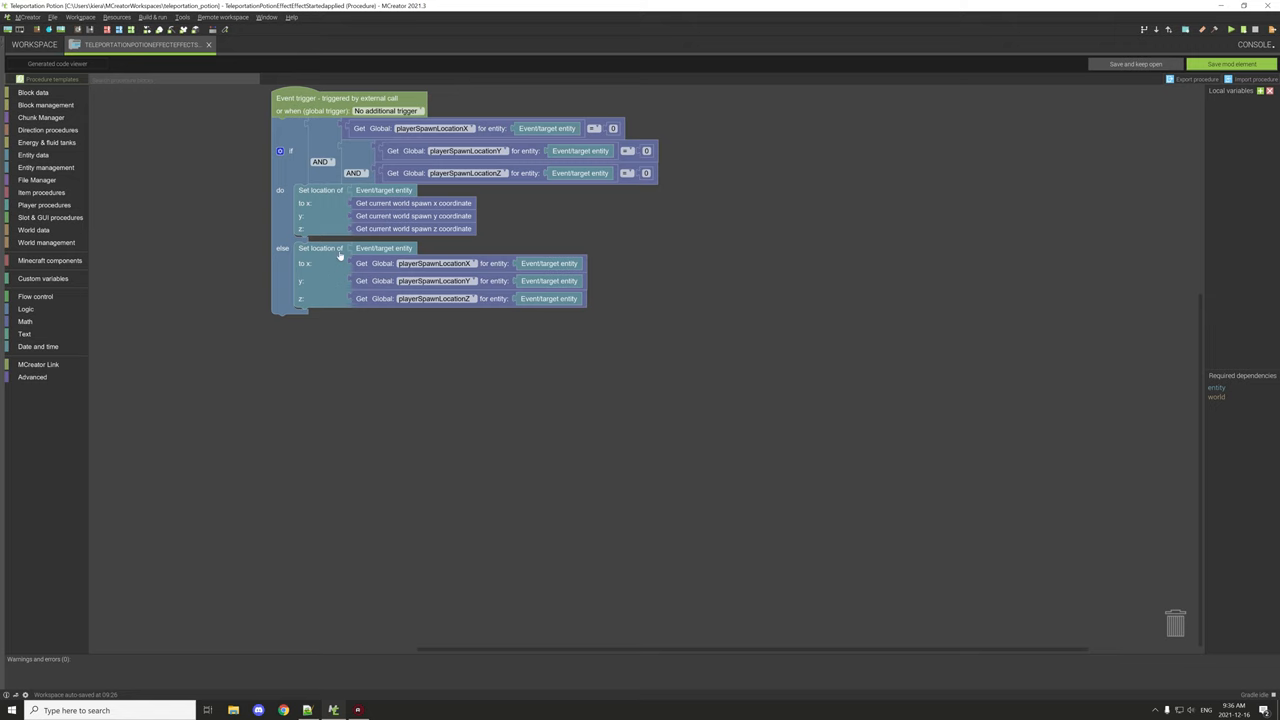
click(435, 263)
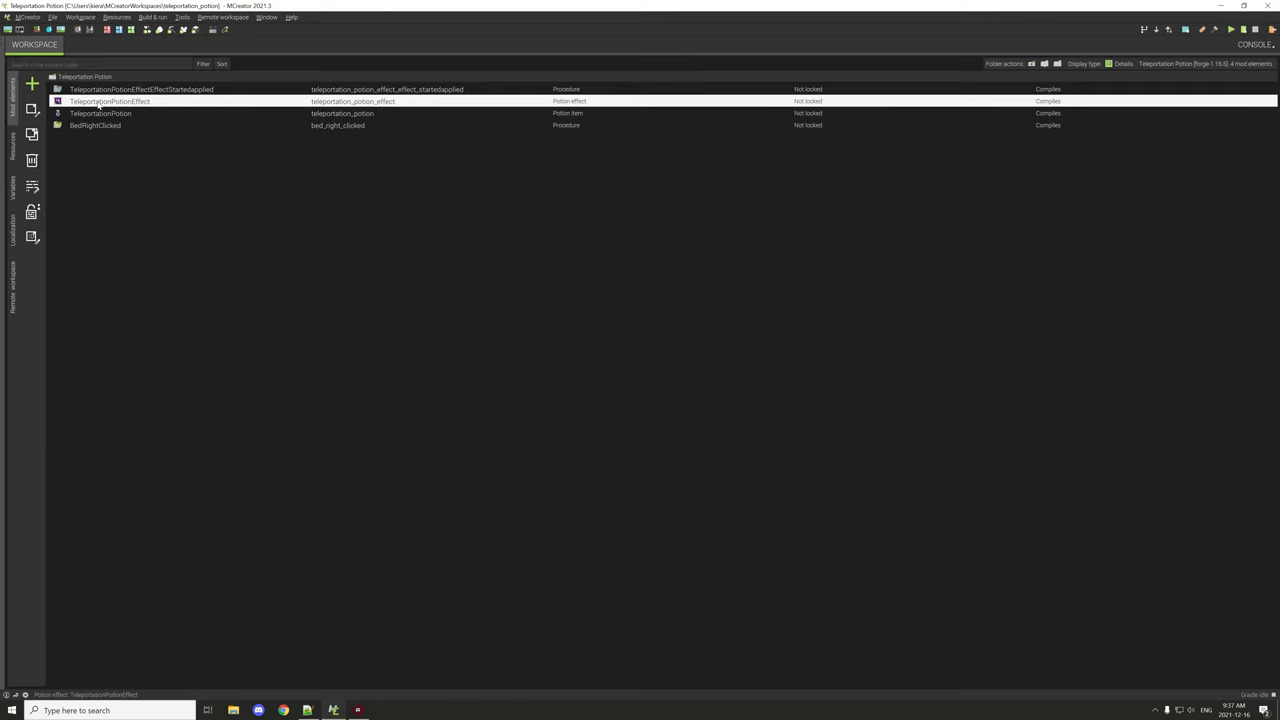
double_click(110, 101)
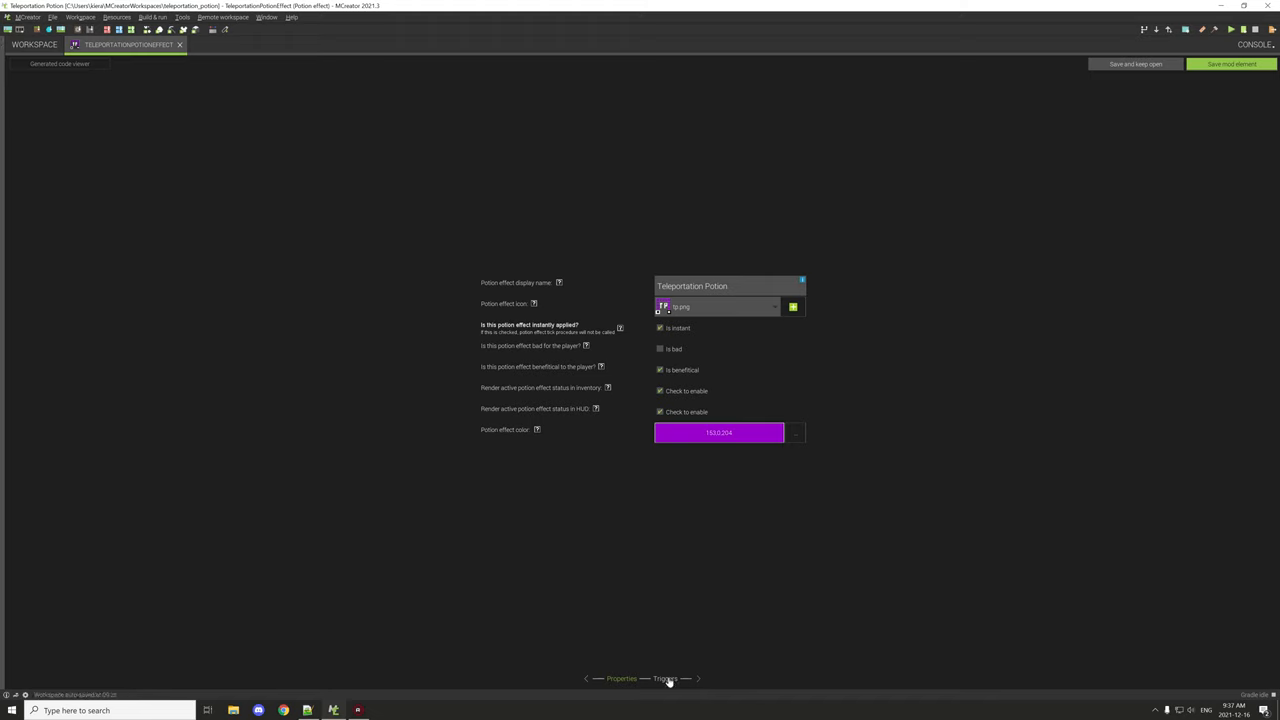
click(665, 678)
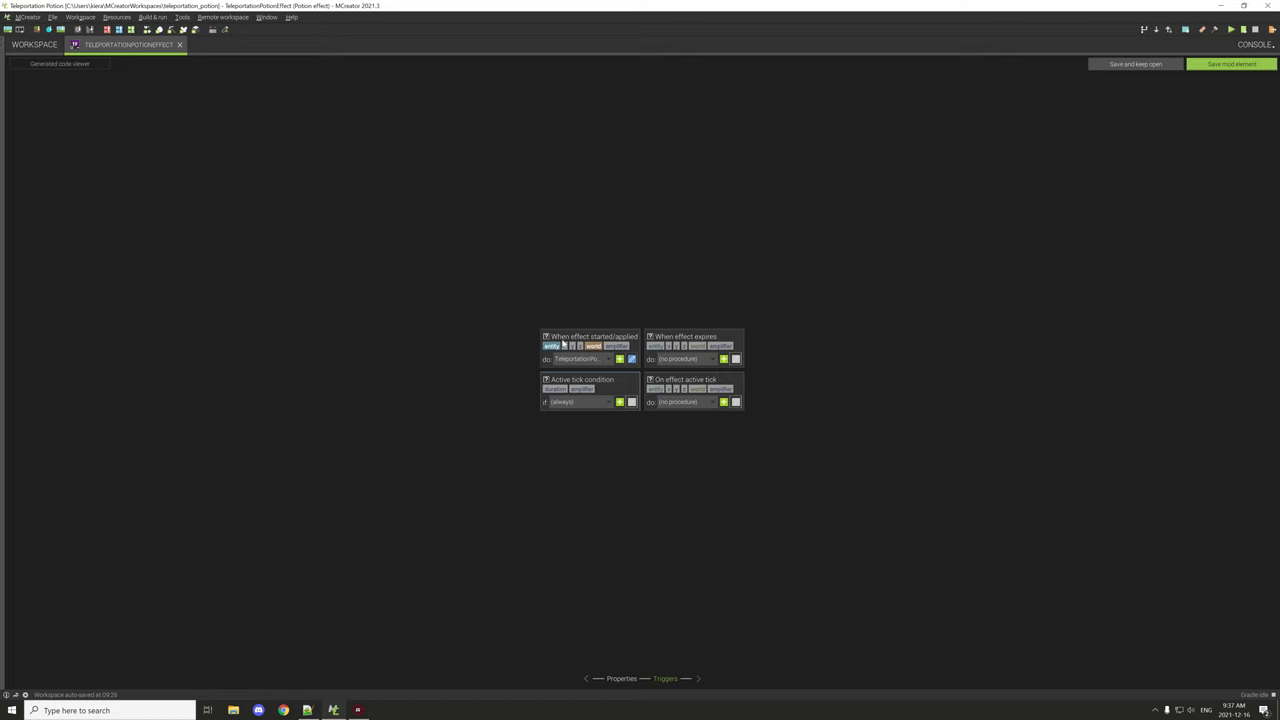
click(34, 44)
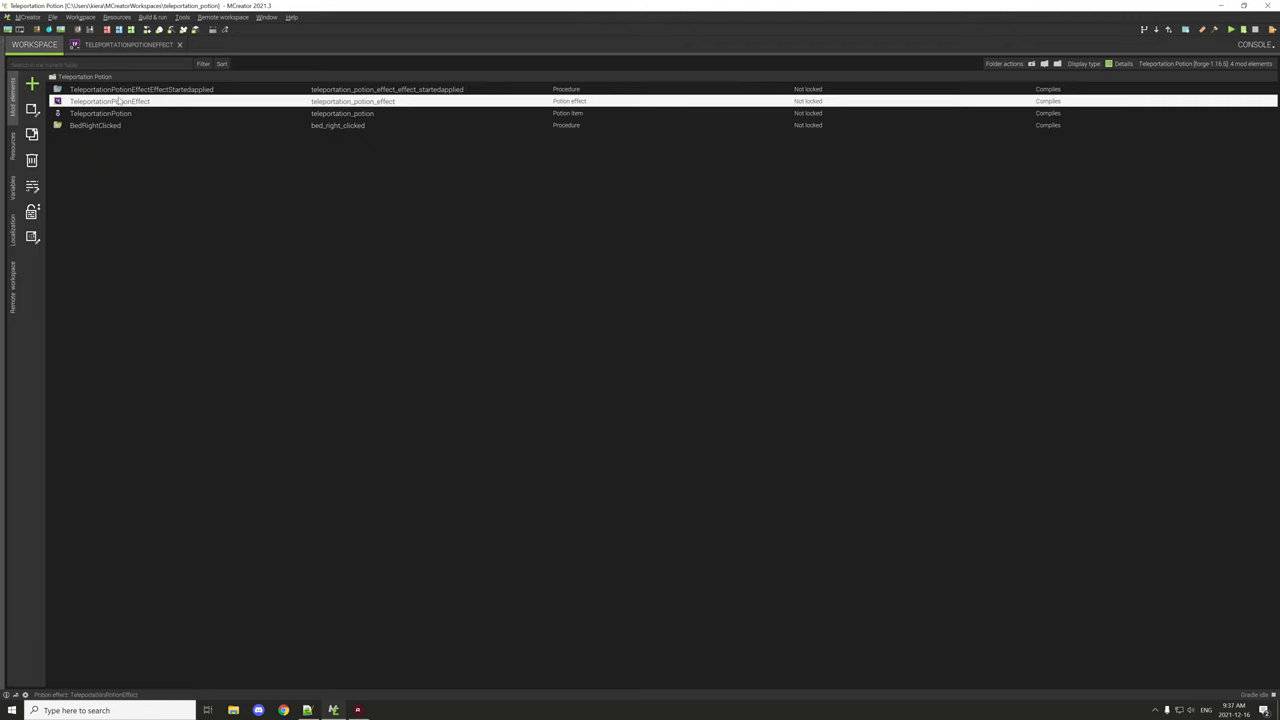
double_click(110, 101)
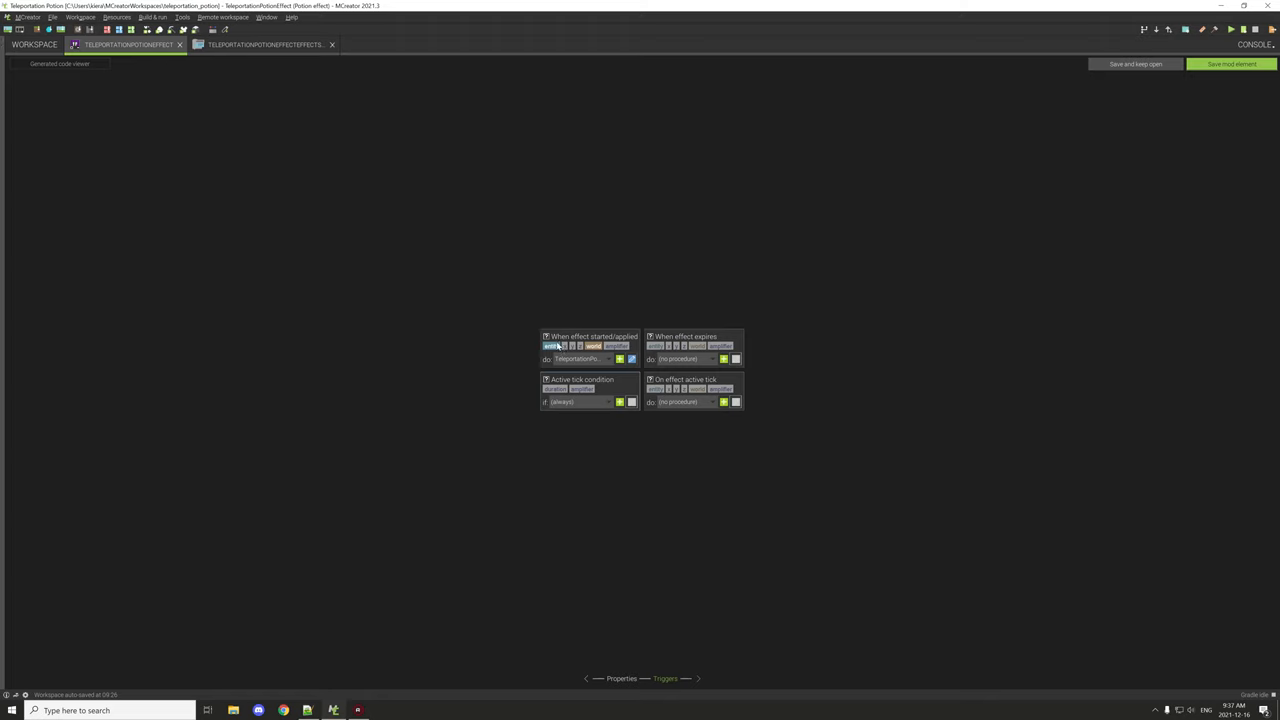
mouse_move(631, 344)
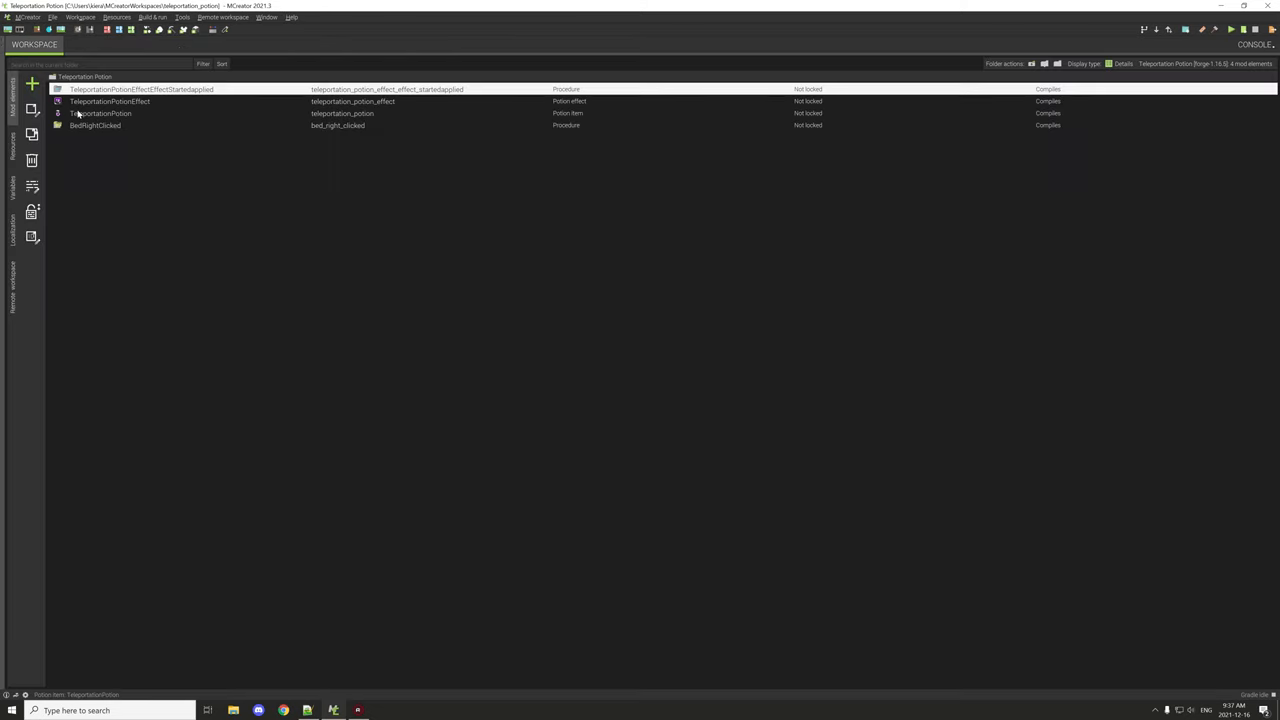
double_click(100, 113)
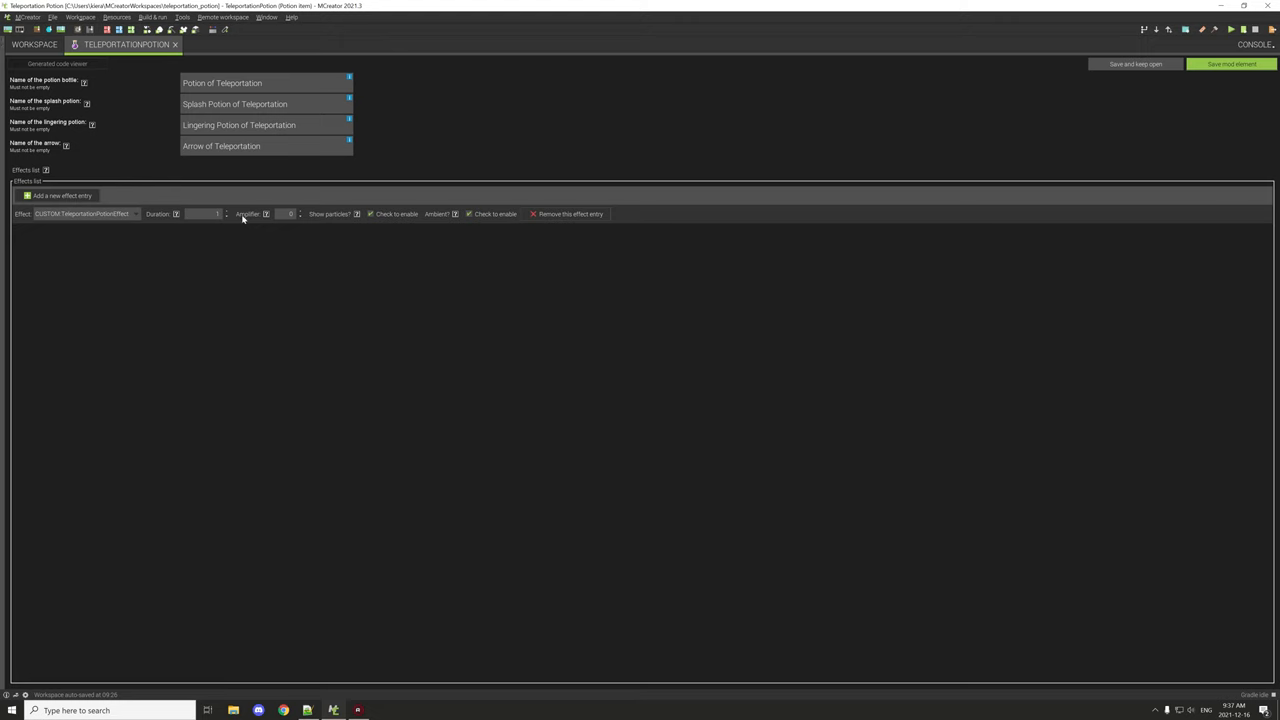
mouse_move(181, 184)
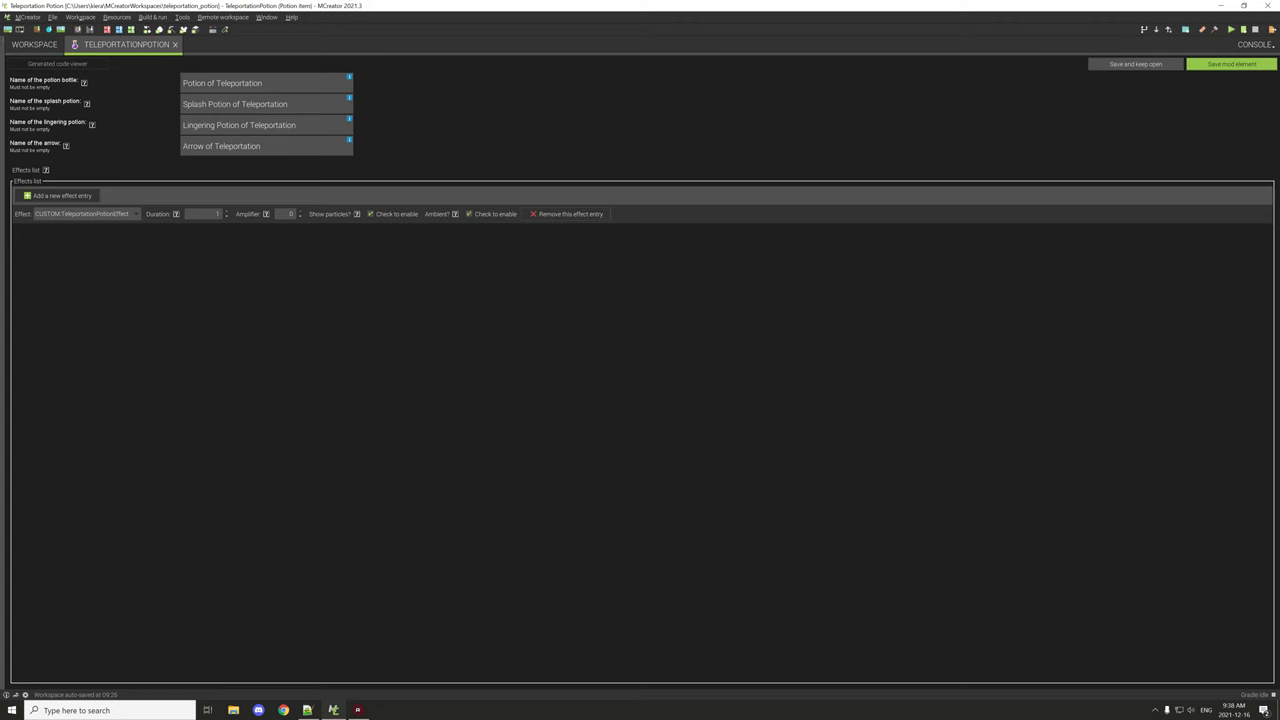
mouse_move(211, 248)
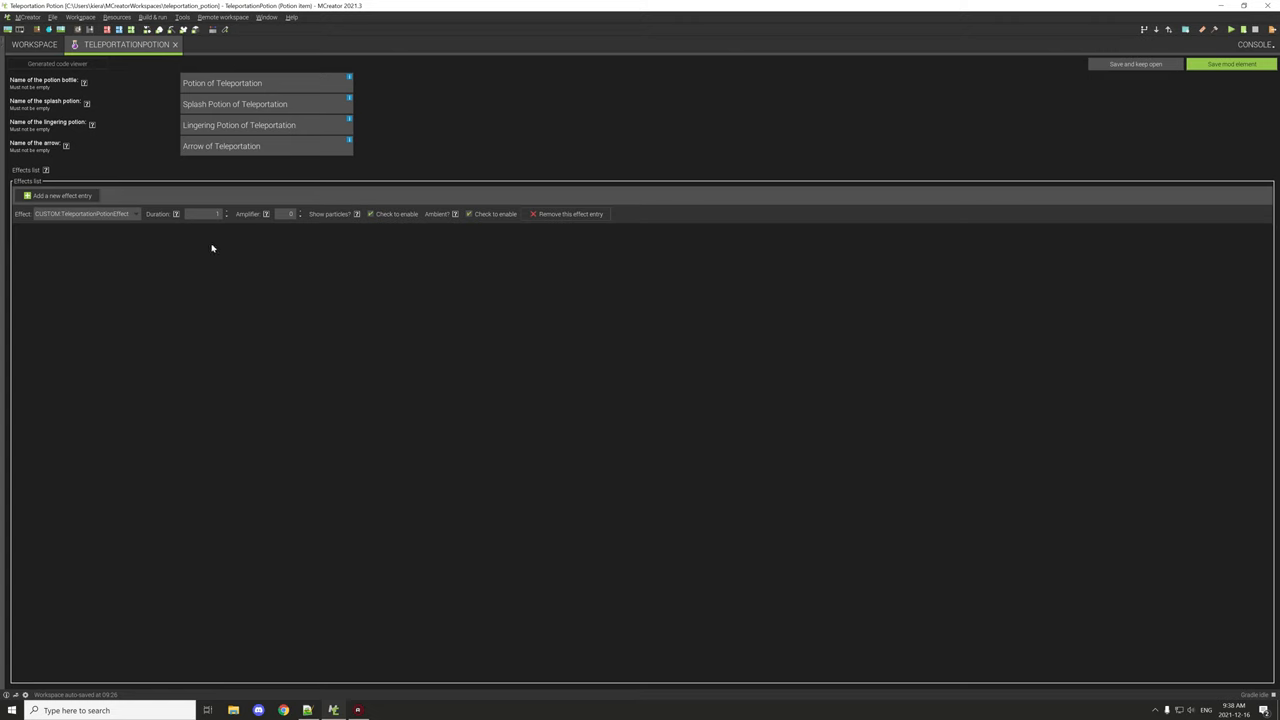
click(205, 214)
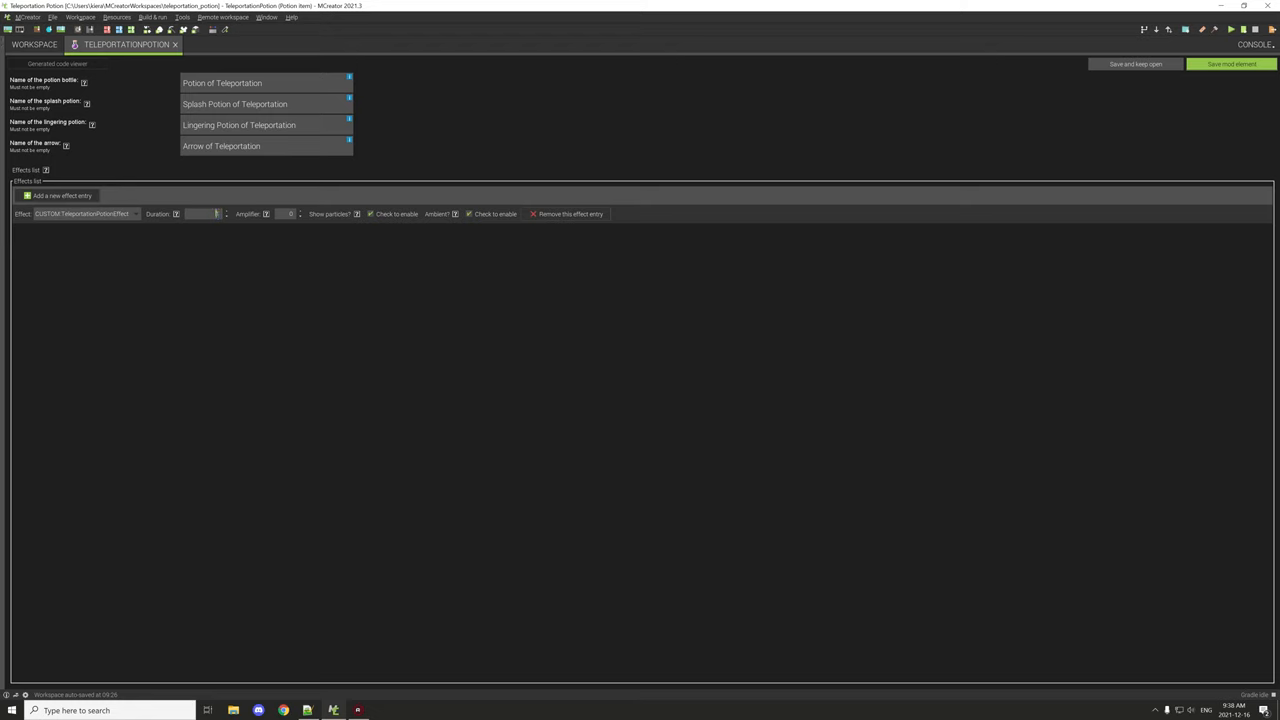
click(210, 213)
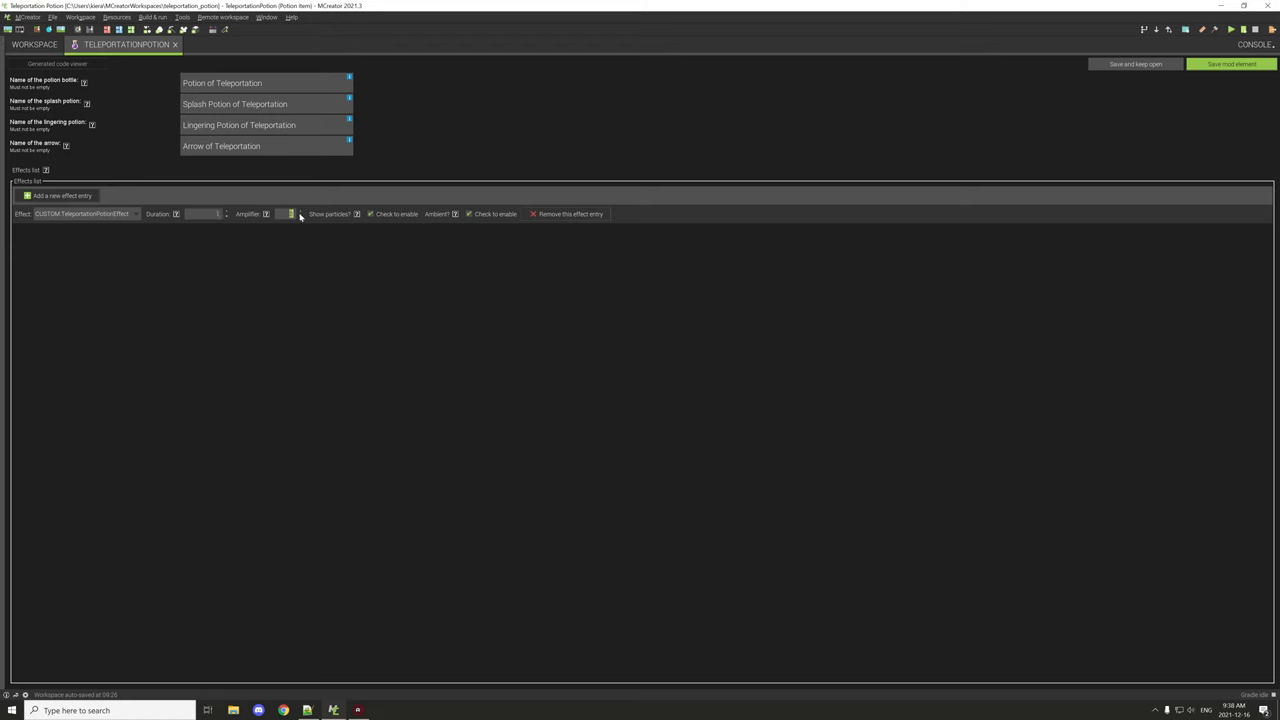
mouse_move(350, 225)
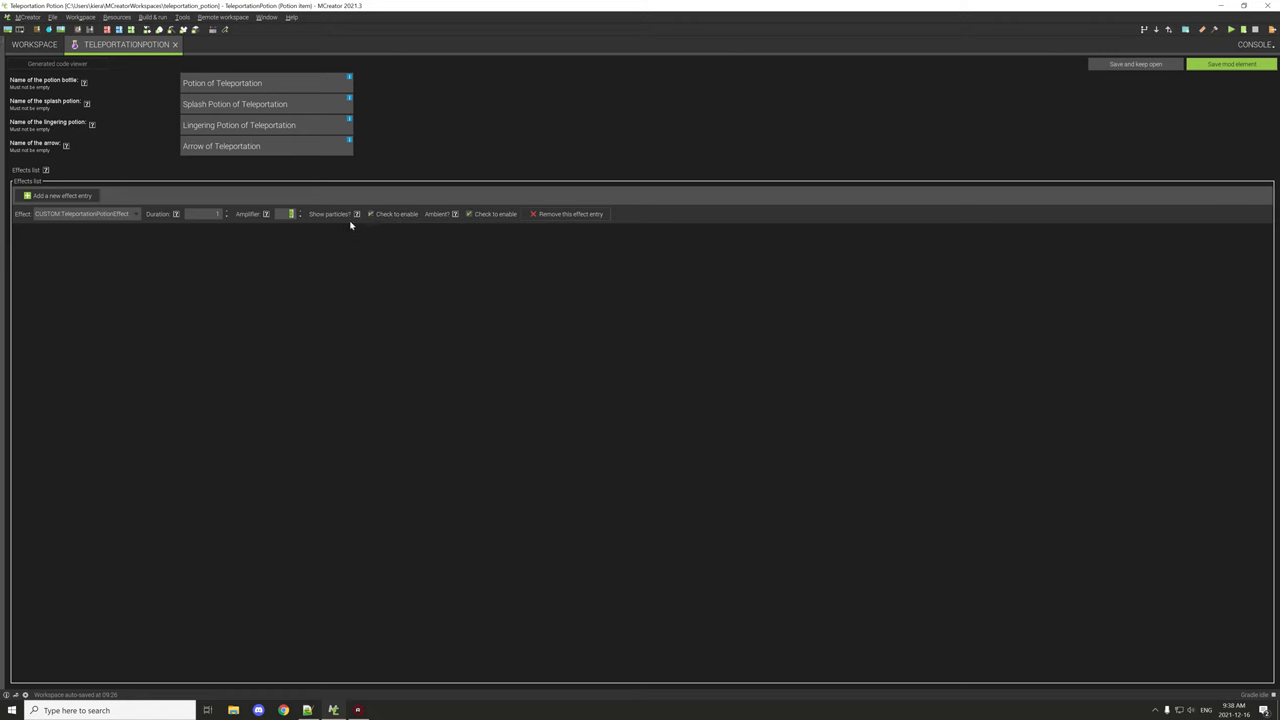
mouse_move(357, 220)
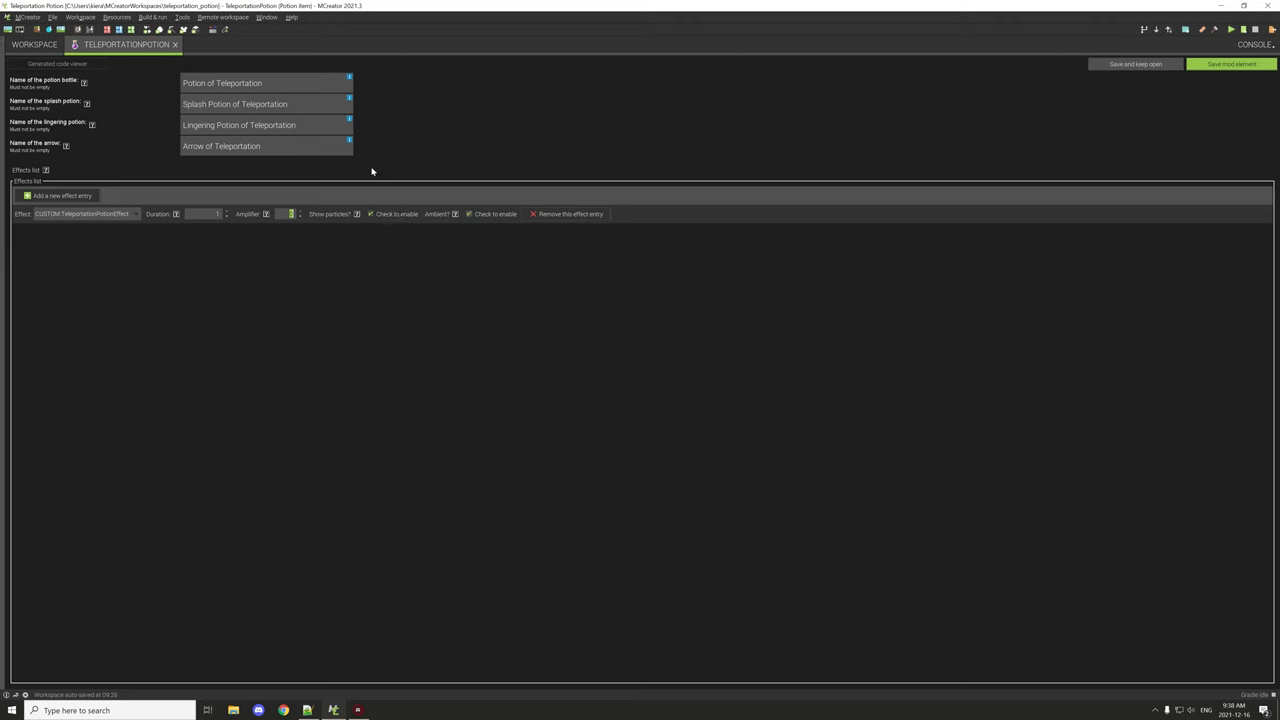
mouse_move(389, 180)
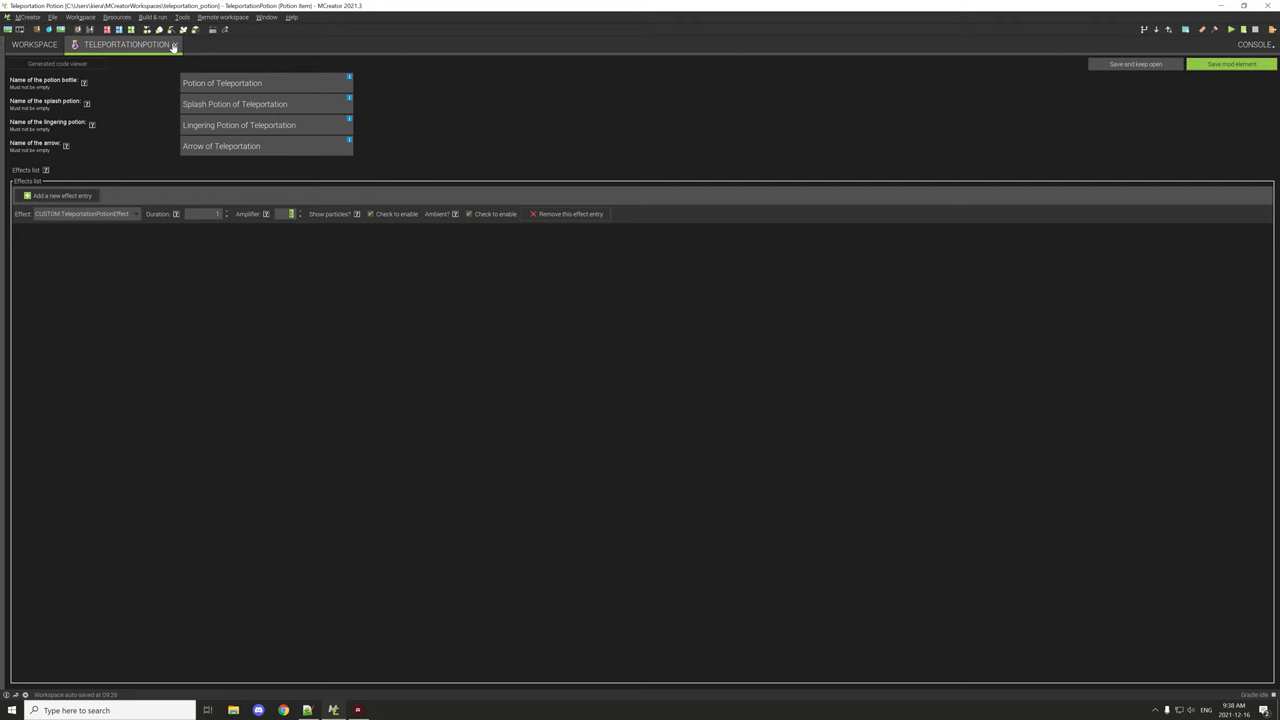
click(34, 44)
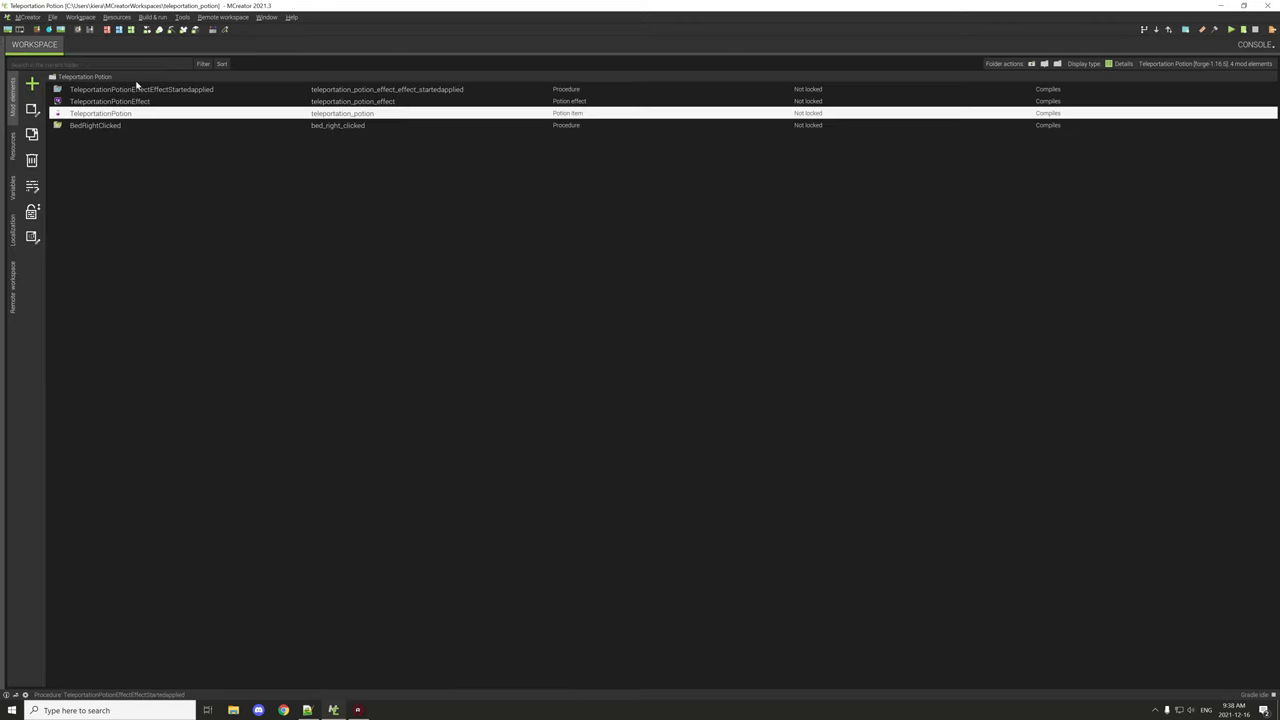